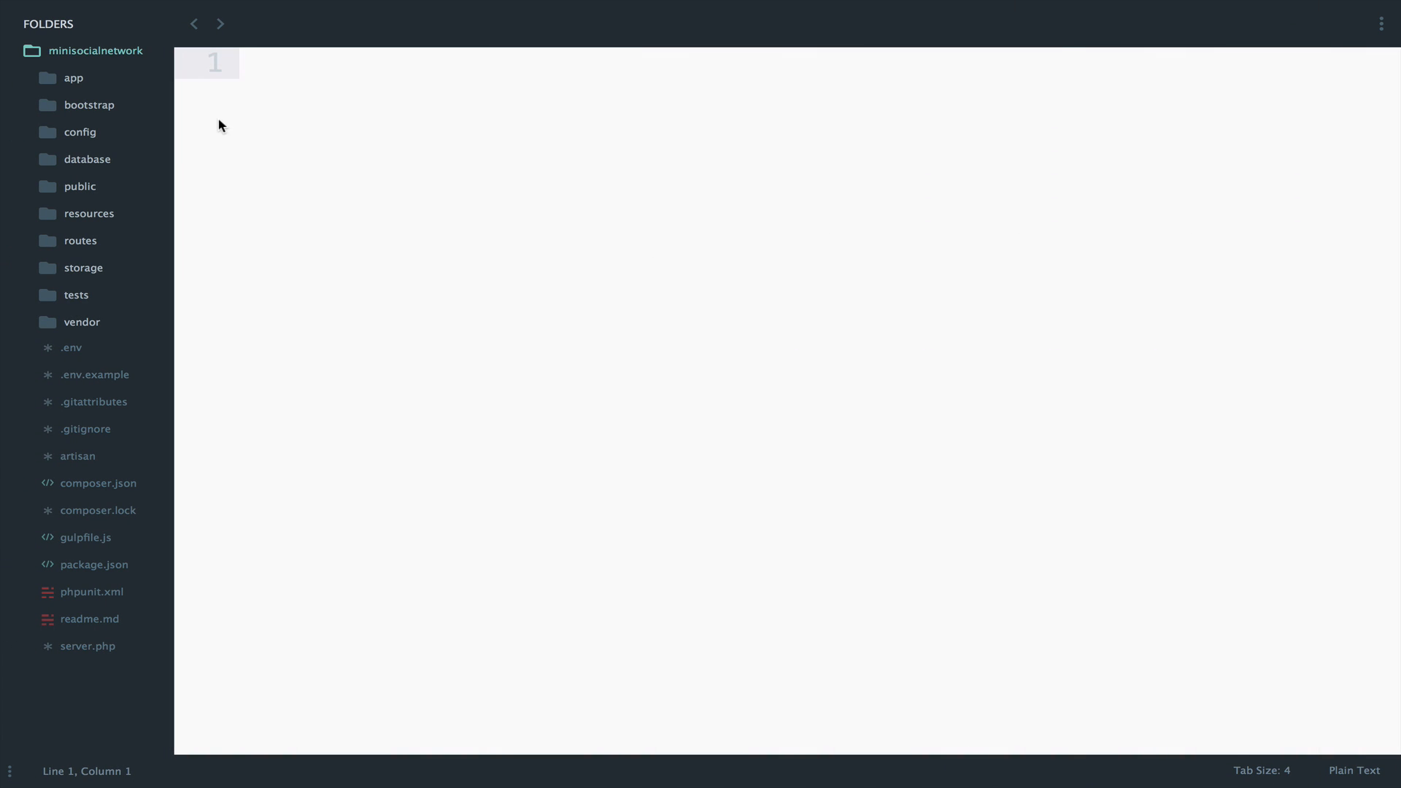
# - Replace the edit method's comment in ArticlesController with return view('articles.edit');
pyautogui.write('artc')
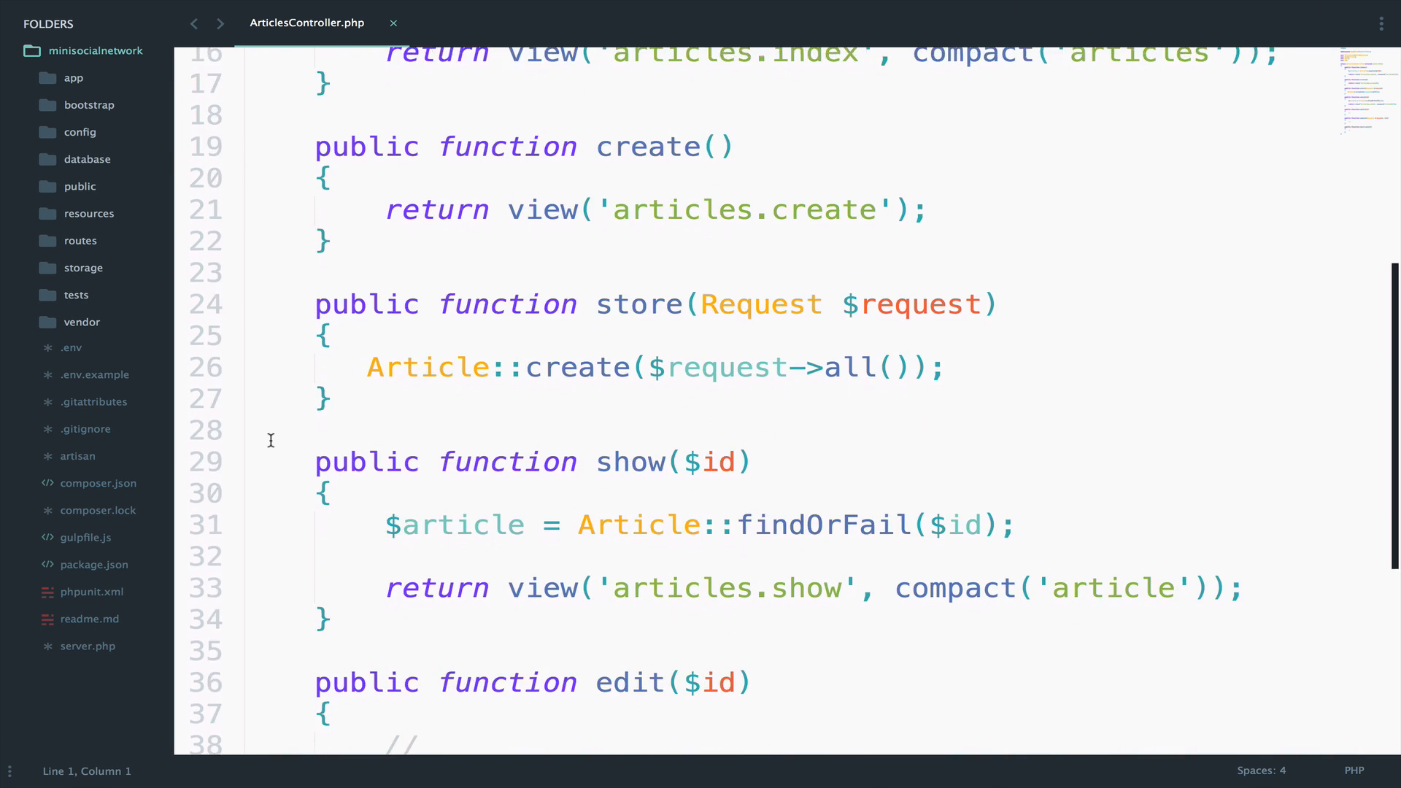
pyautogui.scroll(-3)
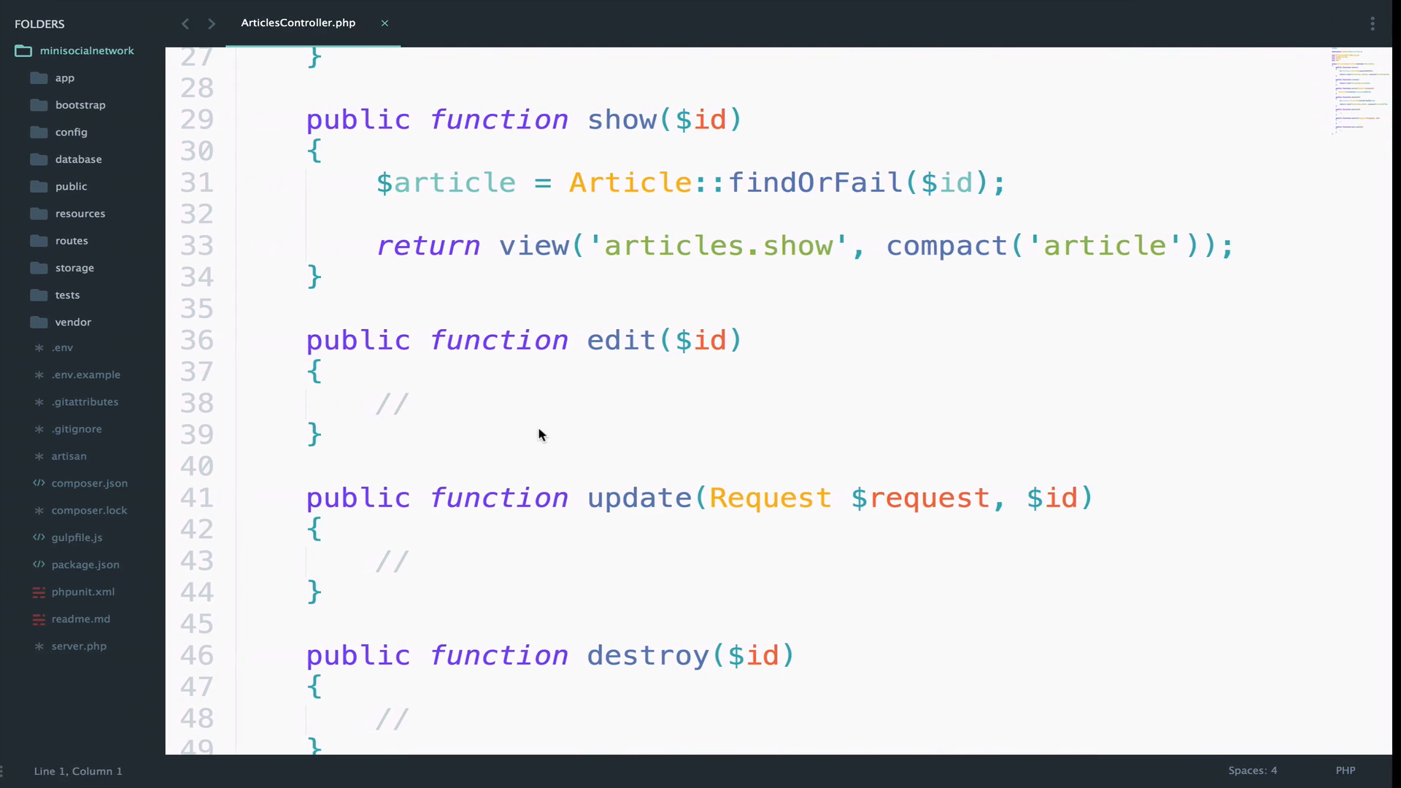
pyautogui.doubleClick(391, 404)
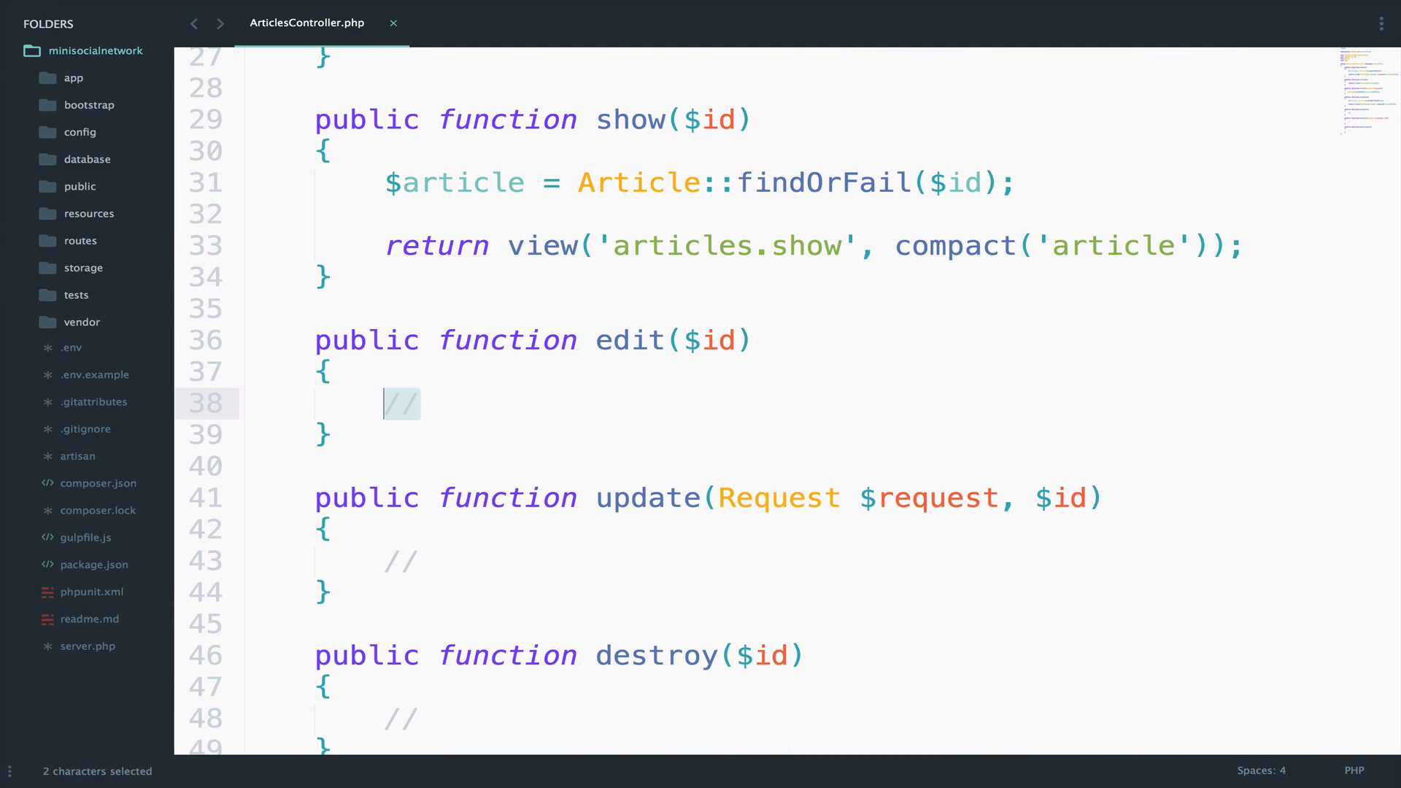
pyautogui.write('return vie')
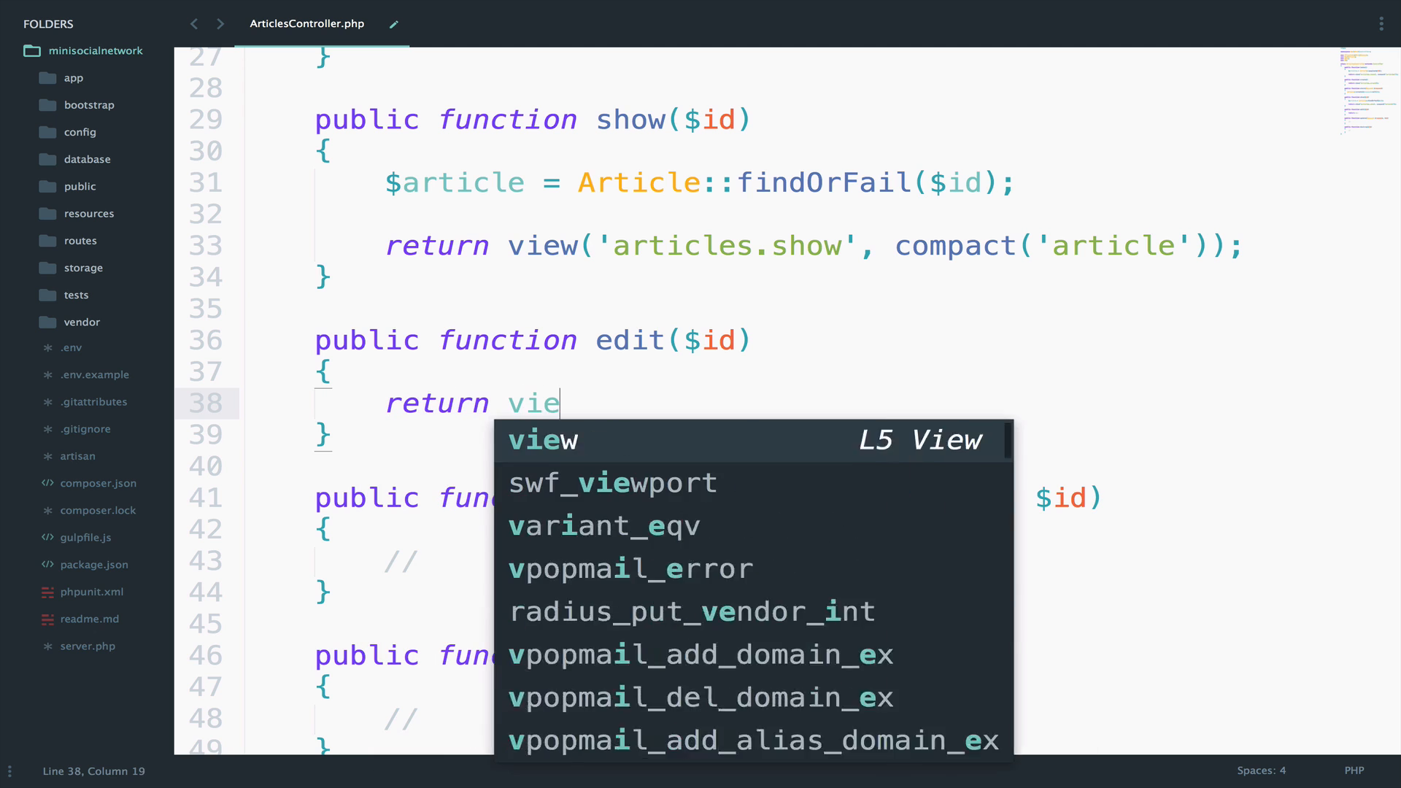
pyautogui.write("w('article')")
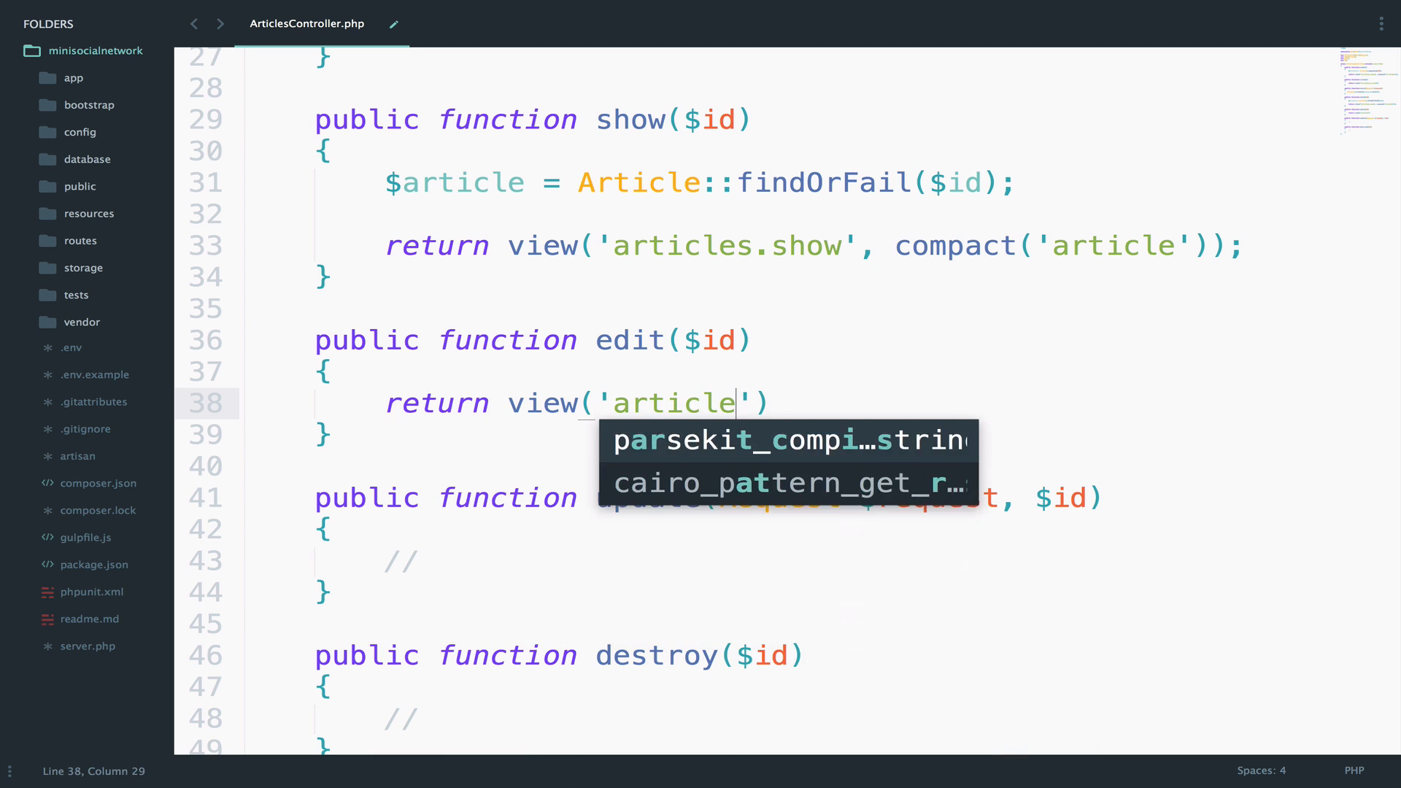
pyautogui.write('.edit')
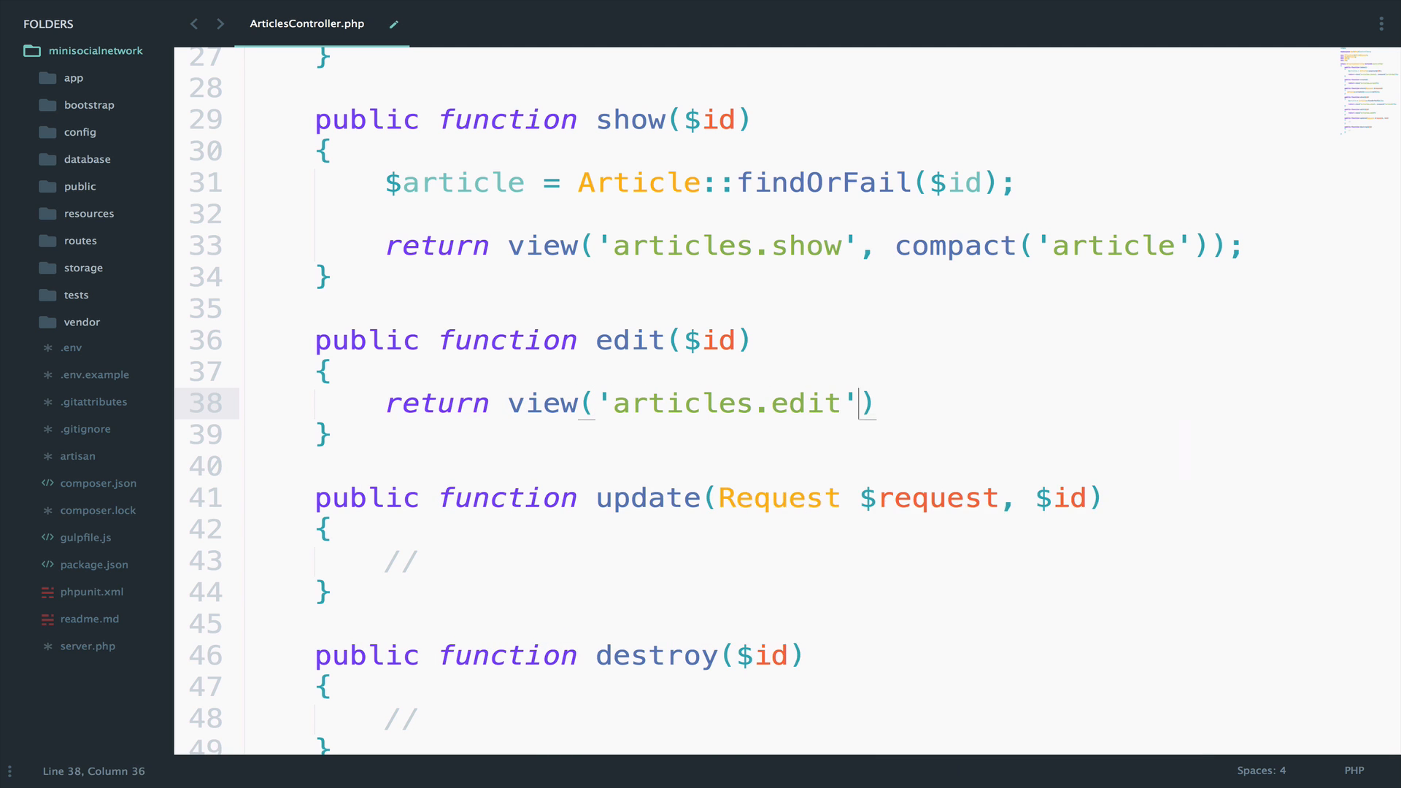
pyautogui.write(';')
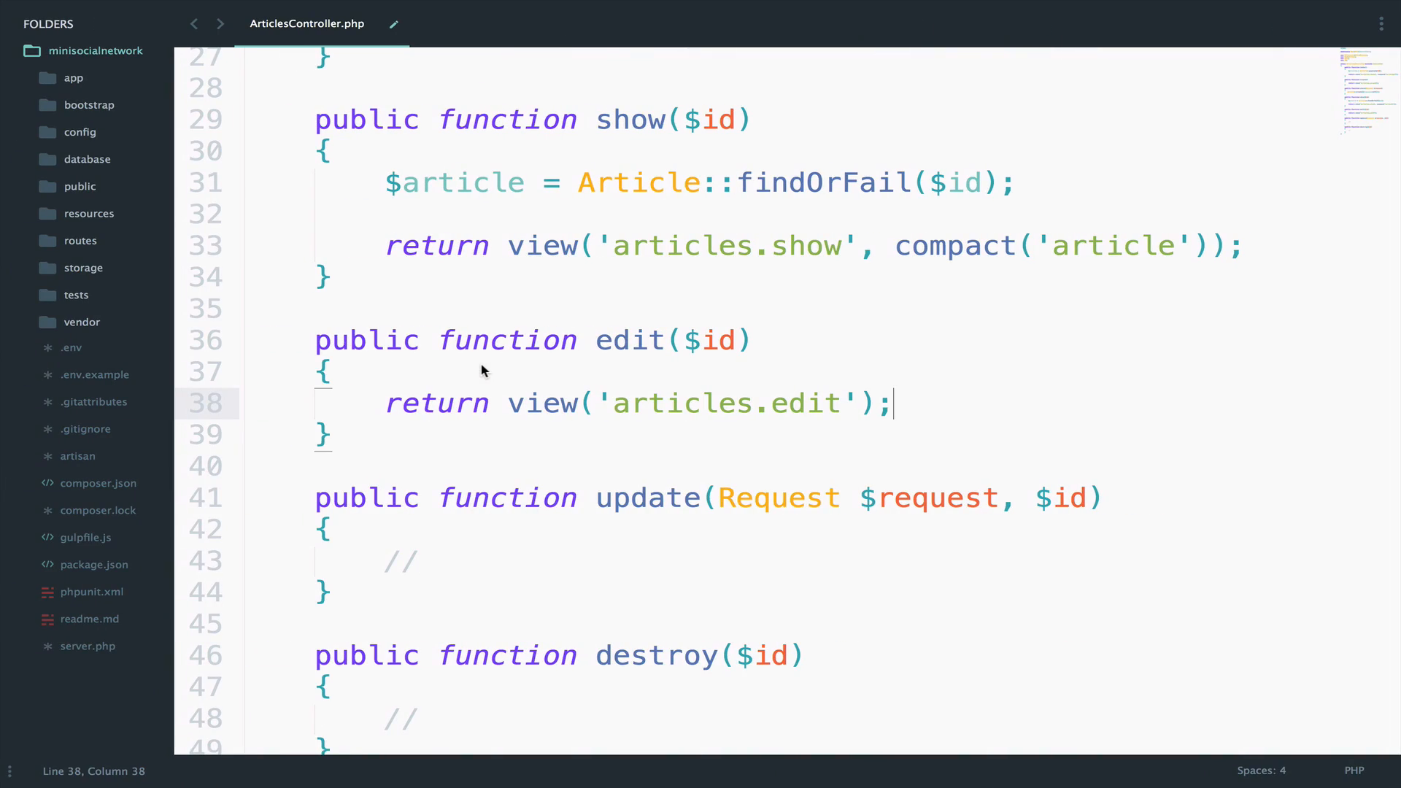
pyautogui.moveTo(505, 193)
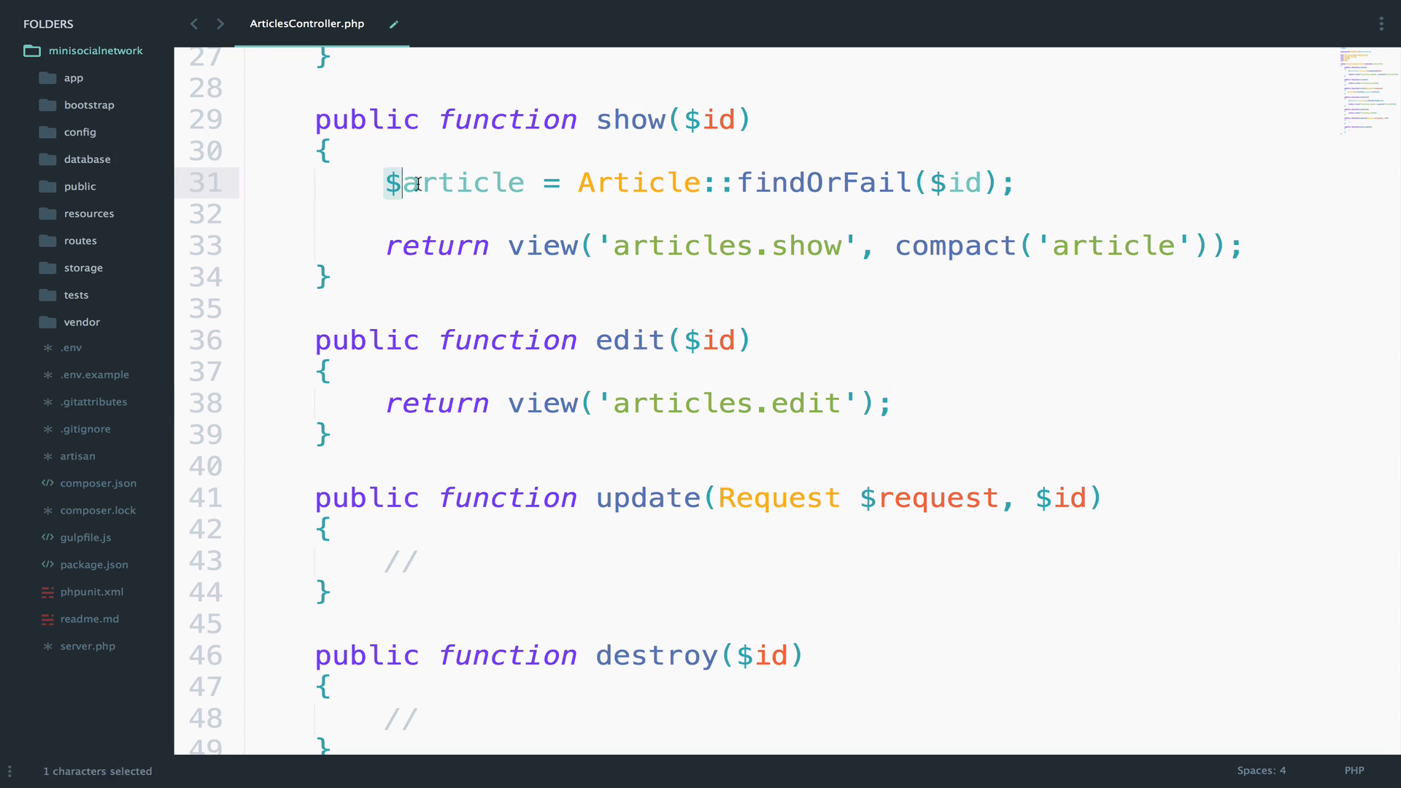
# - Copy the findOrFail lookup and compact('article') return from show into the edit method
pyautogui.moveTo(391, 182); pyautogui.dragTo(1251, 245)
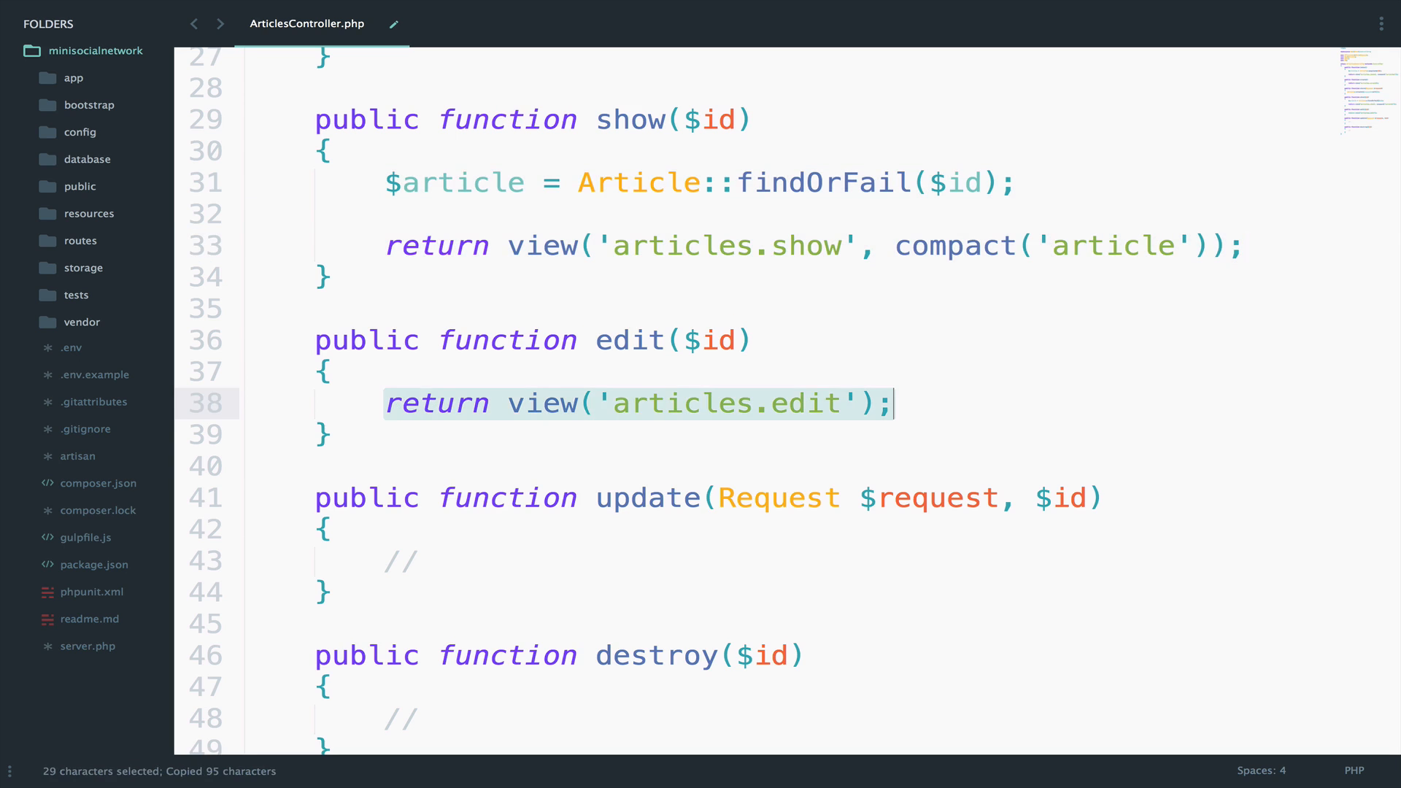
pyautogui.press('cmd+v')
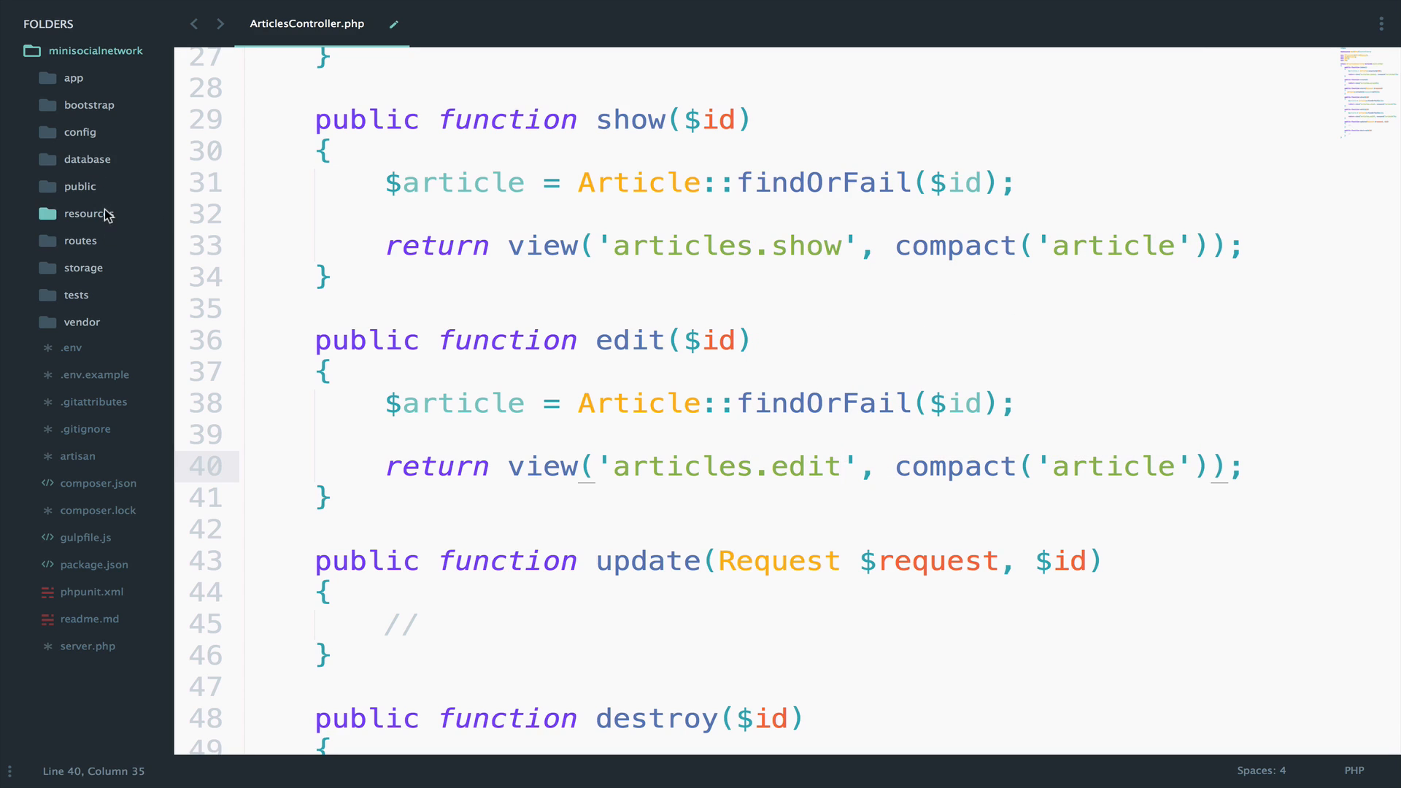
# - Create edit.blade.php in the articles views folder with the create form headed Edit article
pyautogui.click(86, 213)
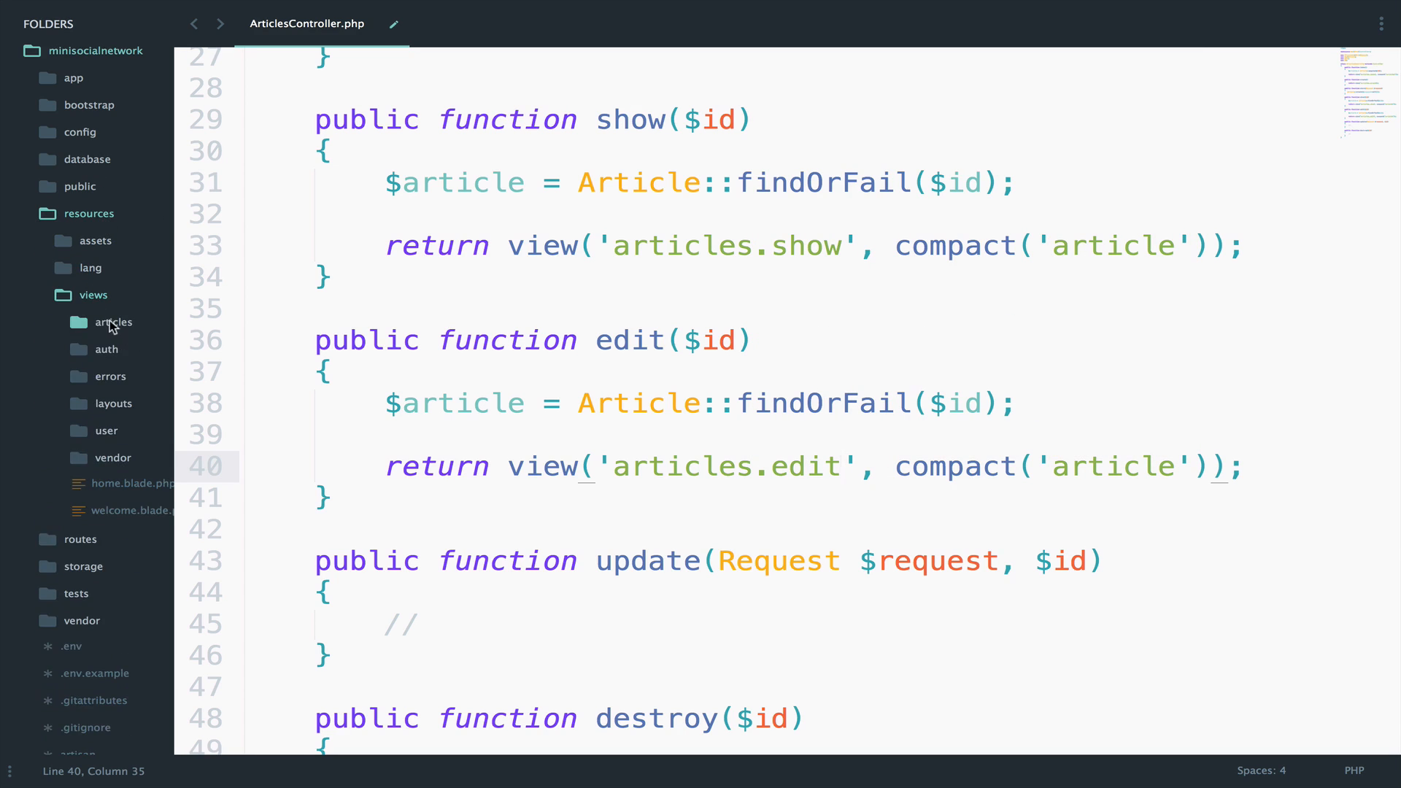
pyautogui.rightClick(114, 322)
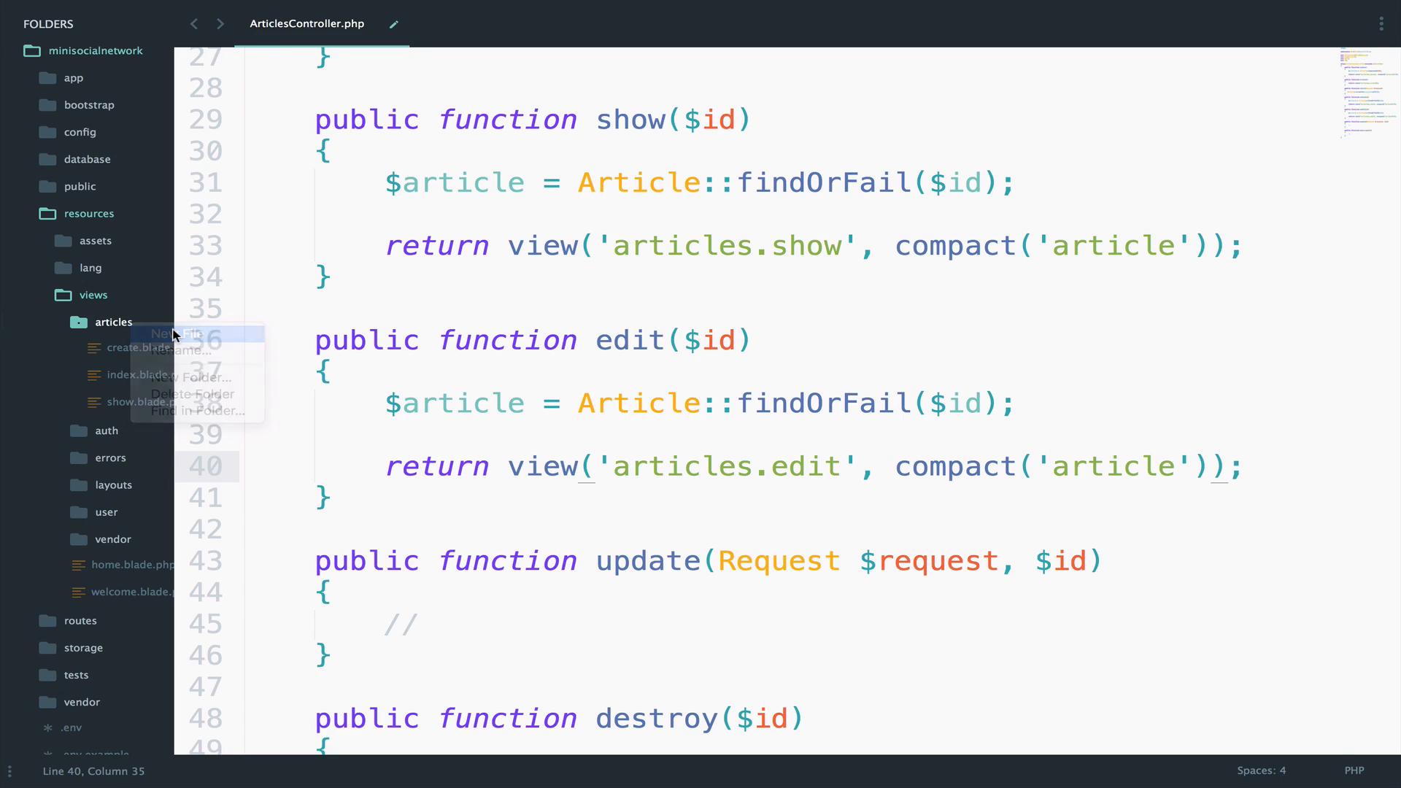
pyautogui.click(169, 333)
pyautogui.write('edit.blade.php')
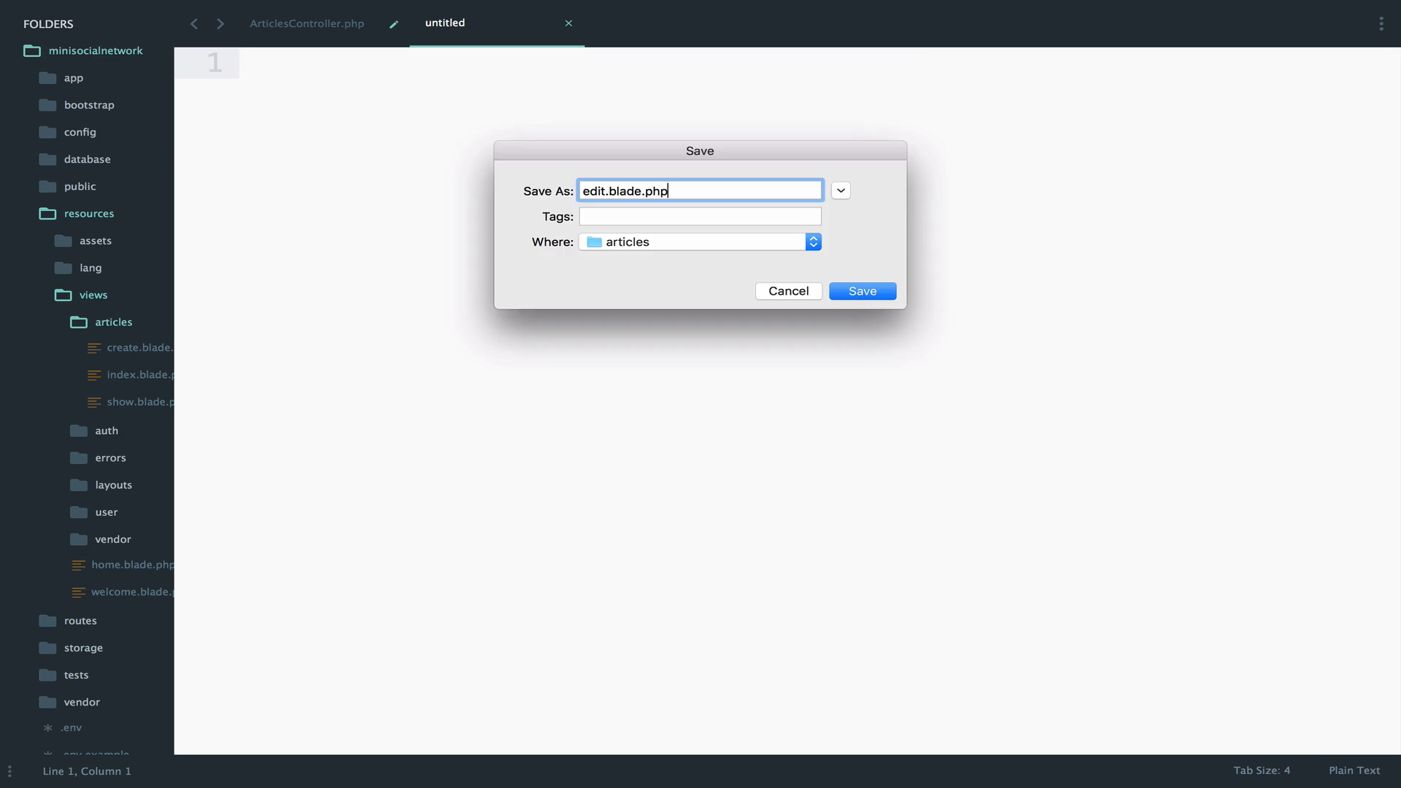
pyautogui.click(861, 291)
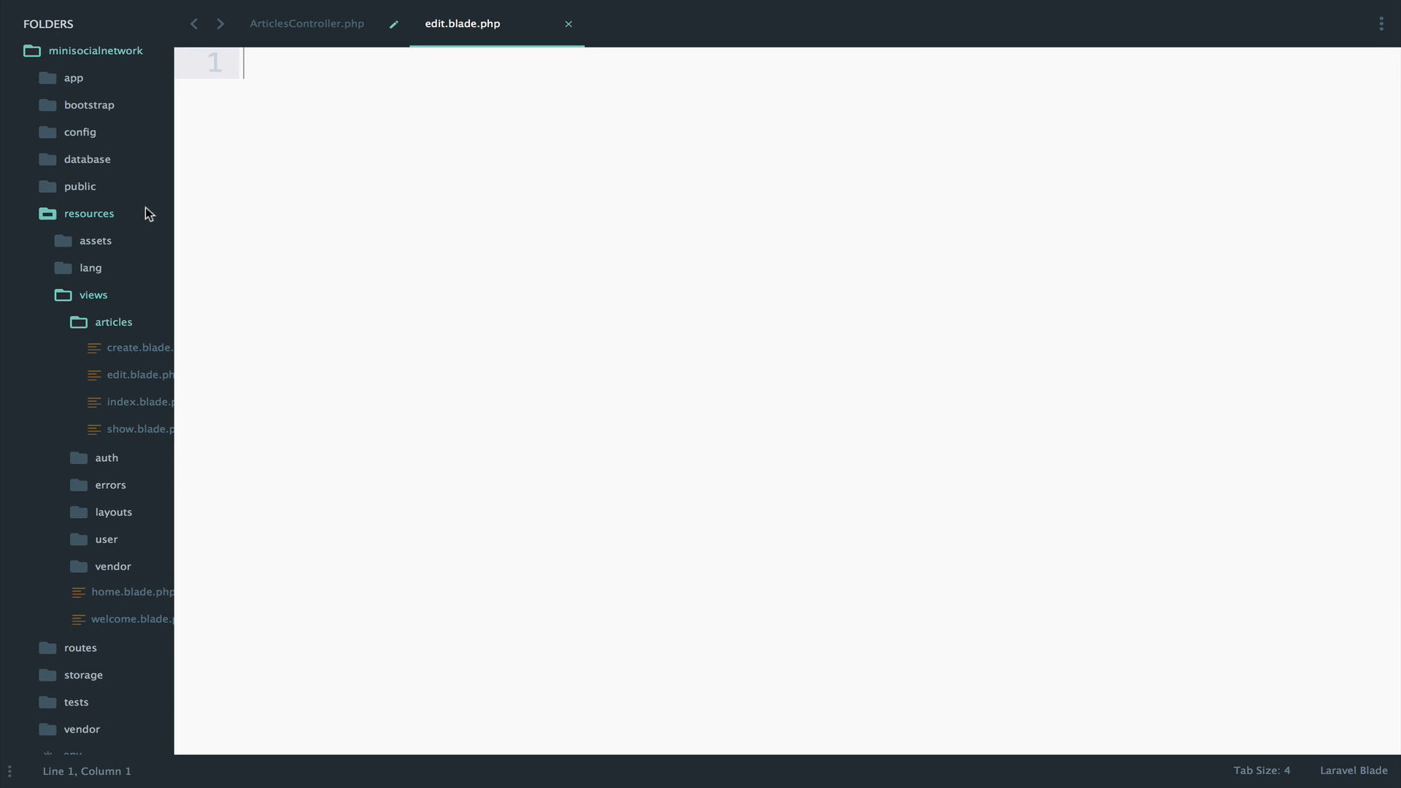
pyautogui.click(137, 347)
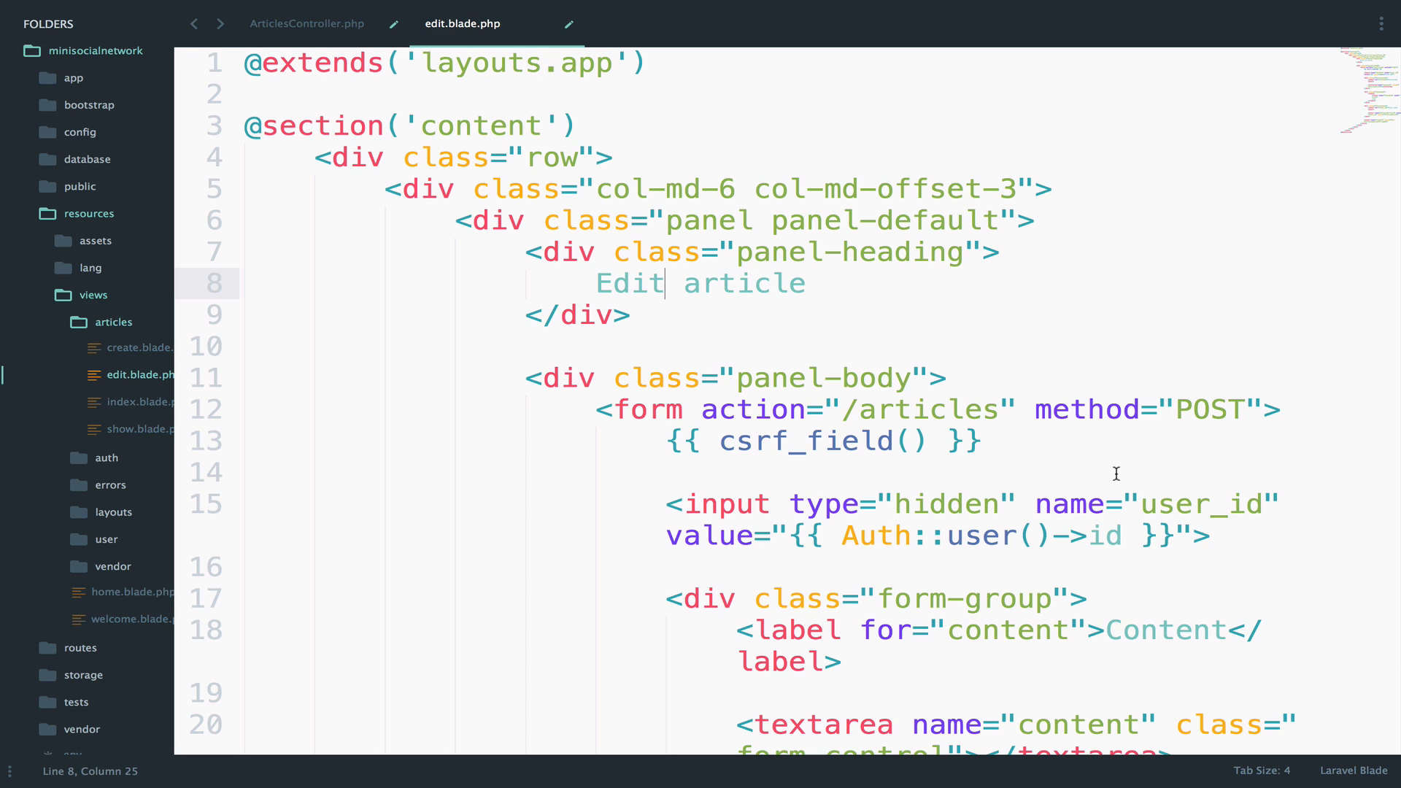
pyautogui.doubleClick(1210, 409)
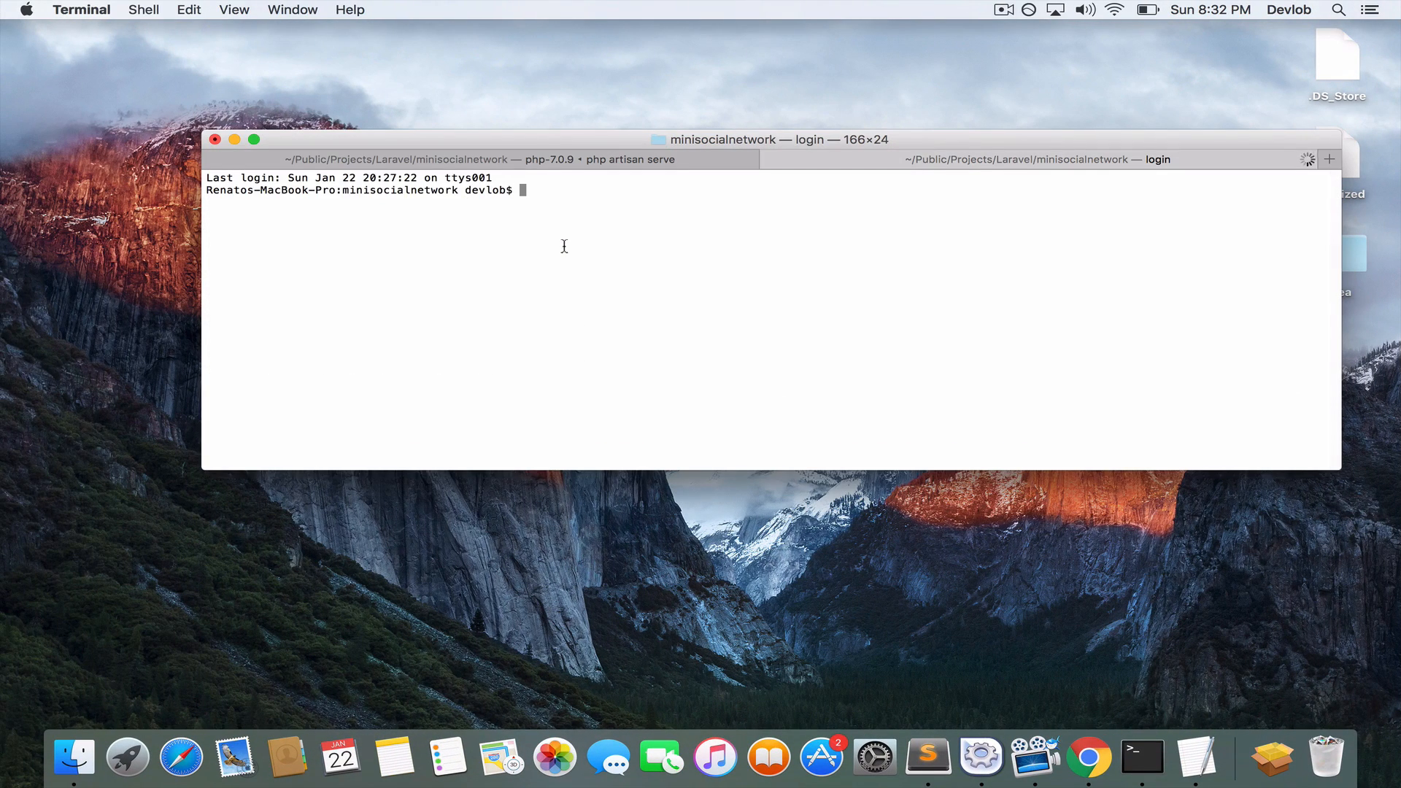
# - Enter php artisan route: at the Terminal project prompt
pyautogui.write('php artisan')
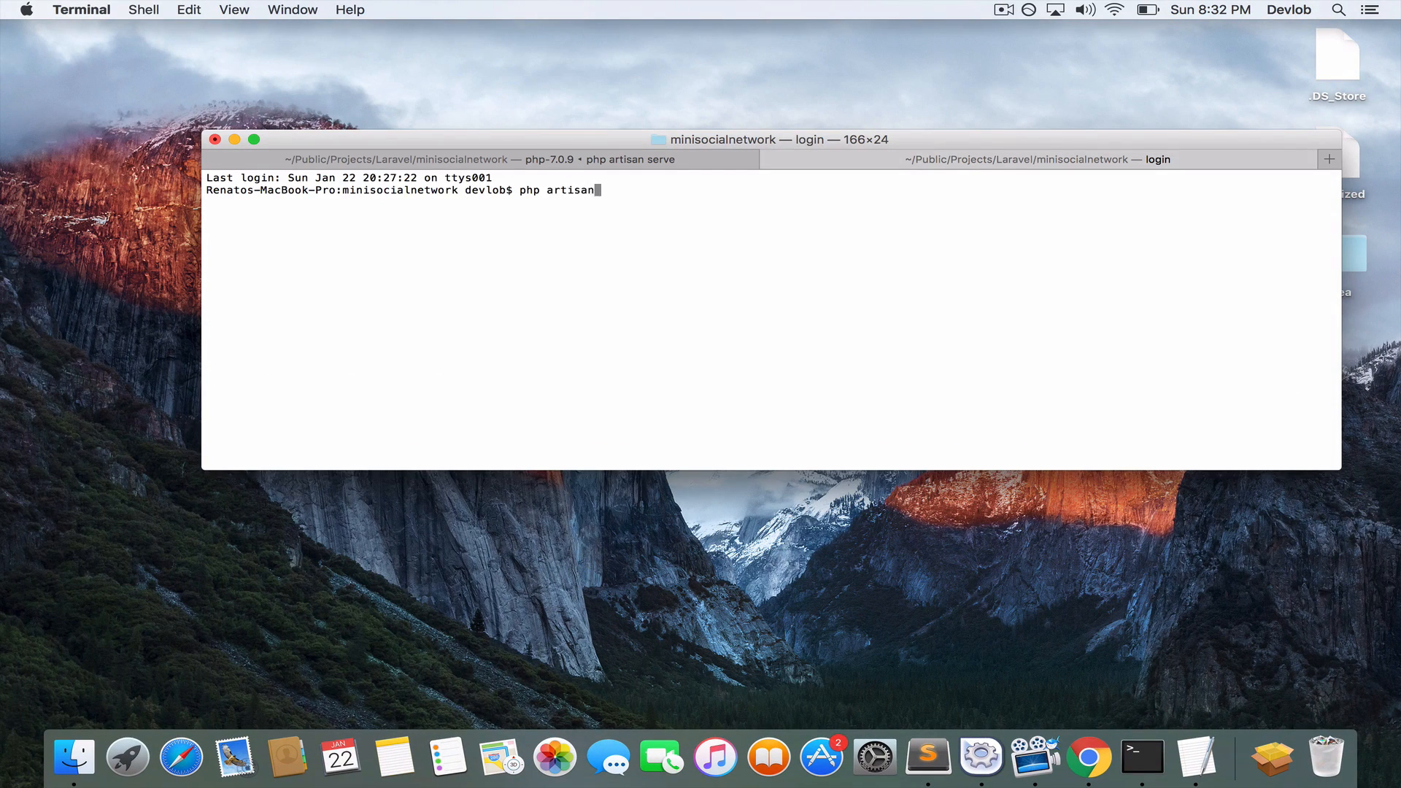
pyautogui.write('route:')
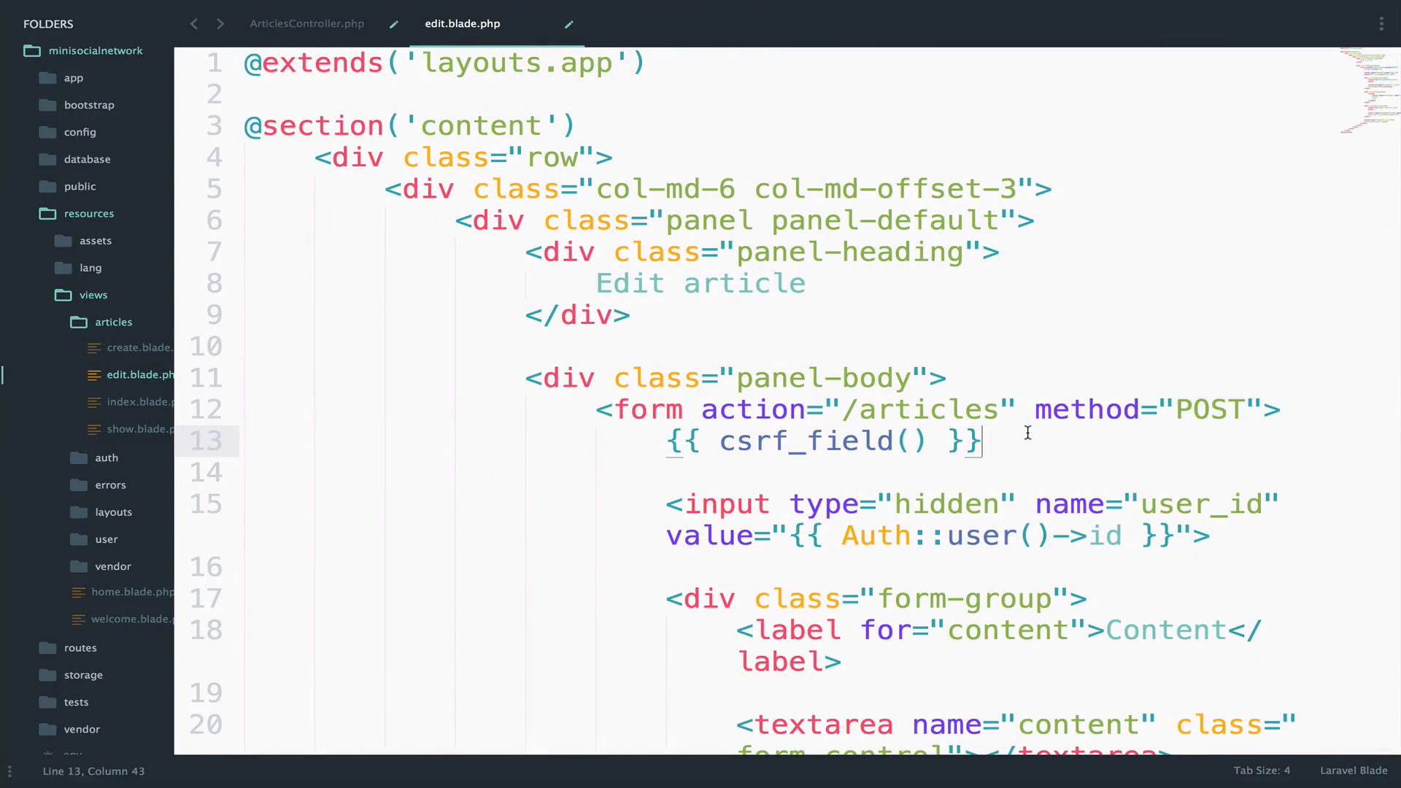
# - Add method_field('PUT') and point the form action to /articles/{{ $article->id }}, then save
pyautogui.press('enter')
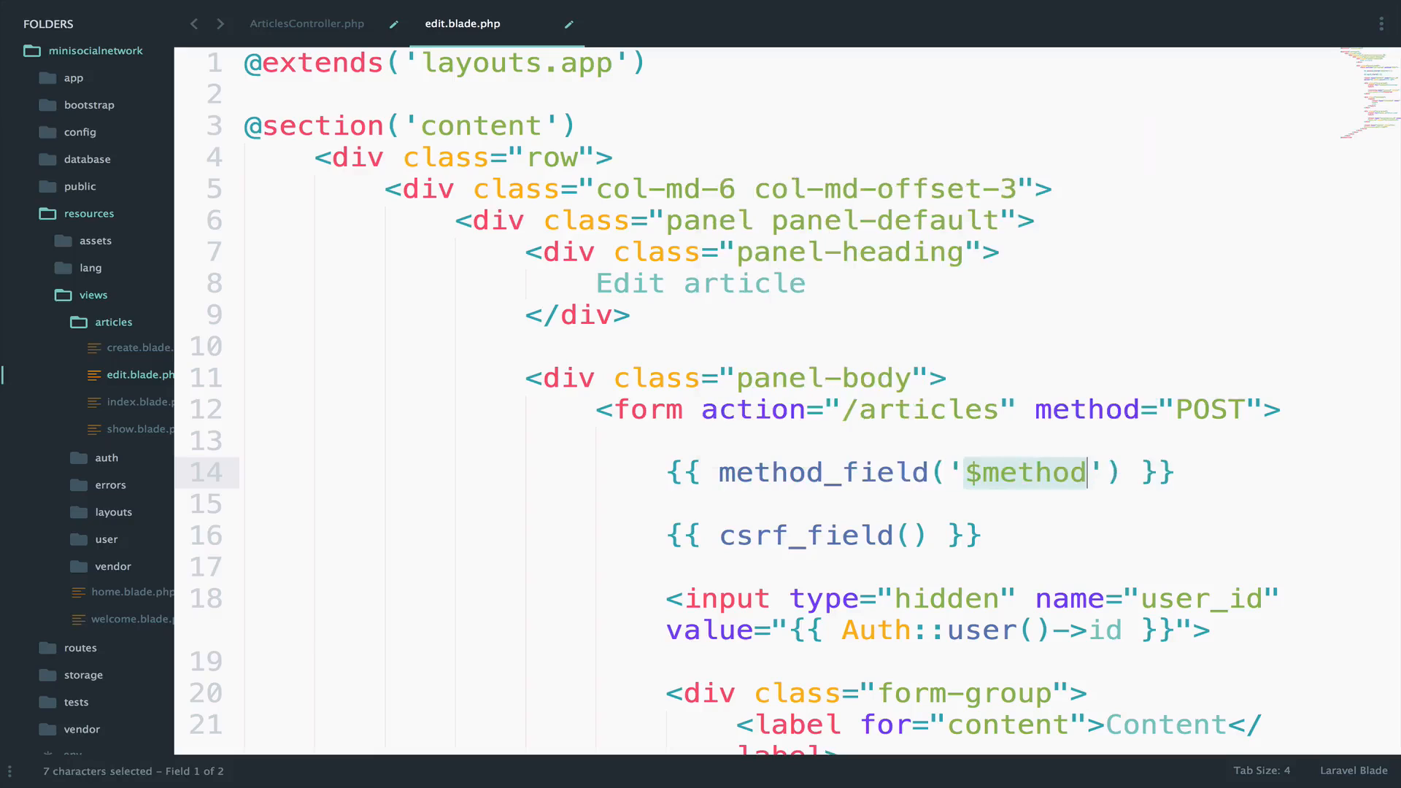
pyautogui.write('PUT')
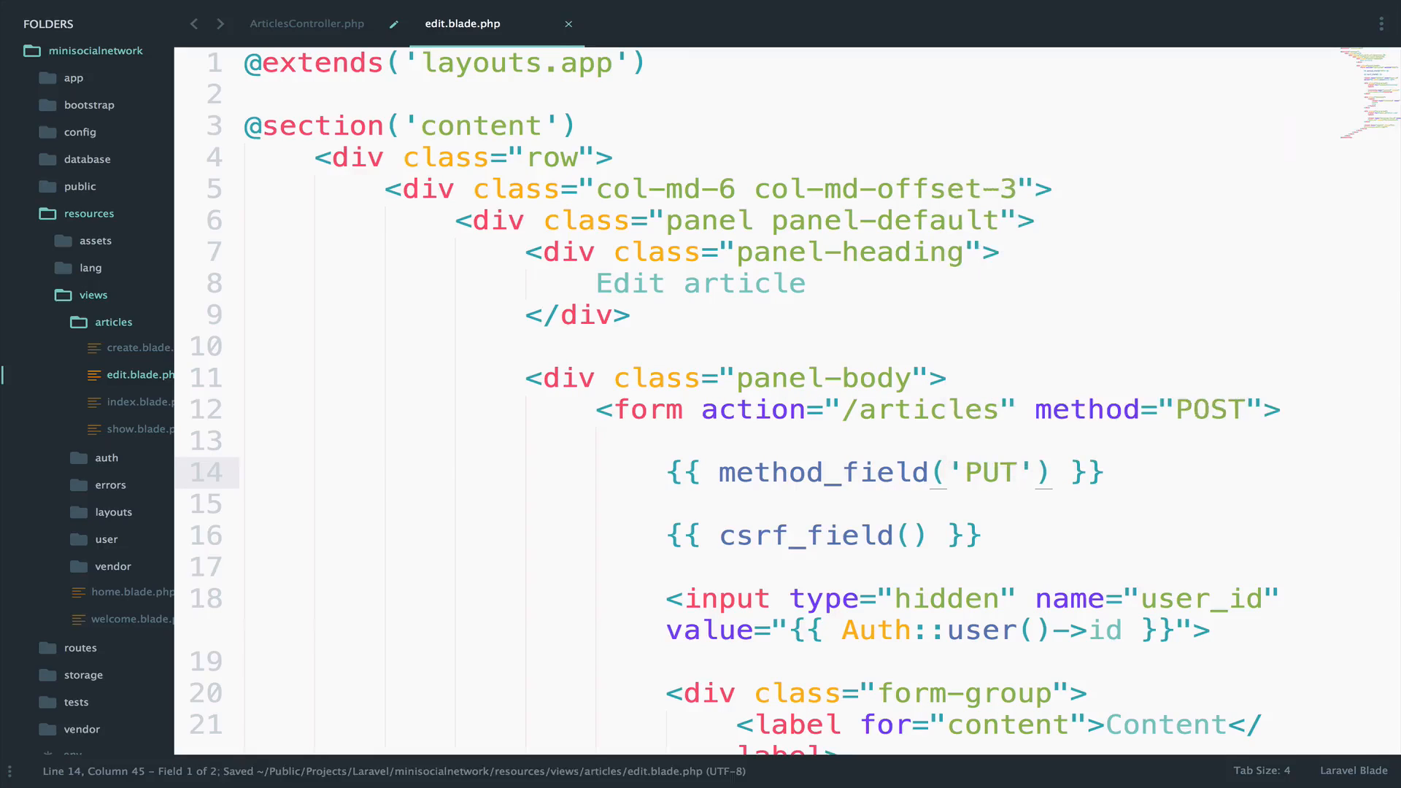
pyautogui.click(1015, 471)
pyautogui.write('/')
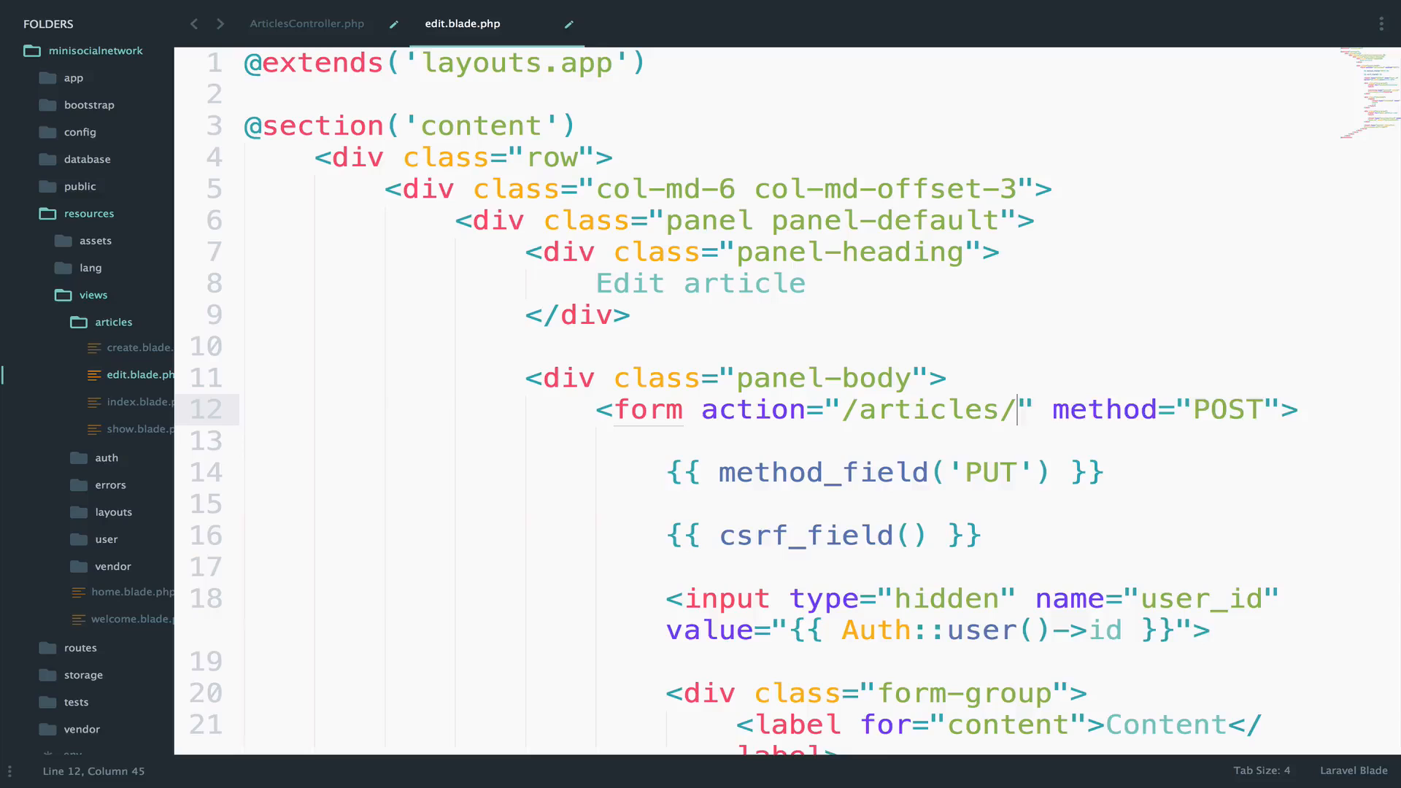
pyautogui.write('{{ }}')
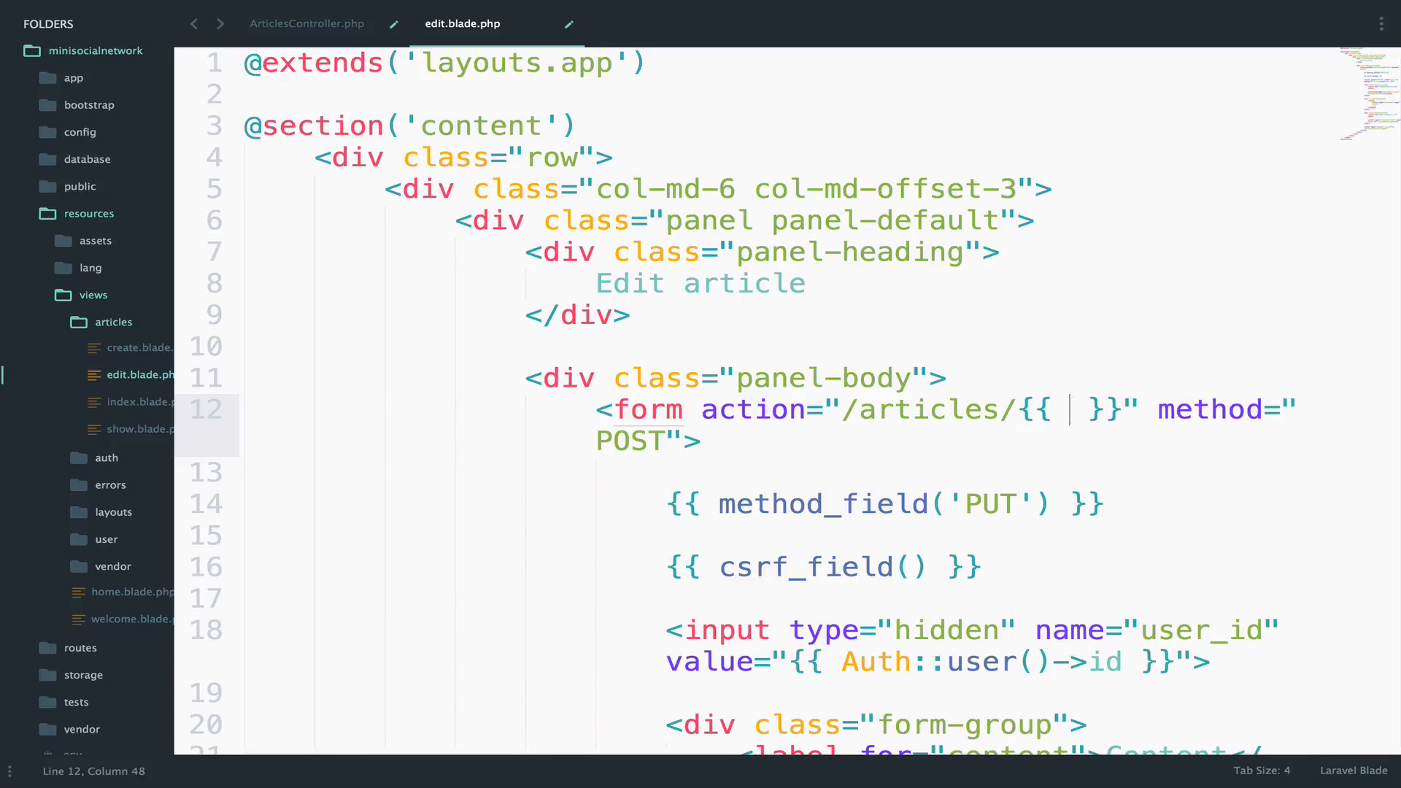
pyautogui.write('$article->')
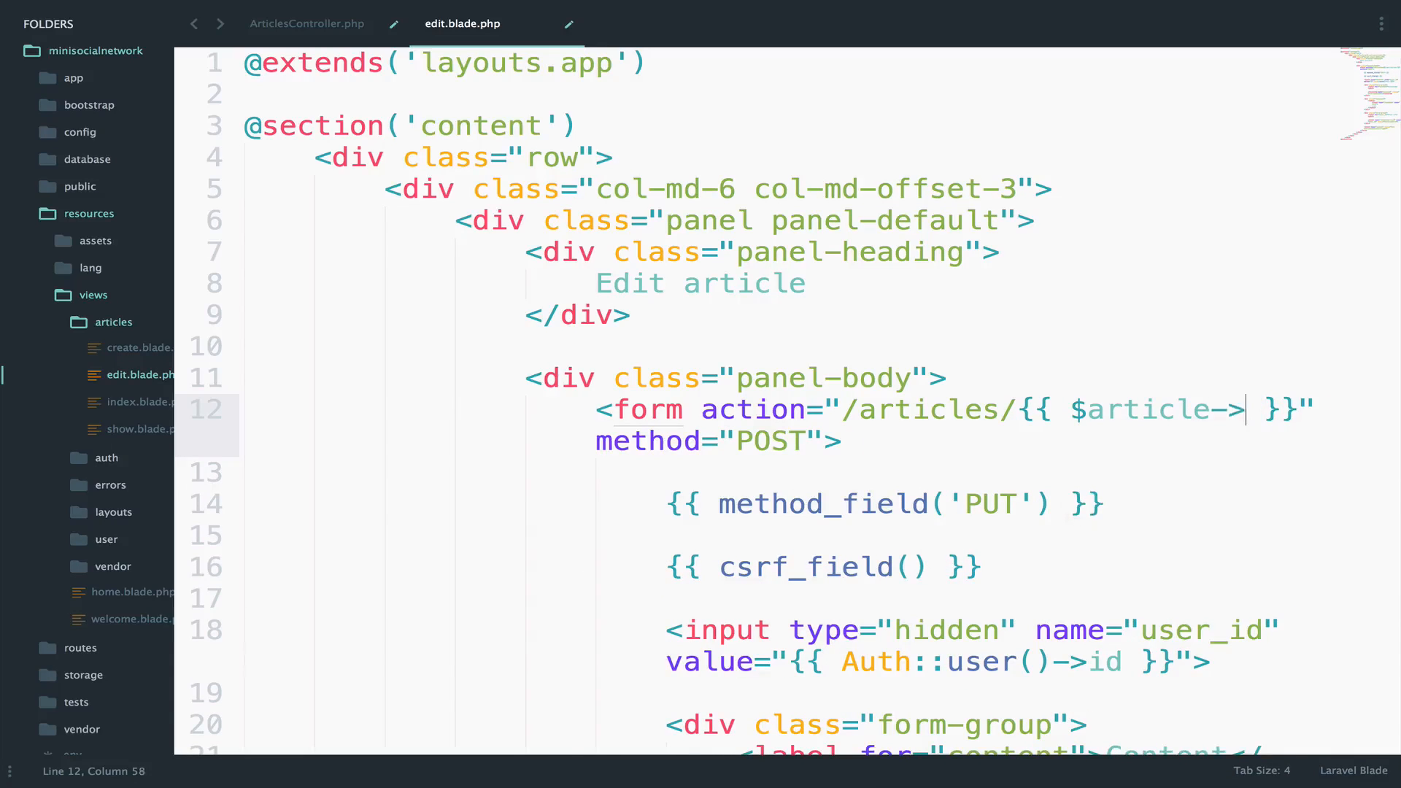
pyautogui.write('id')
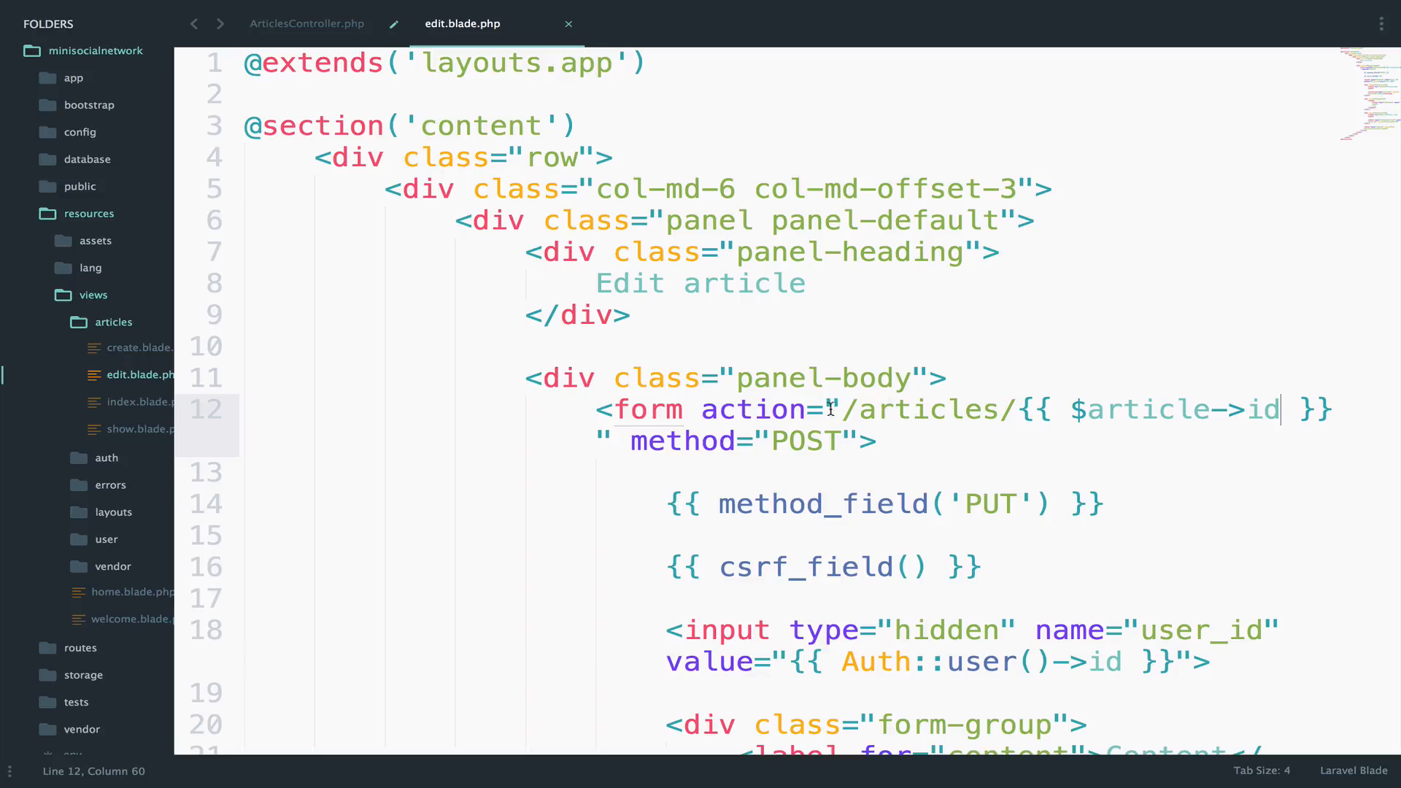
pyautogui.moveTo(829, 409); pyautogui.dragTo(1331, 408)
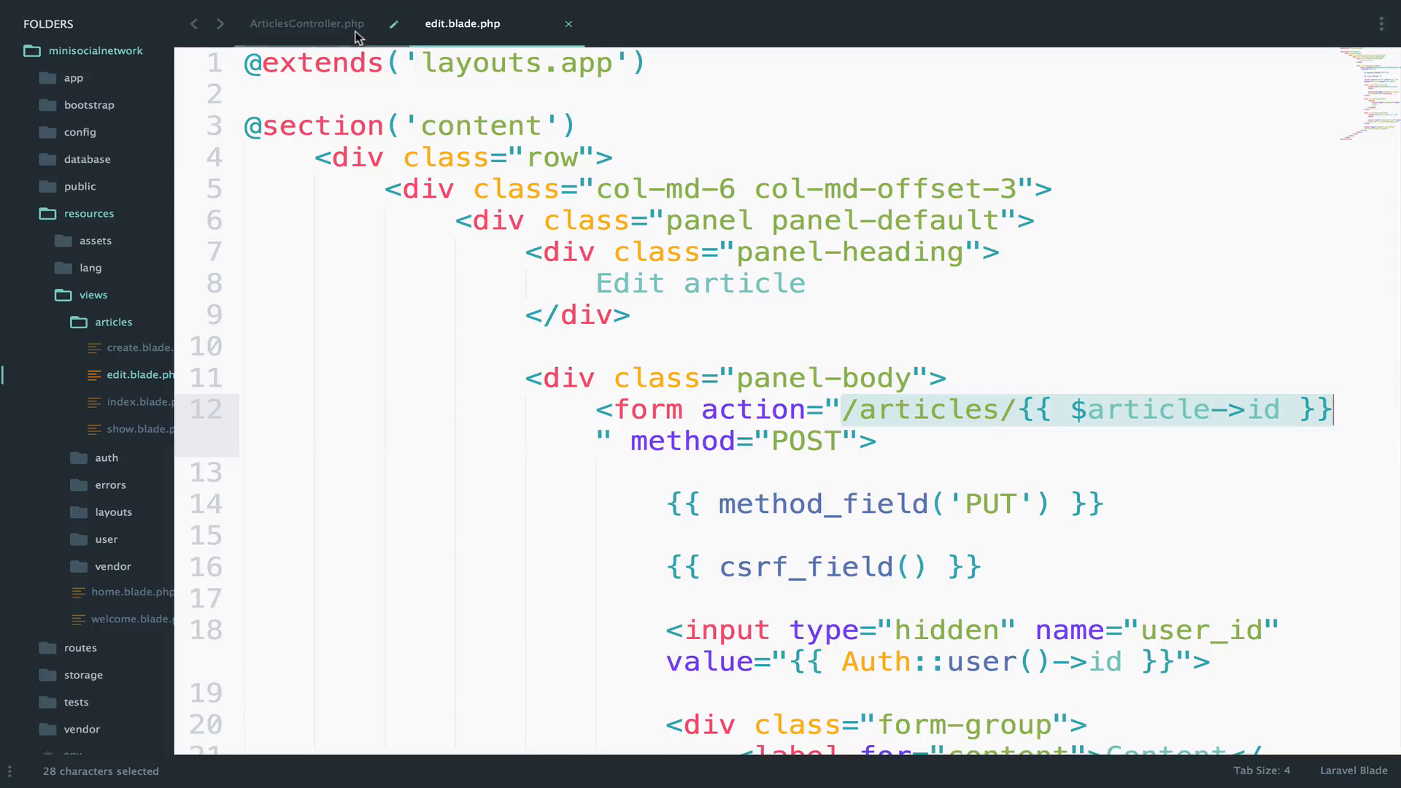
pyautogui.click(307, 23)
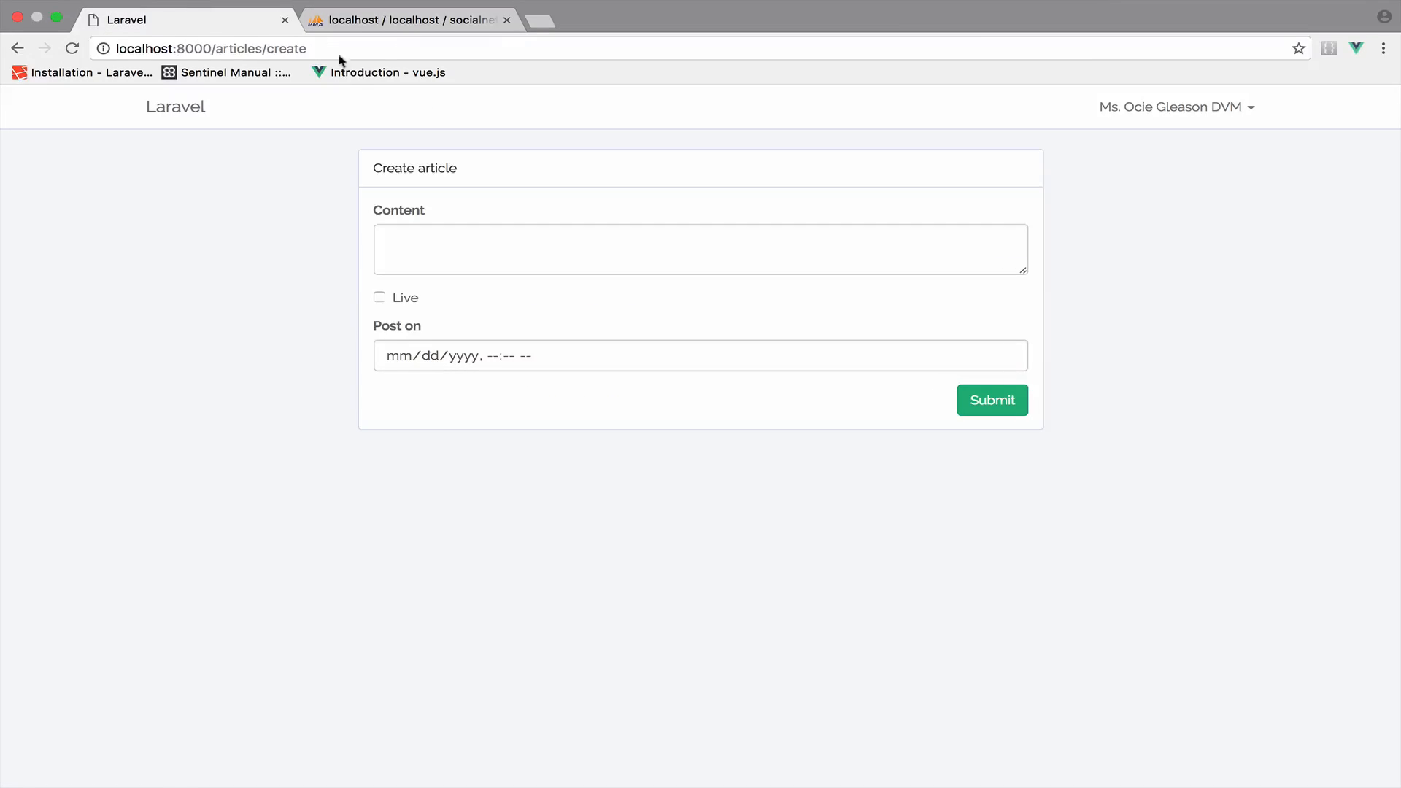
# - Load localhost:8000/articles/1/edit, then check article 1's row in the phpMyAdmin articles table
pyautogui.write('localhost:8000/articles/1')
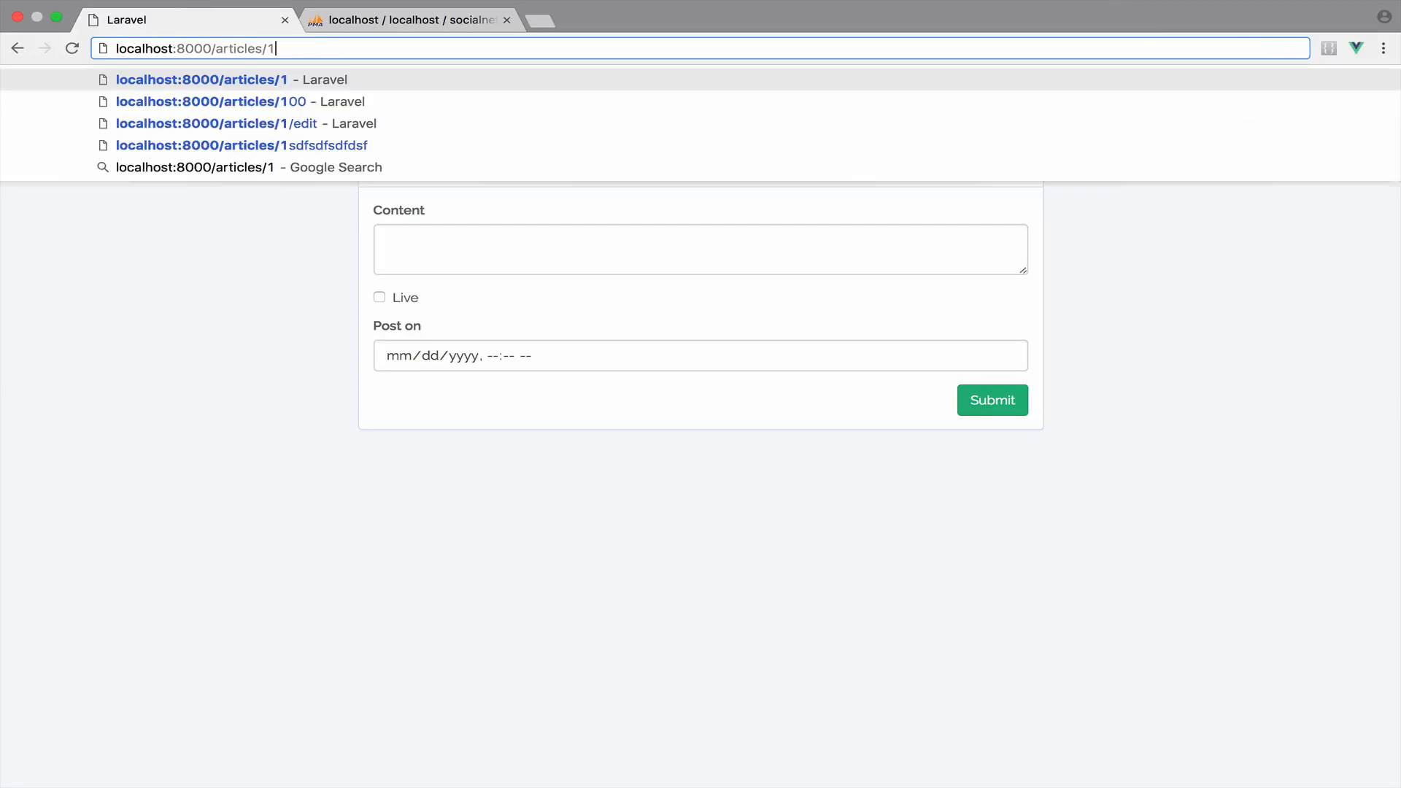
pyautogui.write('/edit')
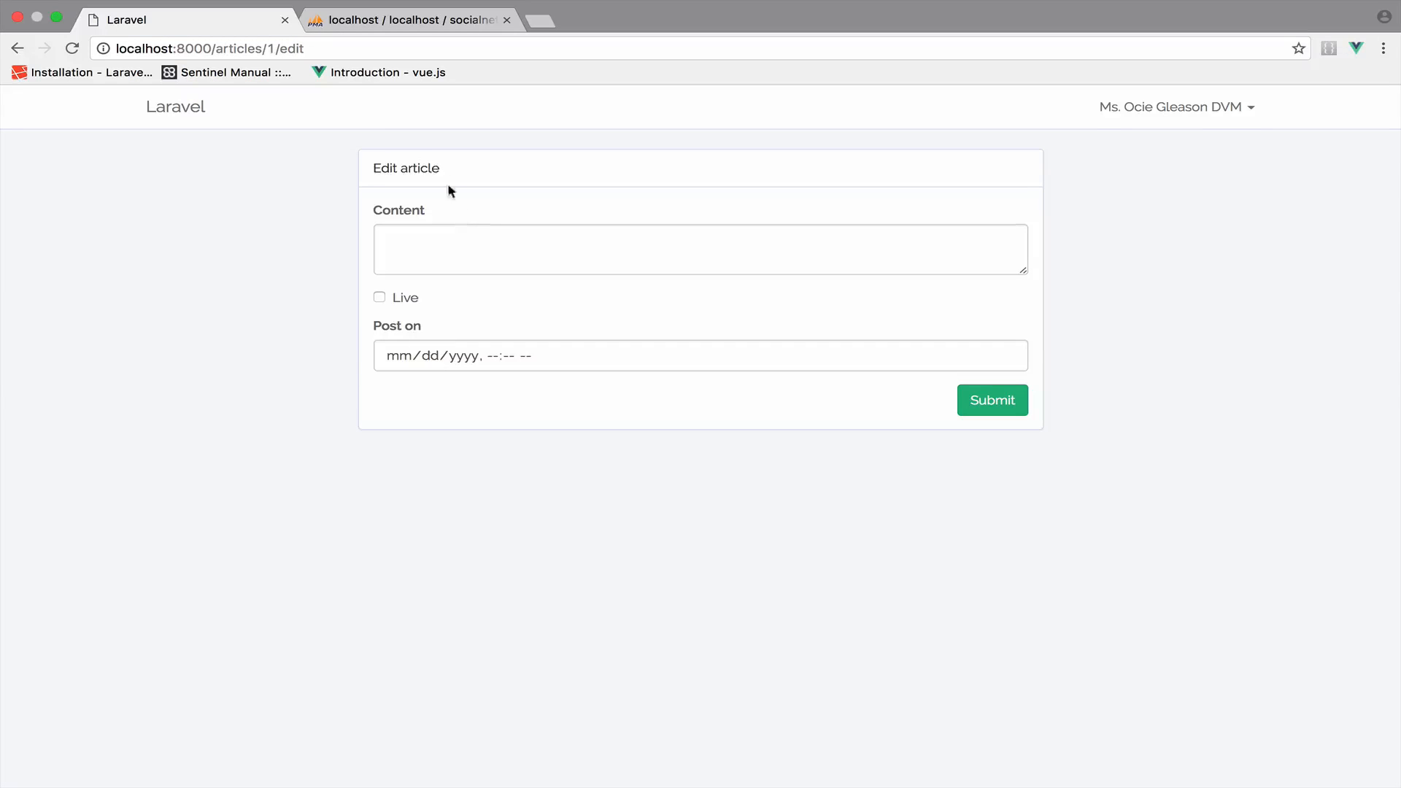
pyautogui.moveTo(739, 391)
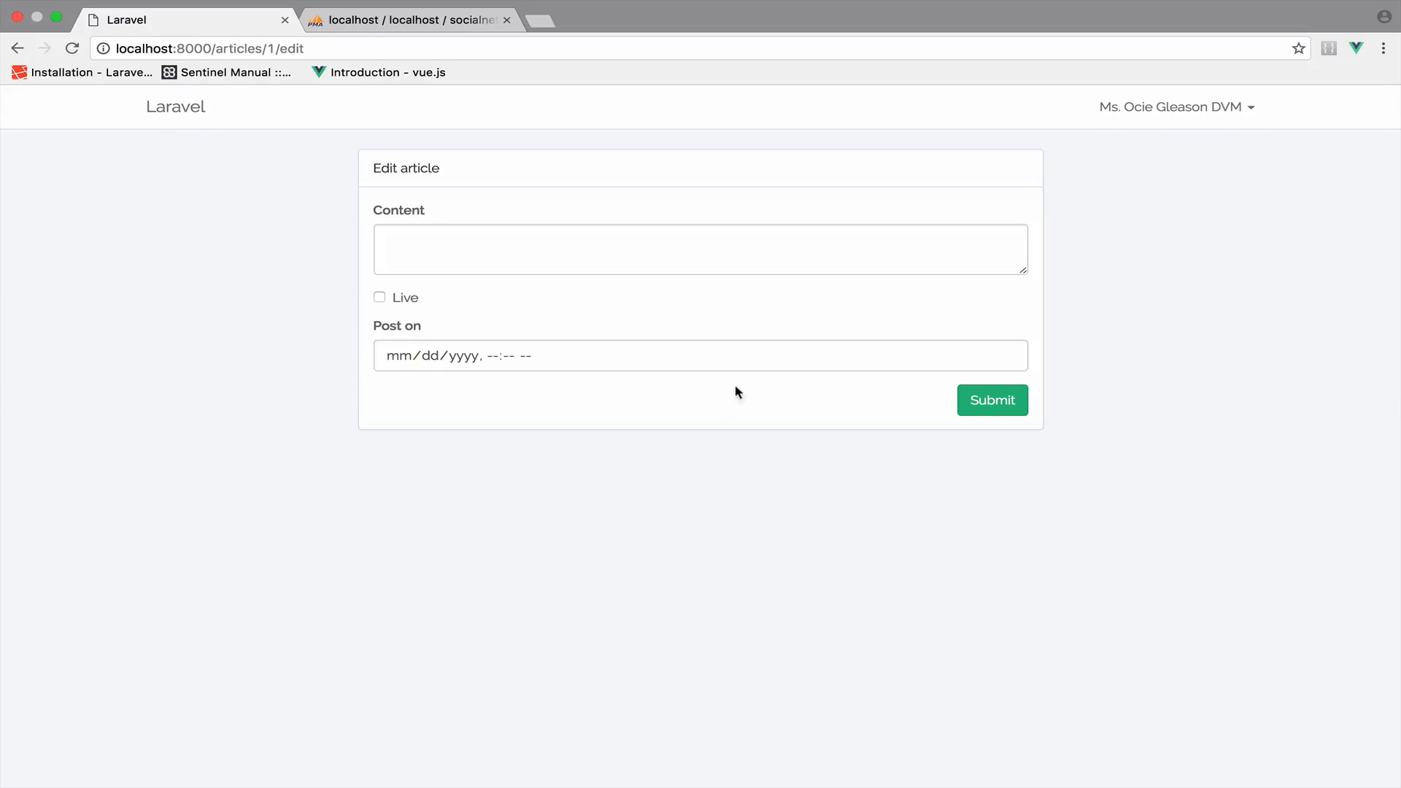
pyautogui.moveTo(724, 391)
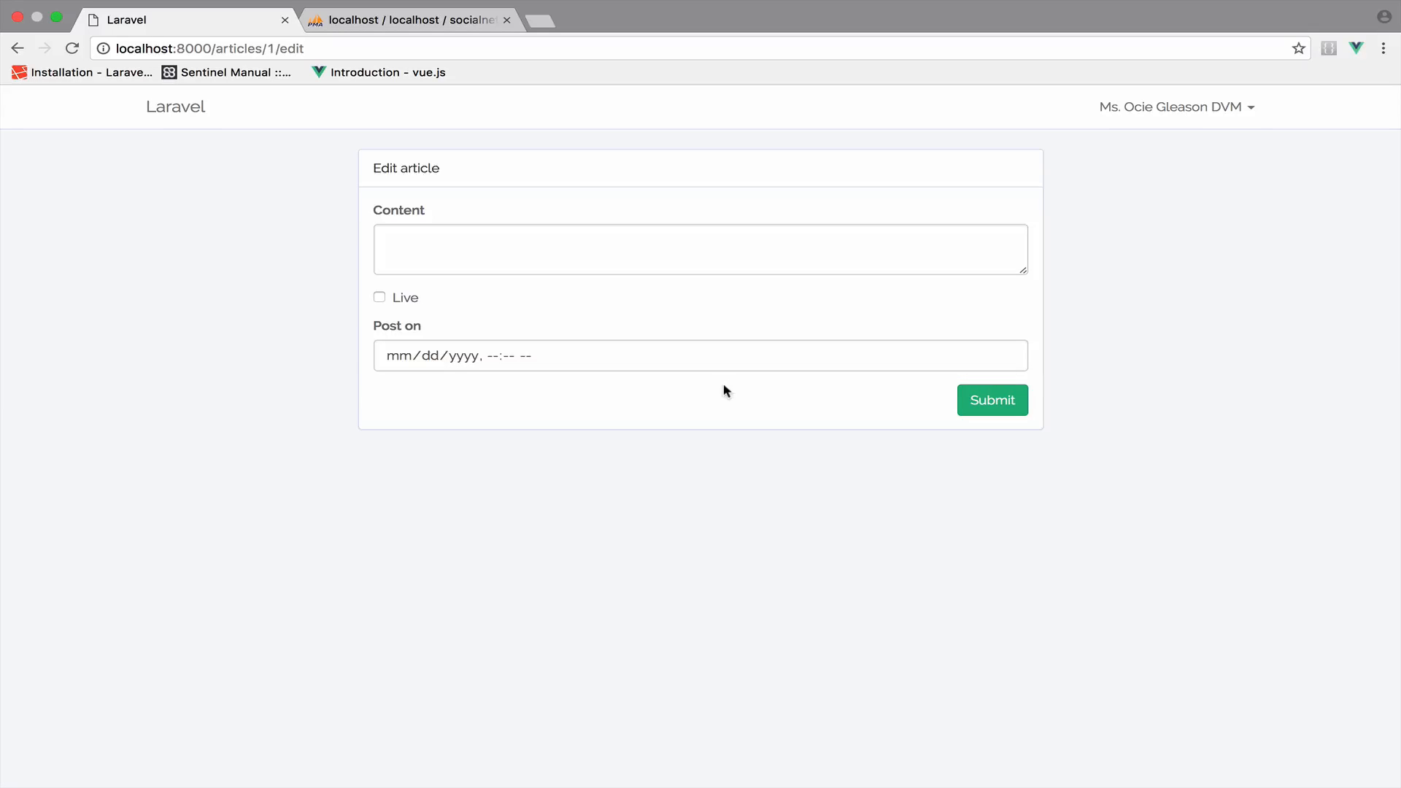
pyautogui.doubleClick(384, 168)
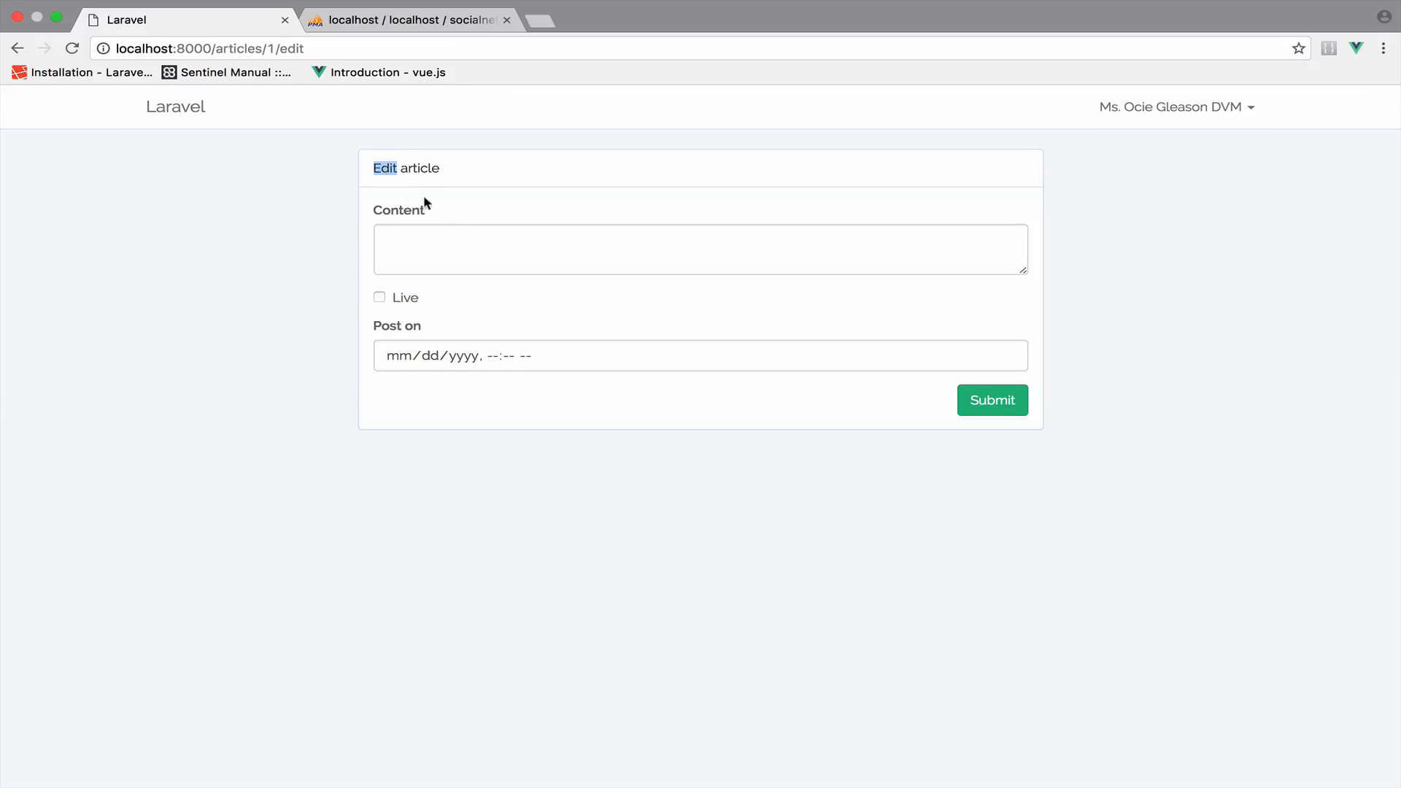
pyautogui.moveTo(446, 216)
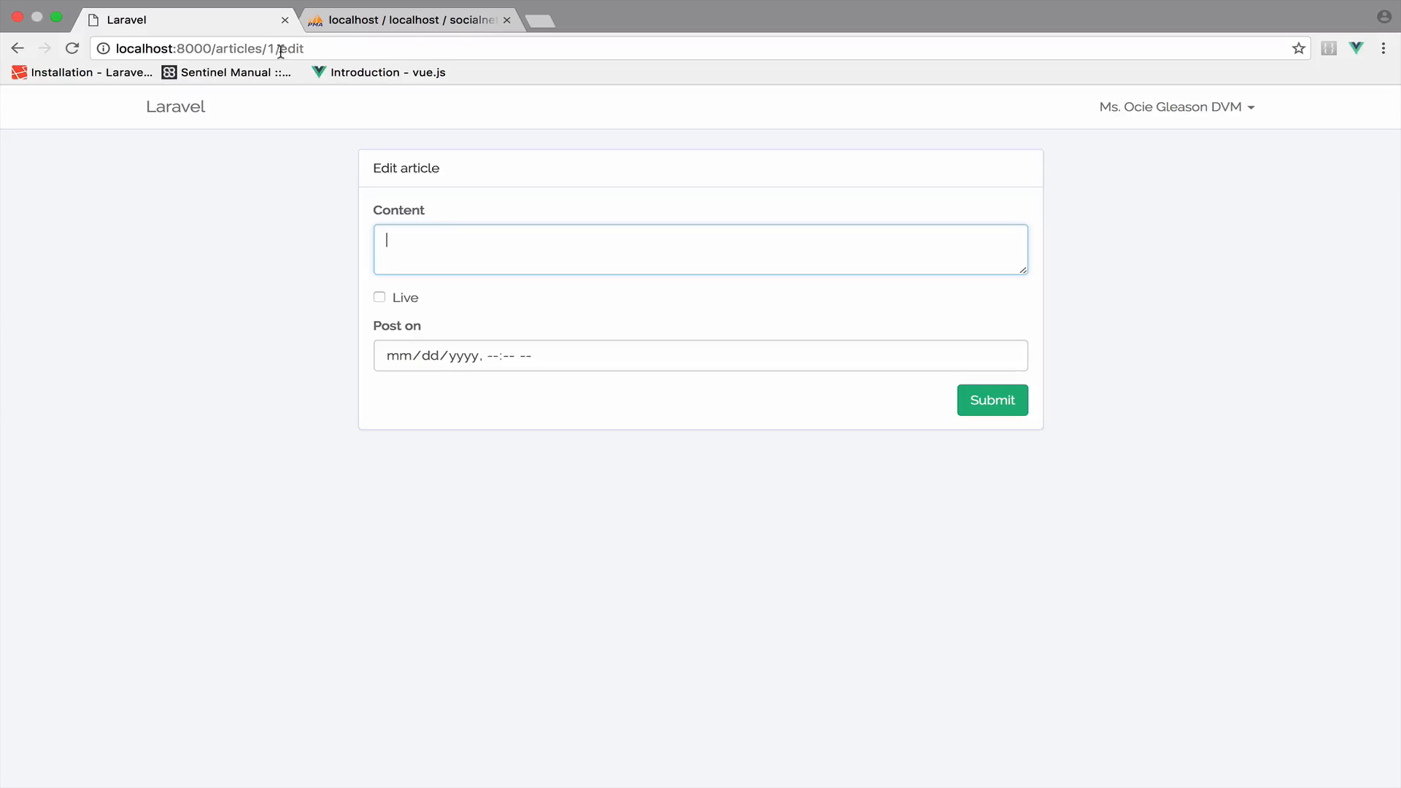
pyautogui.click(407, 19)
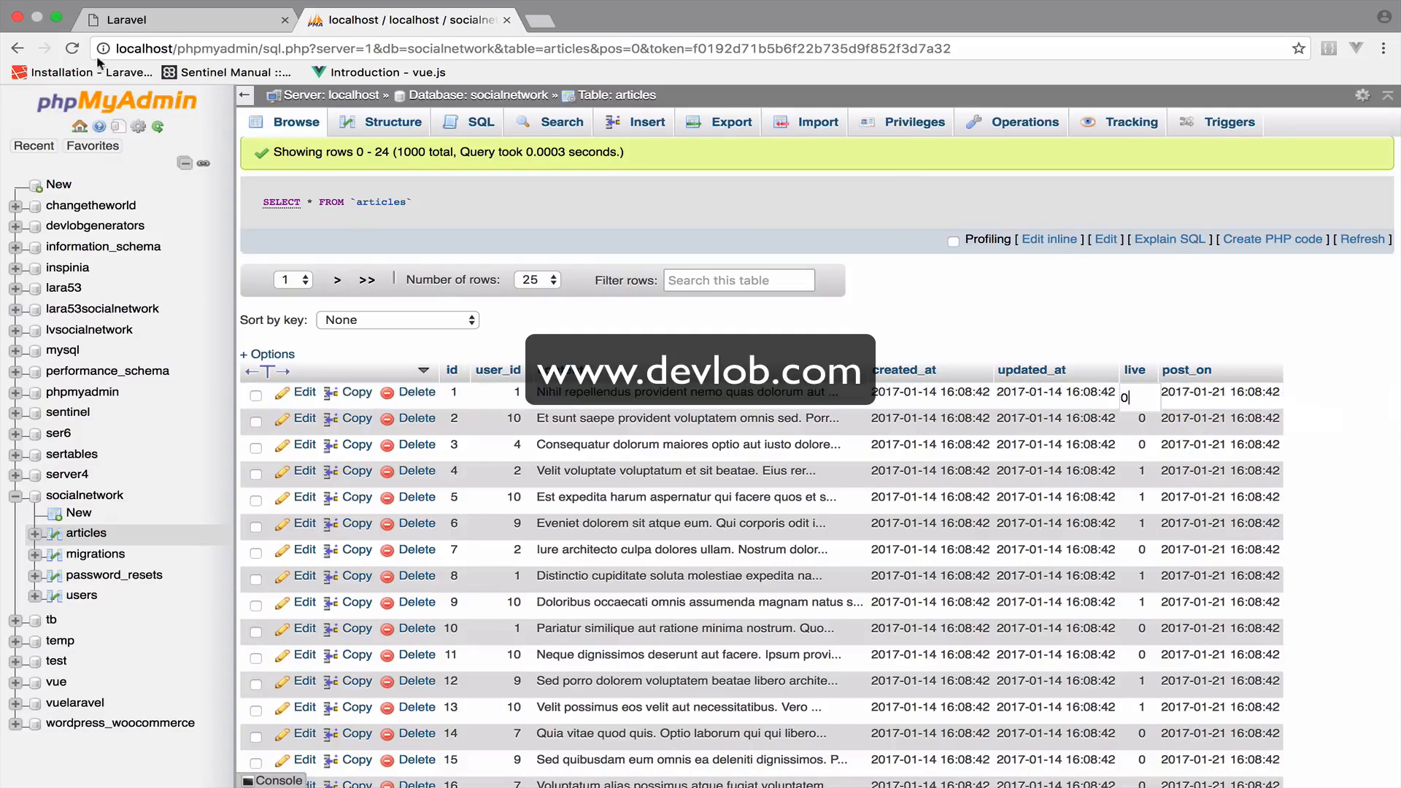
pyautogui.click(179, 19)
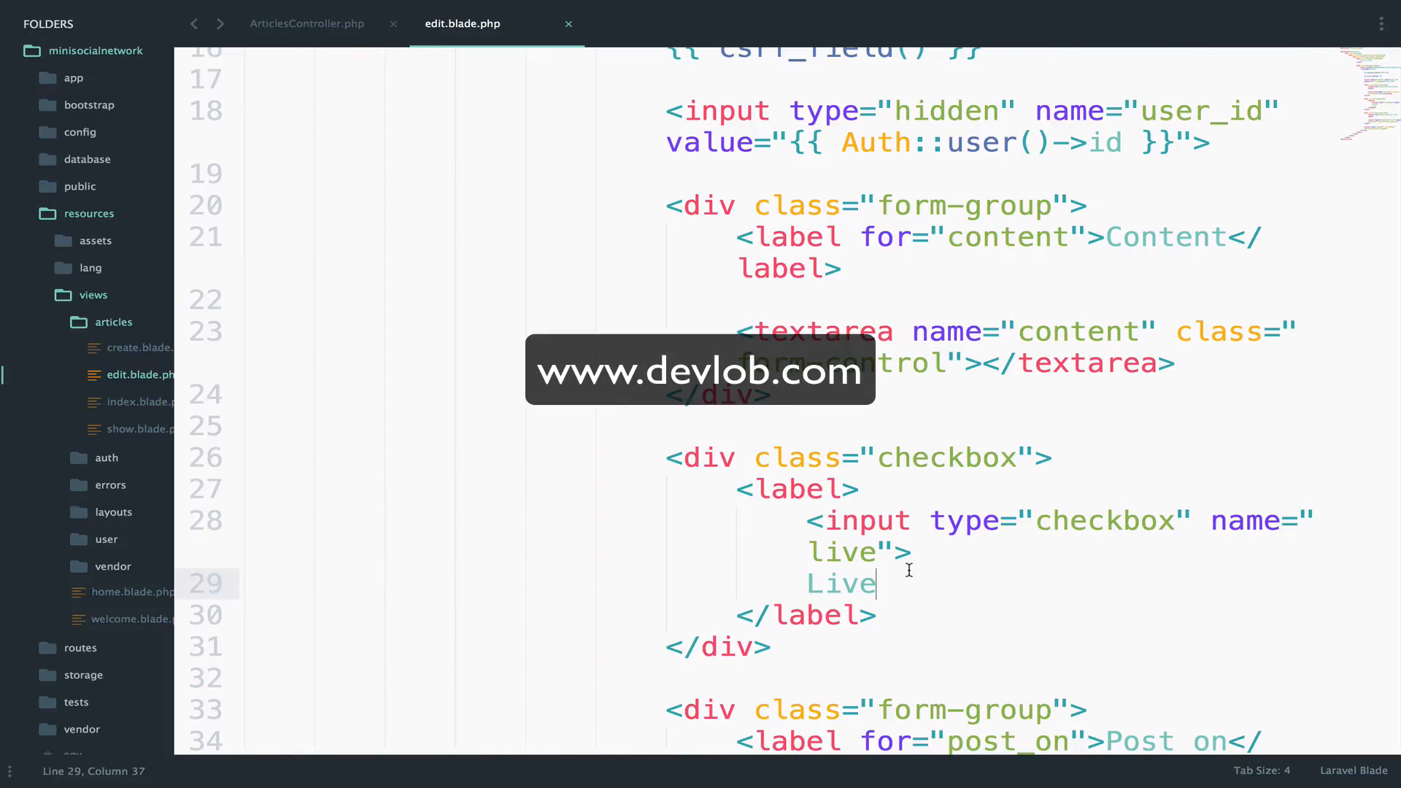
# - Echo {{ $article->content }} in the textarea and {{ $article->live }} on the checkbox
pyautogui.write('{{ $')
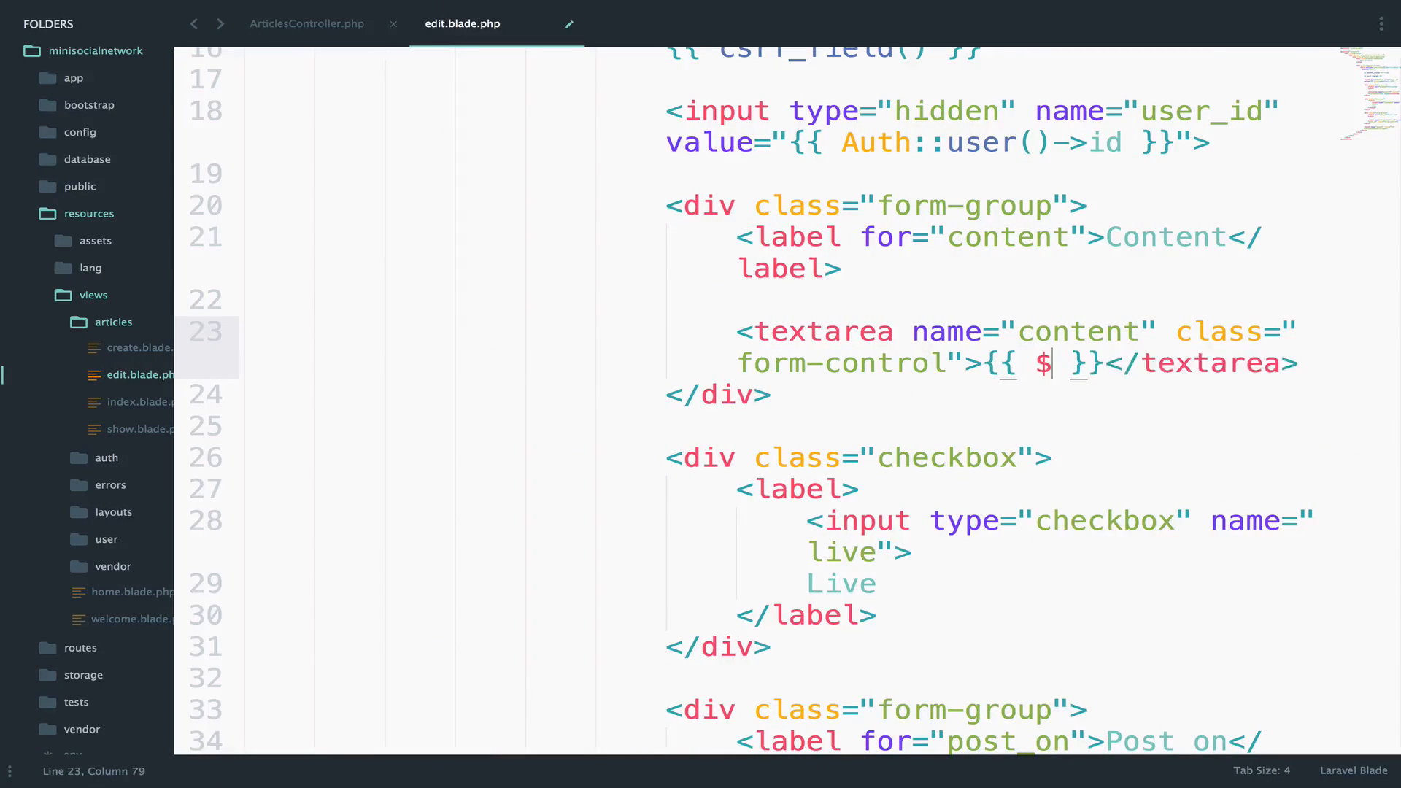
pyautogui.write('article')
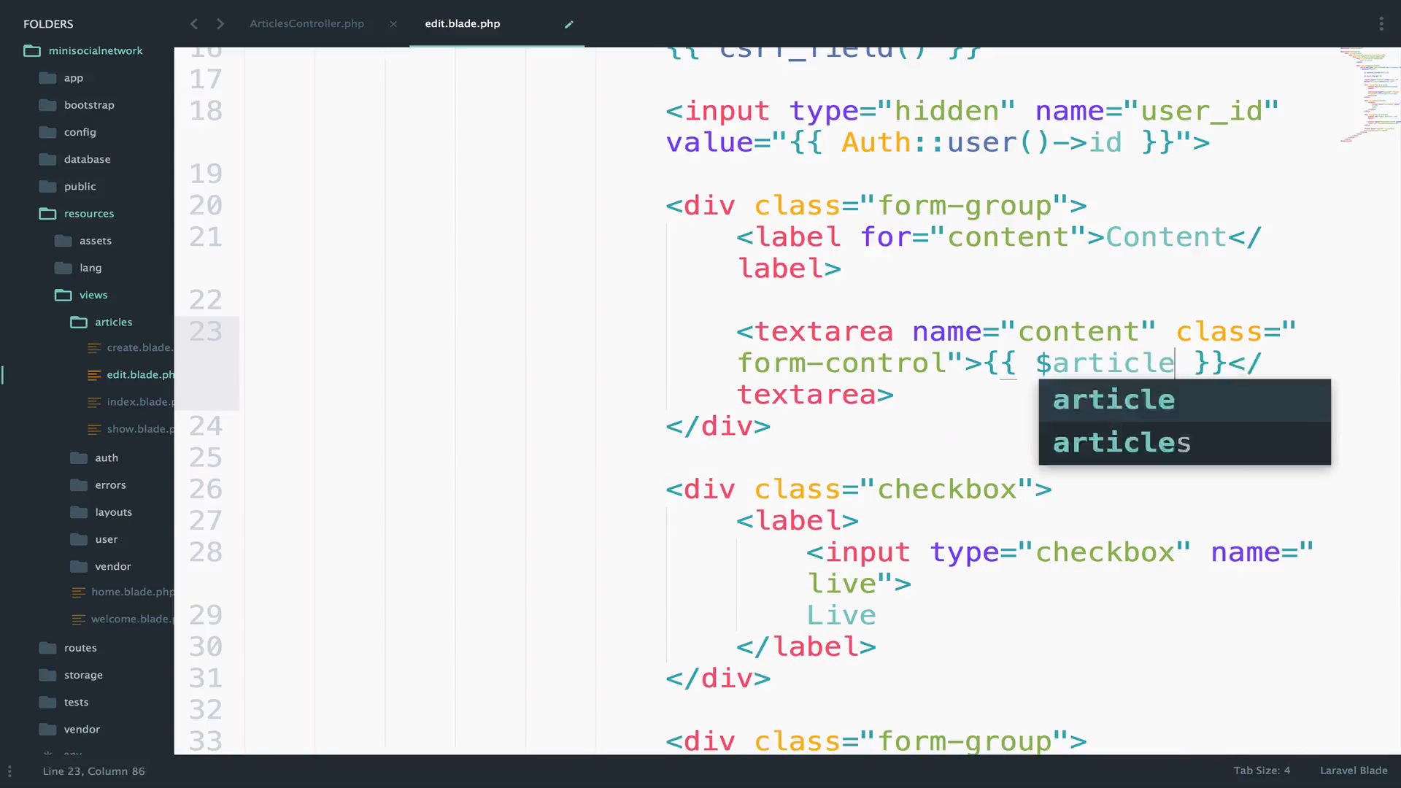
pyautogui.write('->content')
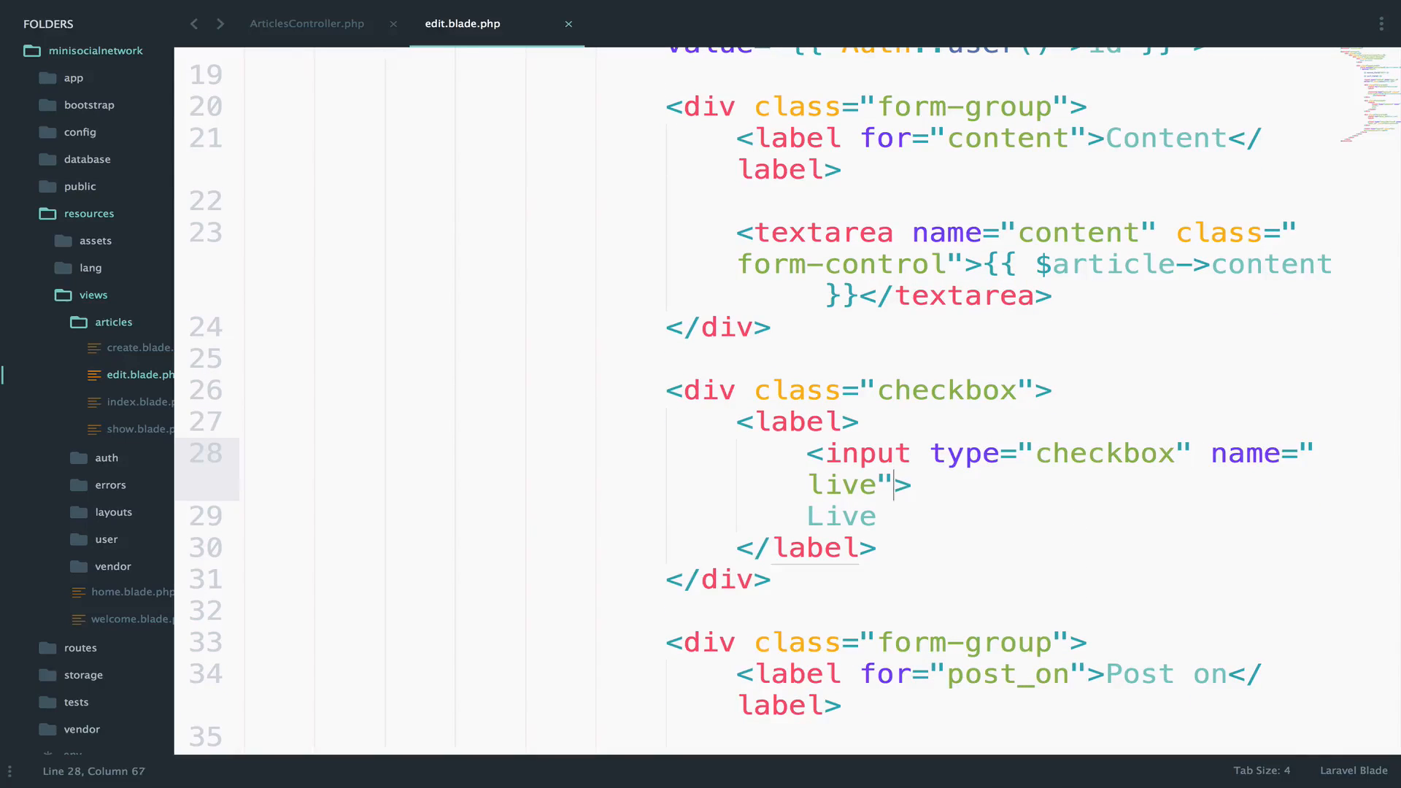
pyautogui.write('{{')
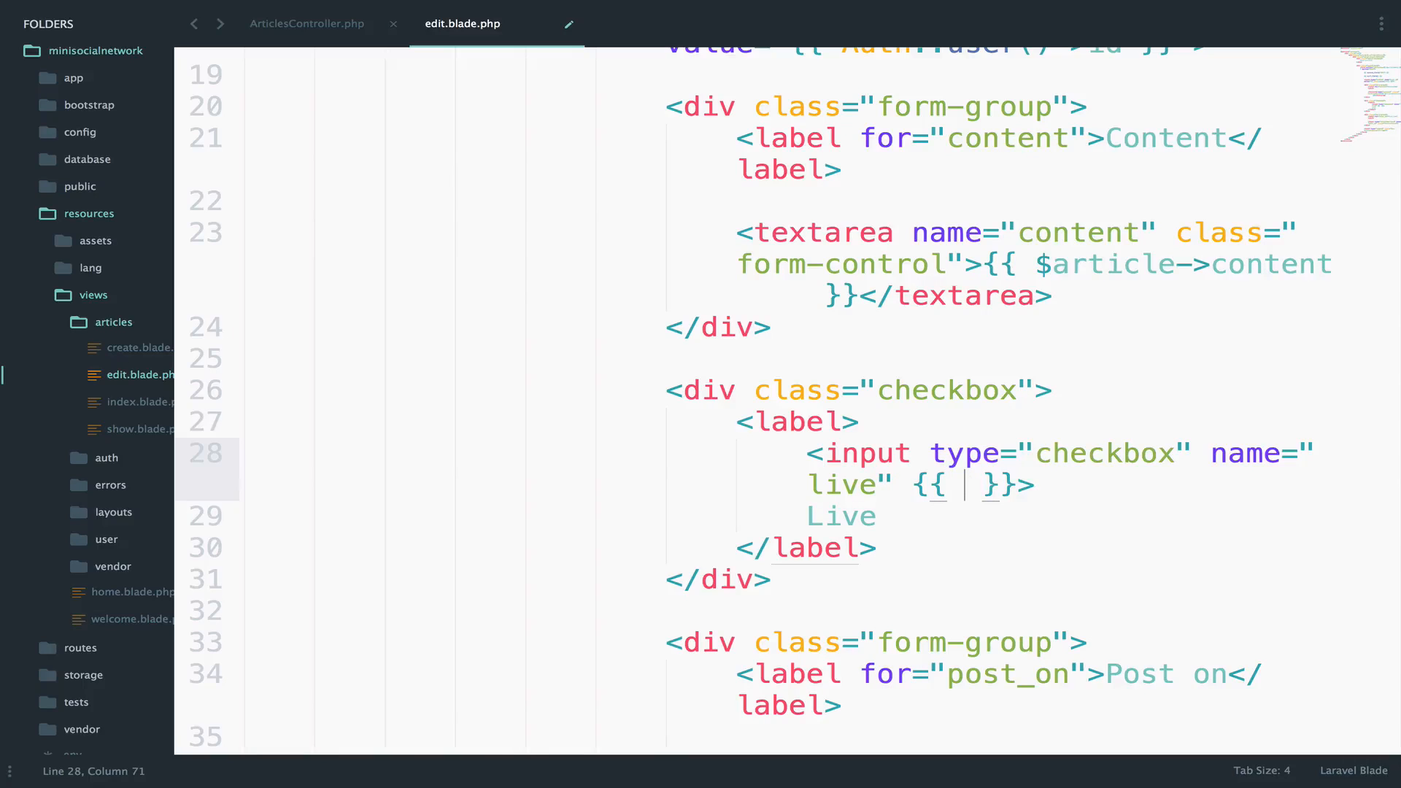
pyautogui.write('$article->live')
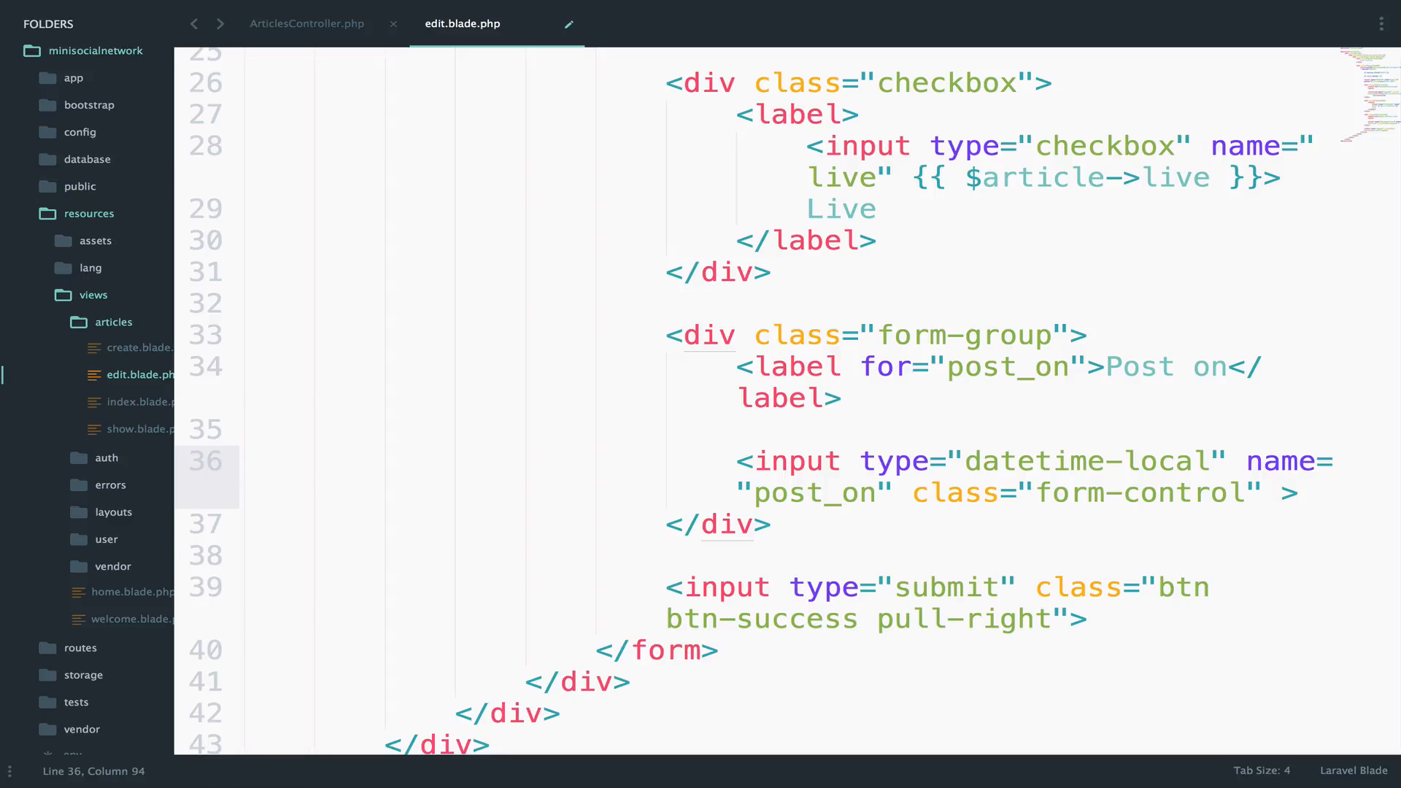
# - Set the datetime input's value="{{ $article->post_on }}" and save the template
pyautogui.write('value=""')
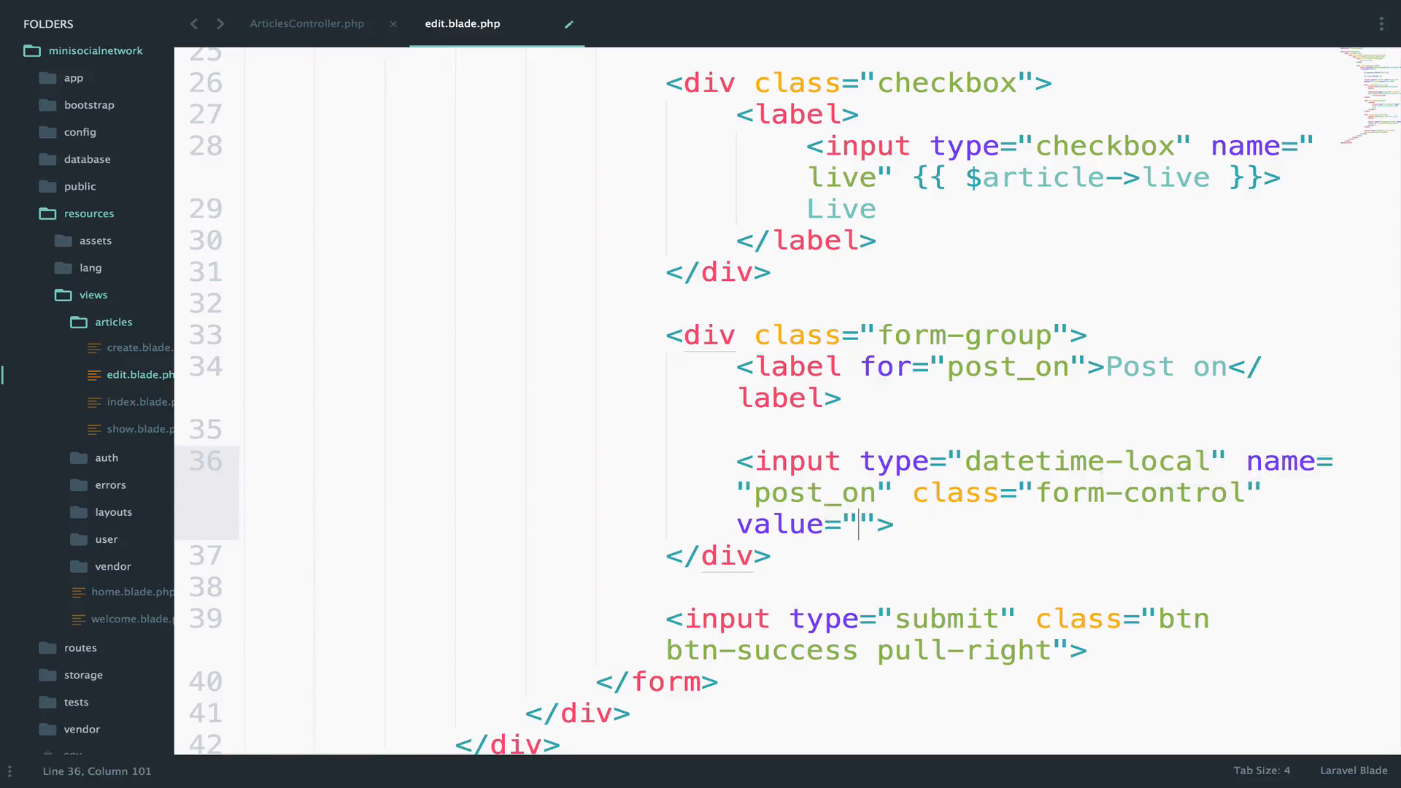
pyautogui.write('{{}}')
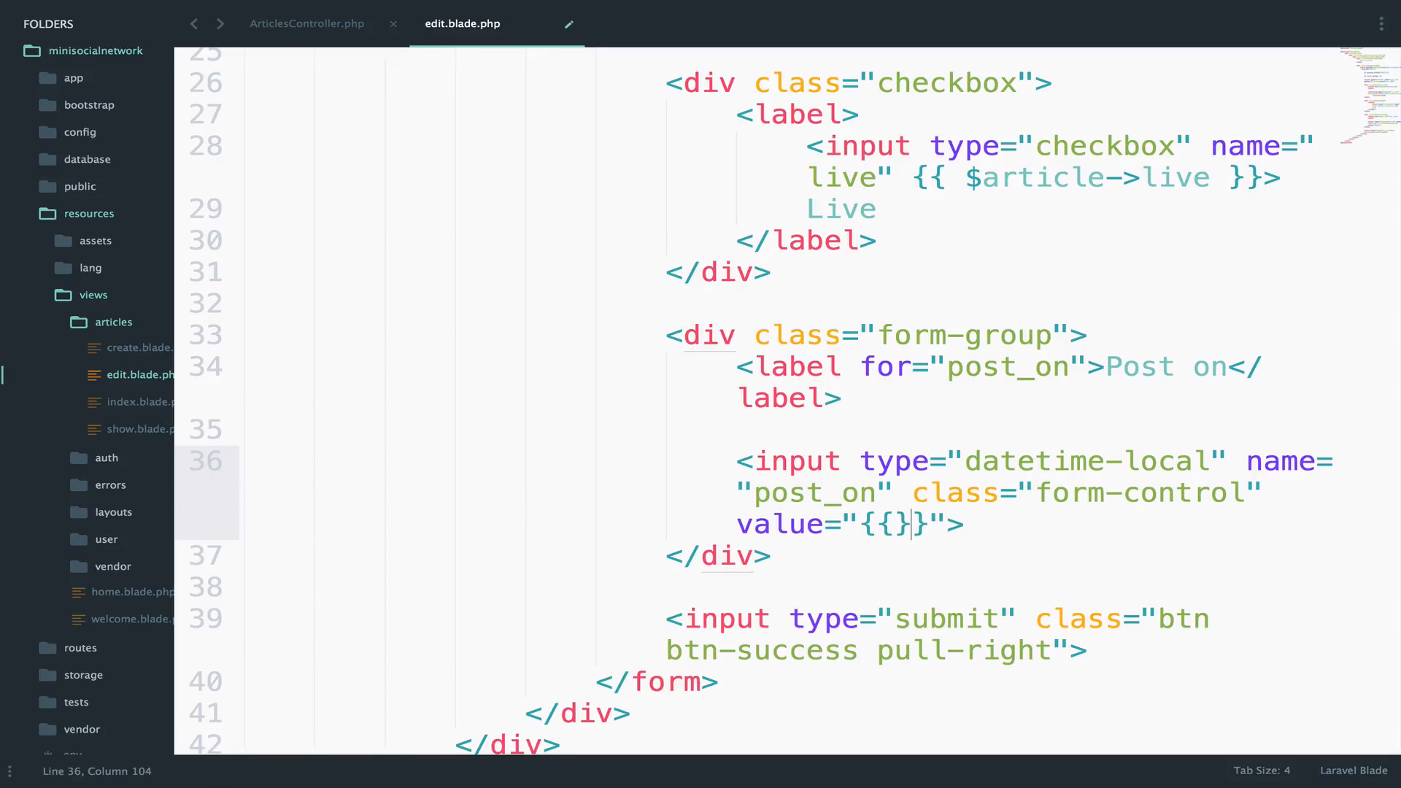
pyautogui.write('$art')
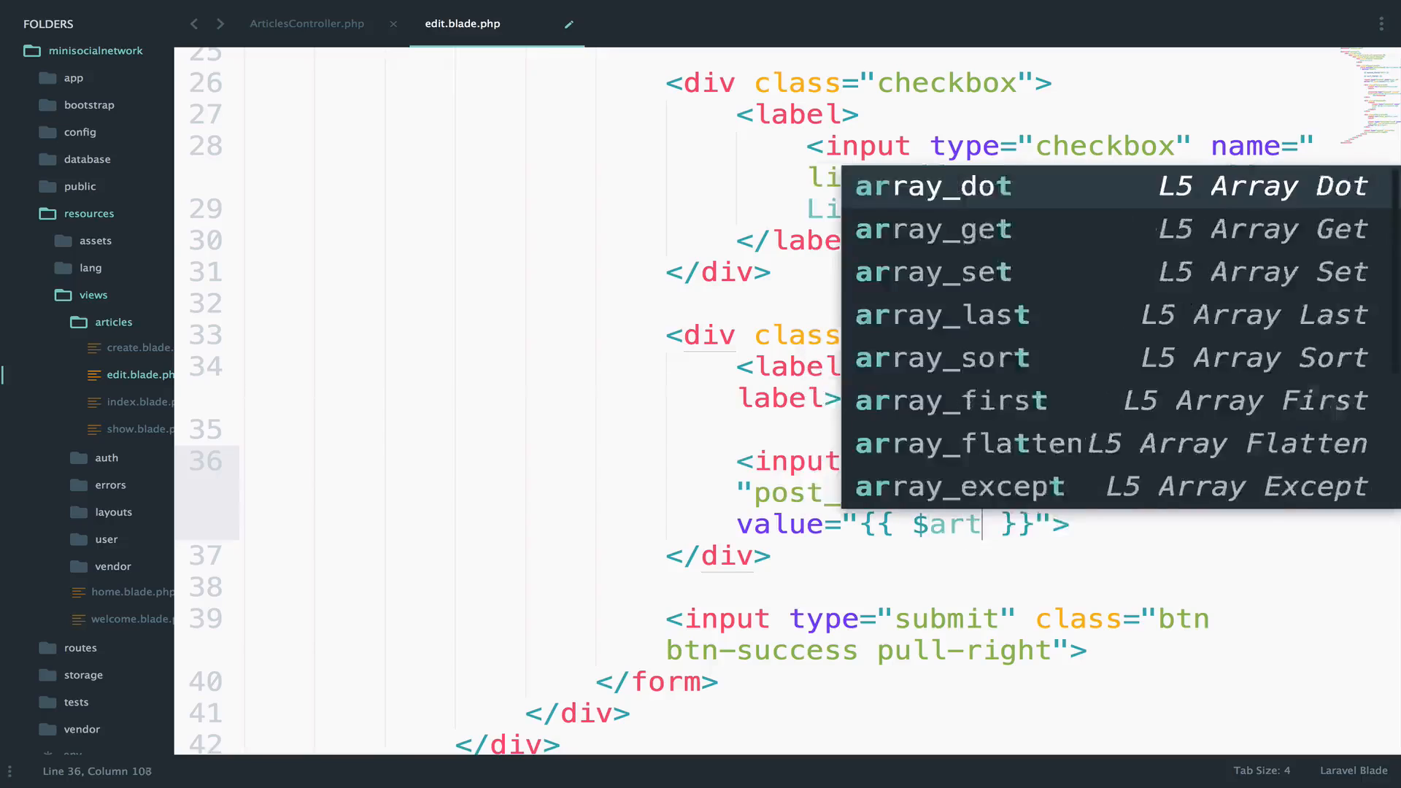
pyautogui.write('->p')
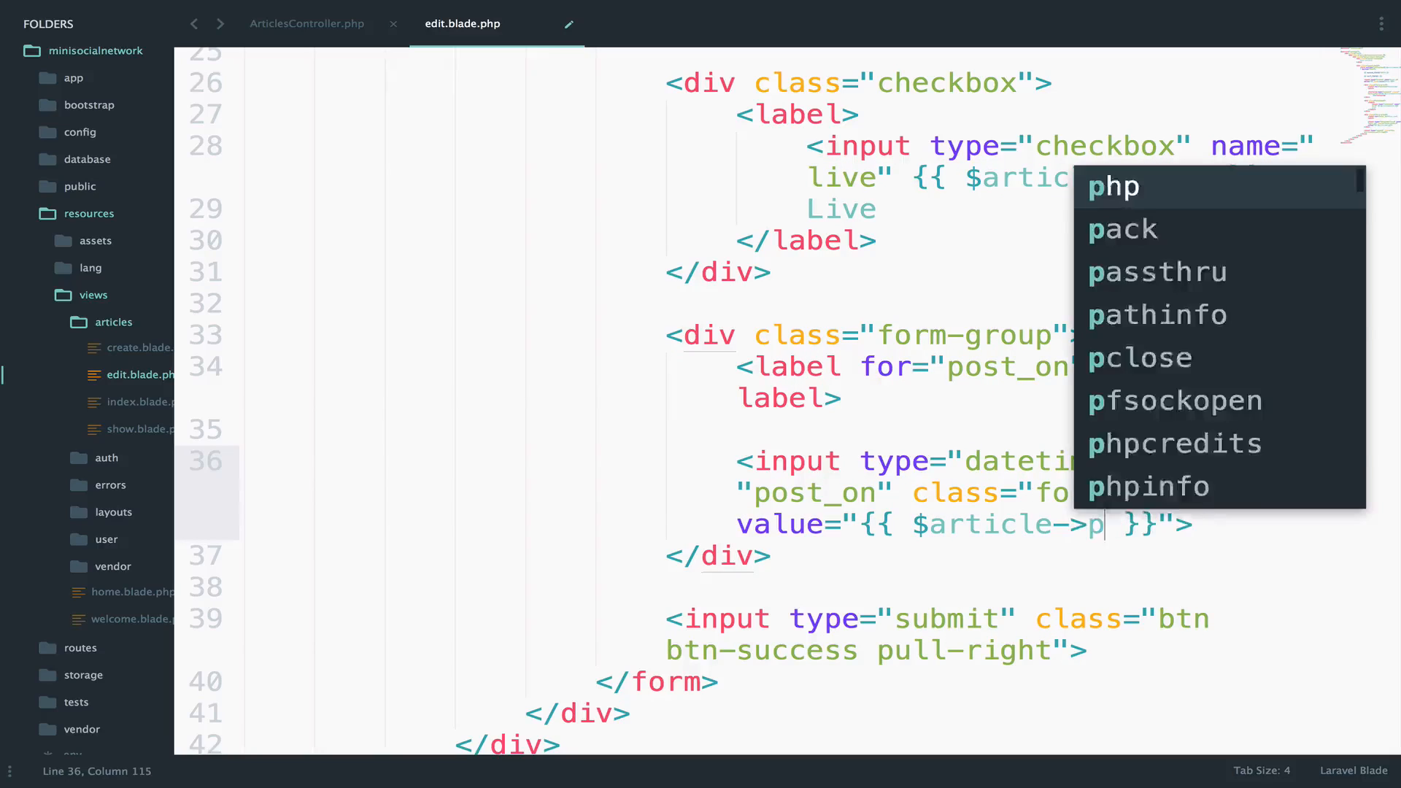
pyautogui.press('ctrl+s')
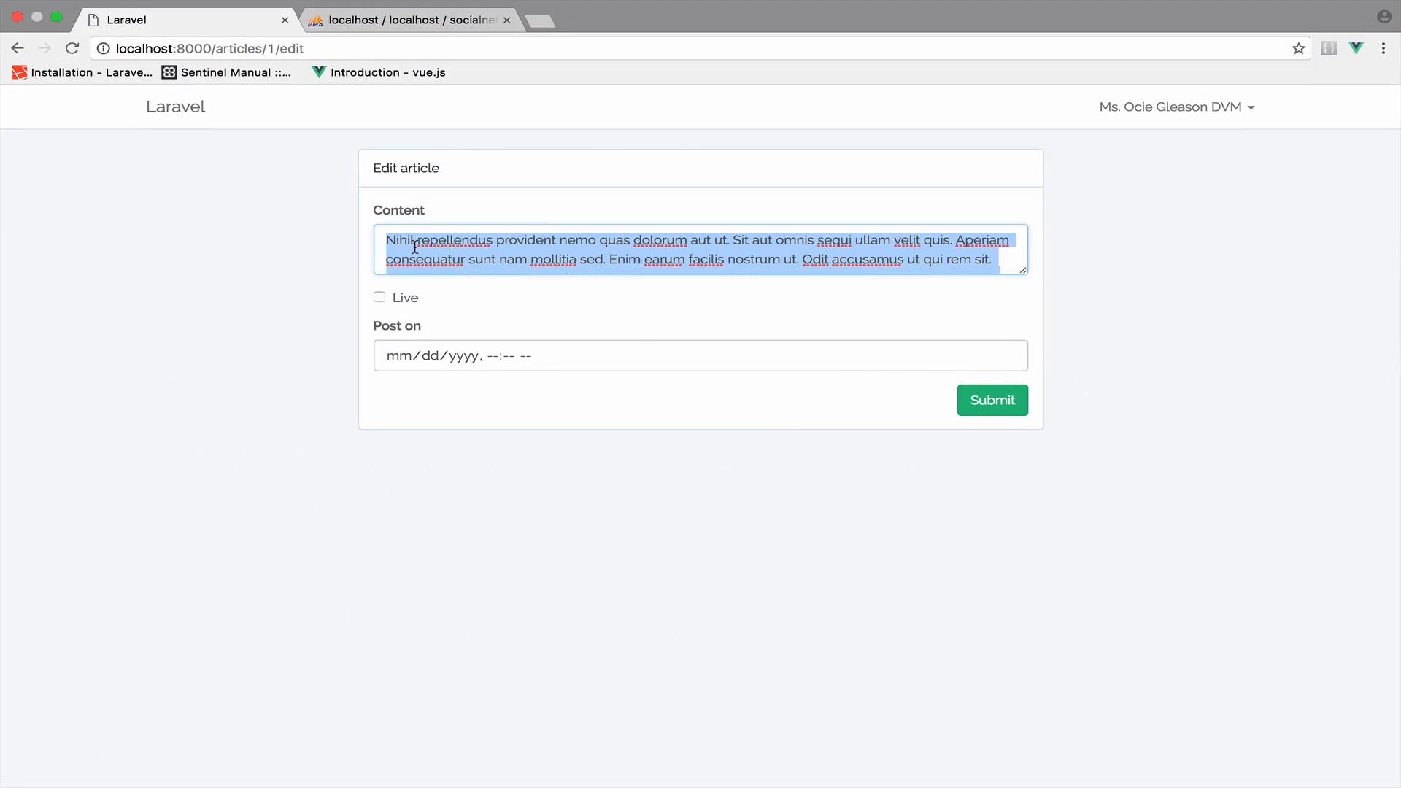
pyautogui.moveTo(408, 312)
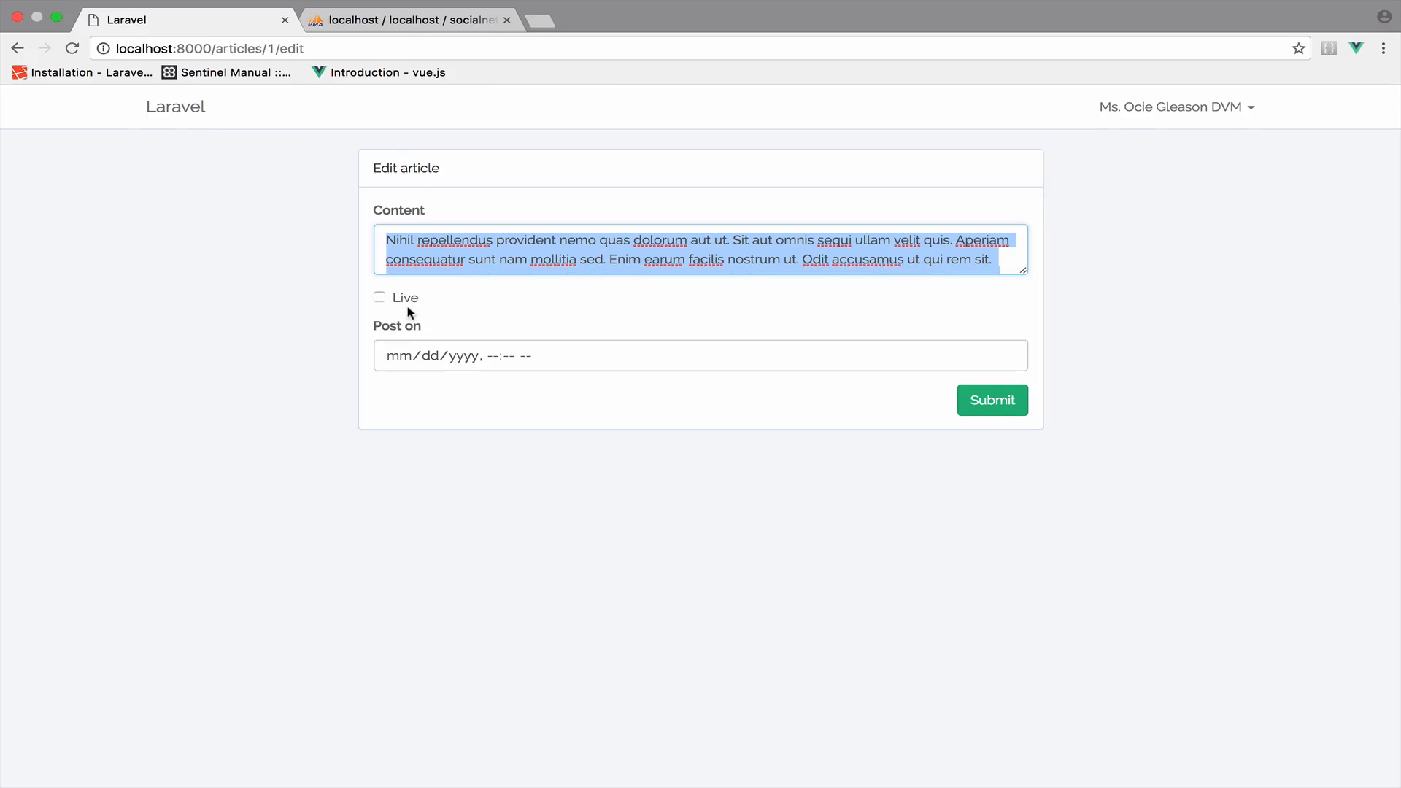
# - In phpMyAdmin, start editing article 1's live value in the articles table
pyautogui.click(407, 19)
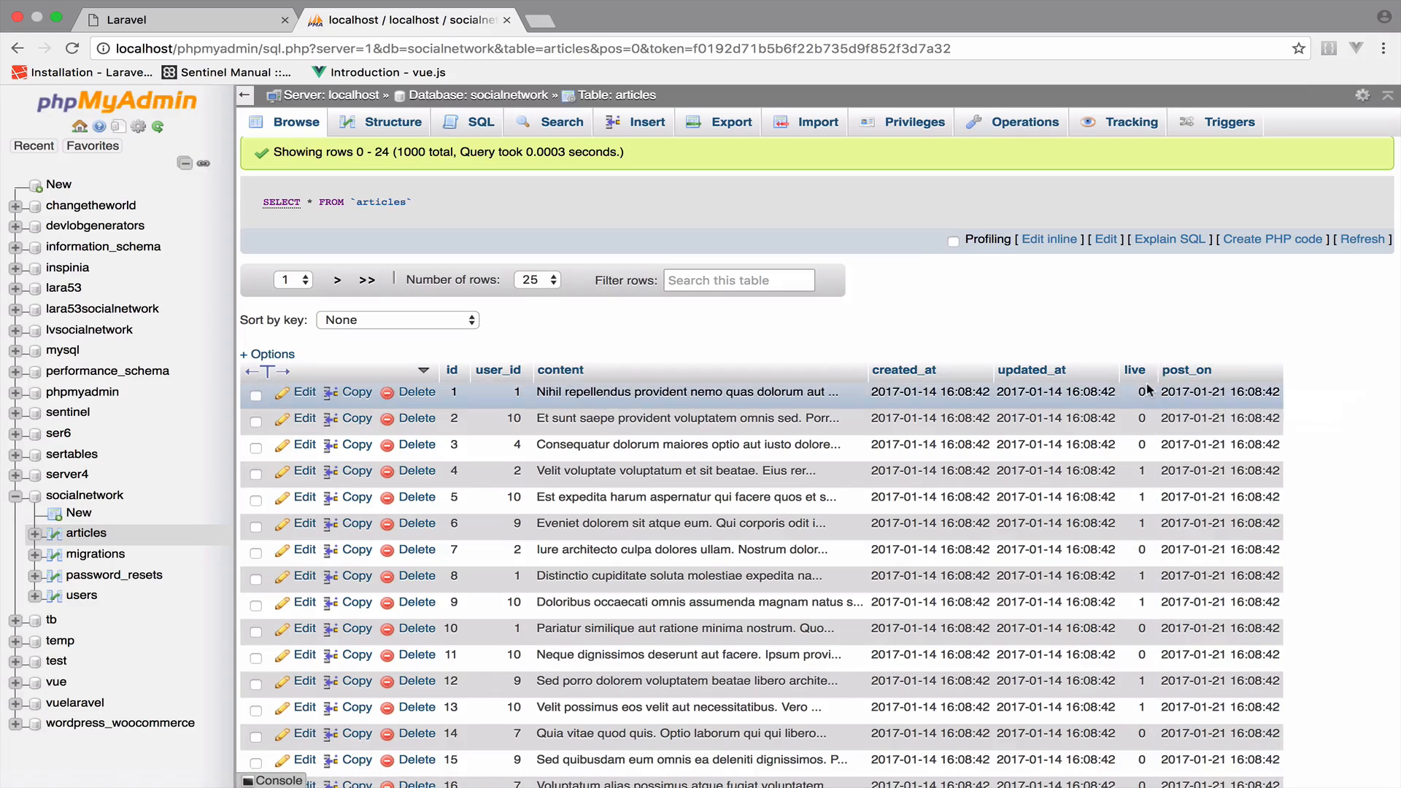
pyautogui.doubleClick(1141, 391)
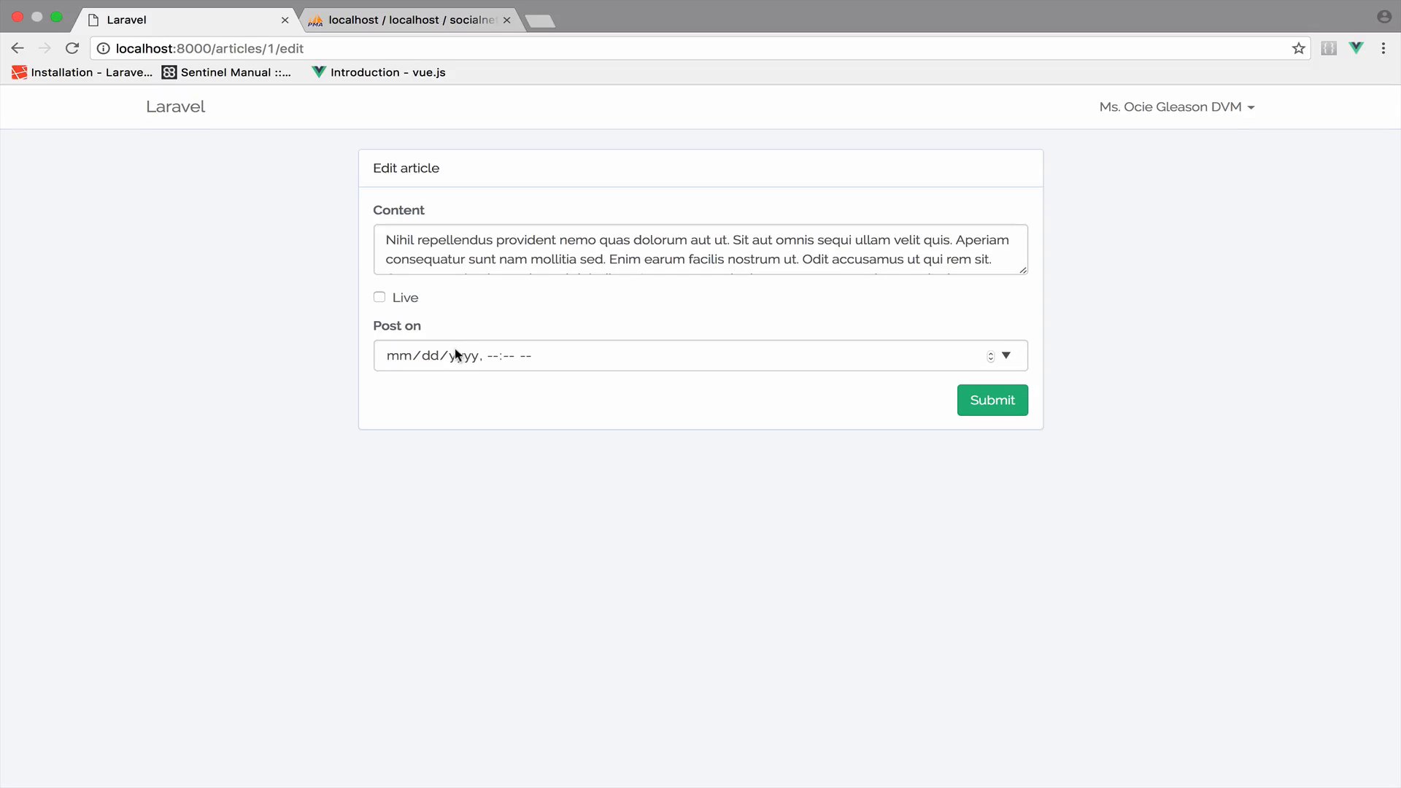
pyautogui.click(412, 19)
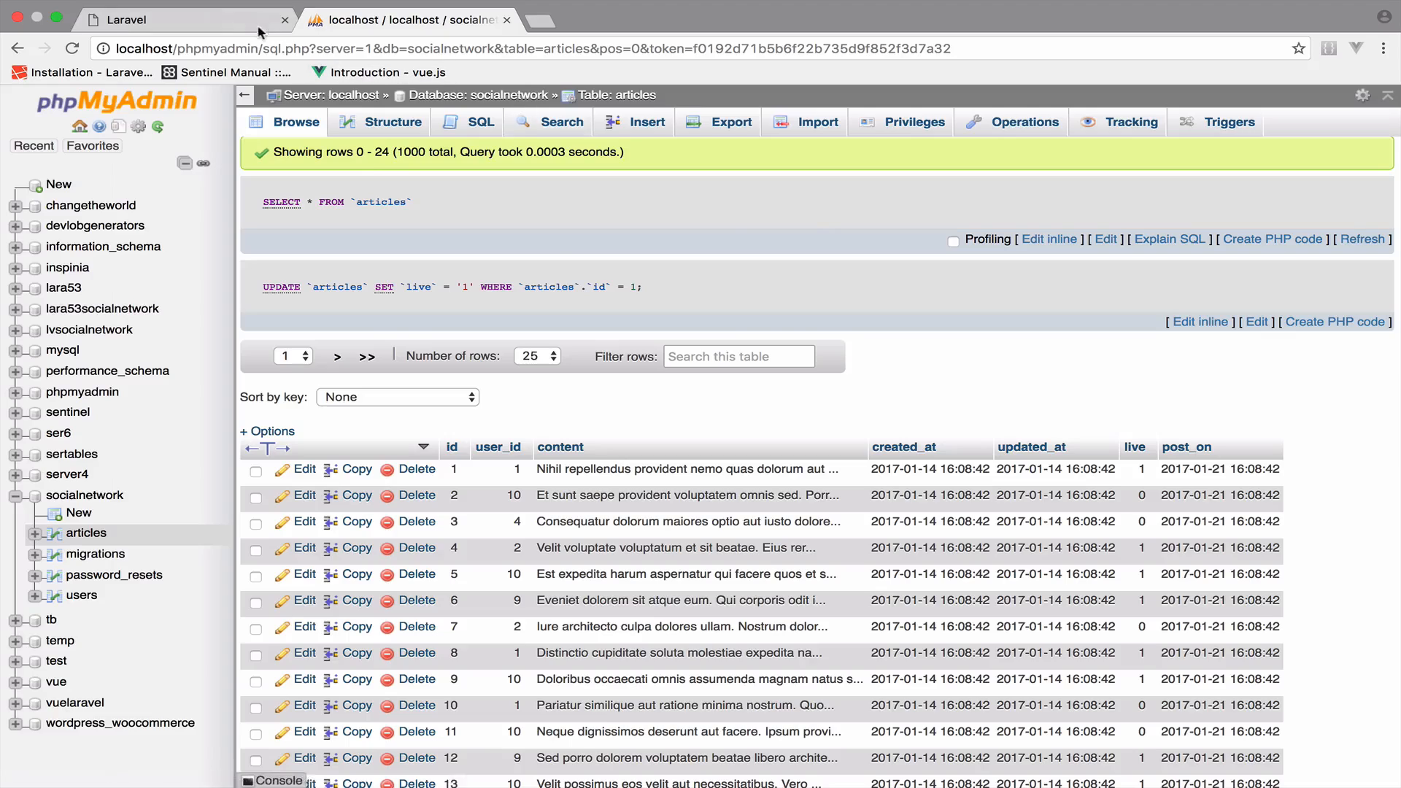
# - Reload the edit form and confirm Live shows checked after setting live to 1
pyautogui.click(178, 19)
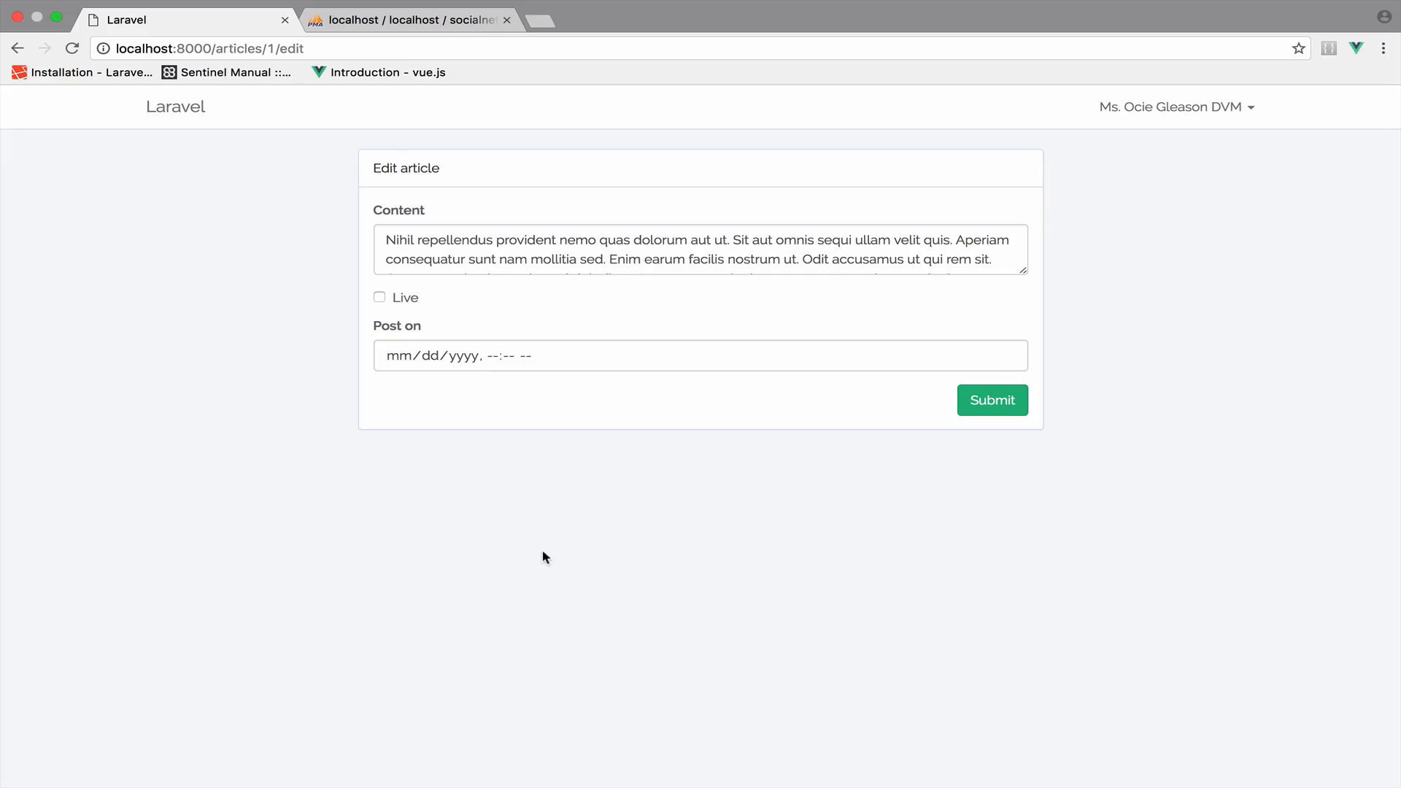
pyautogui.doubleClick(456, 240)
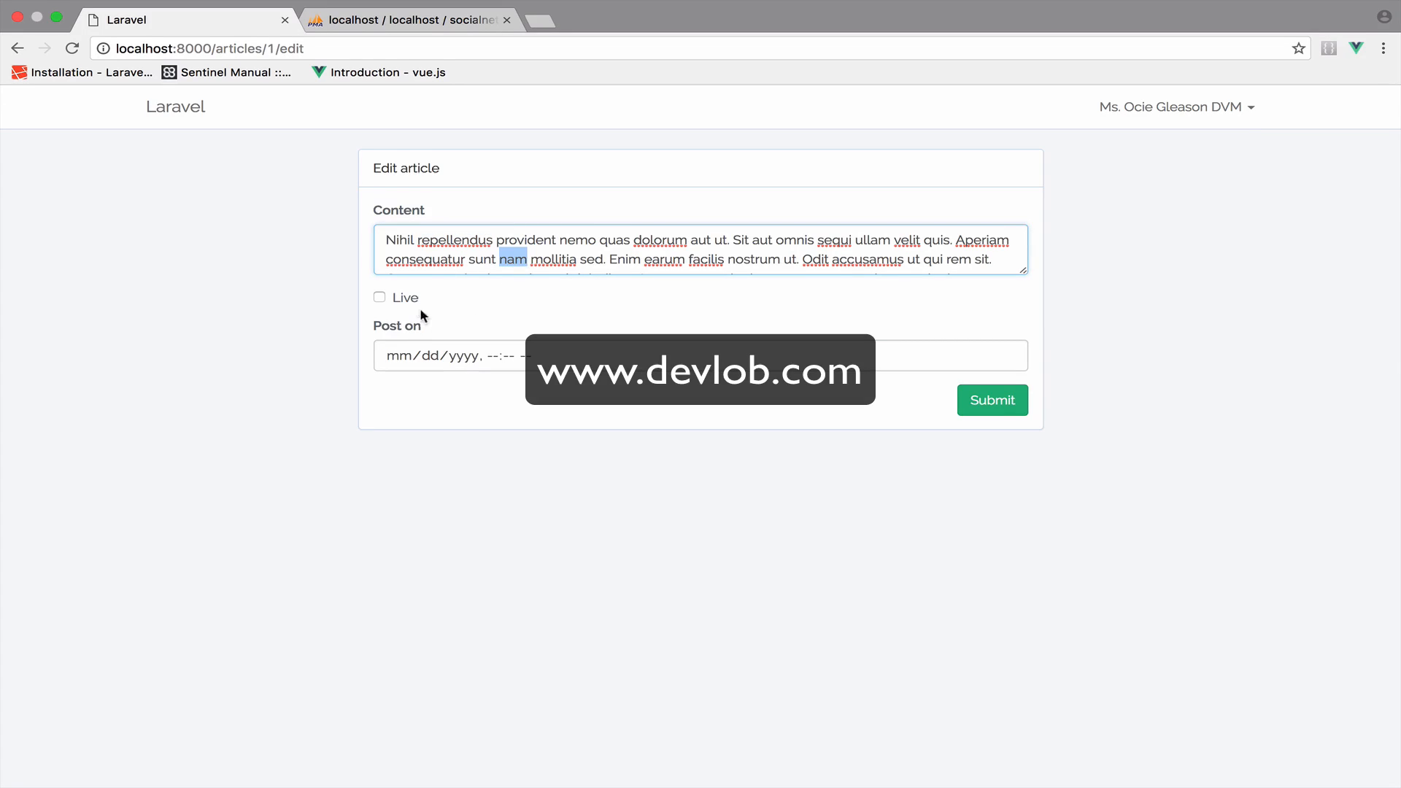
pyautogui.click(380, 296)
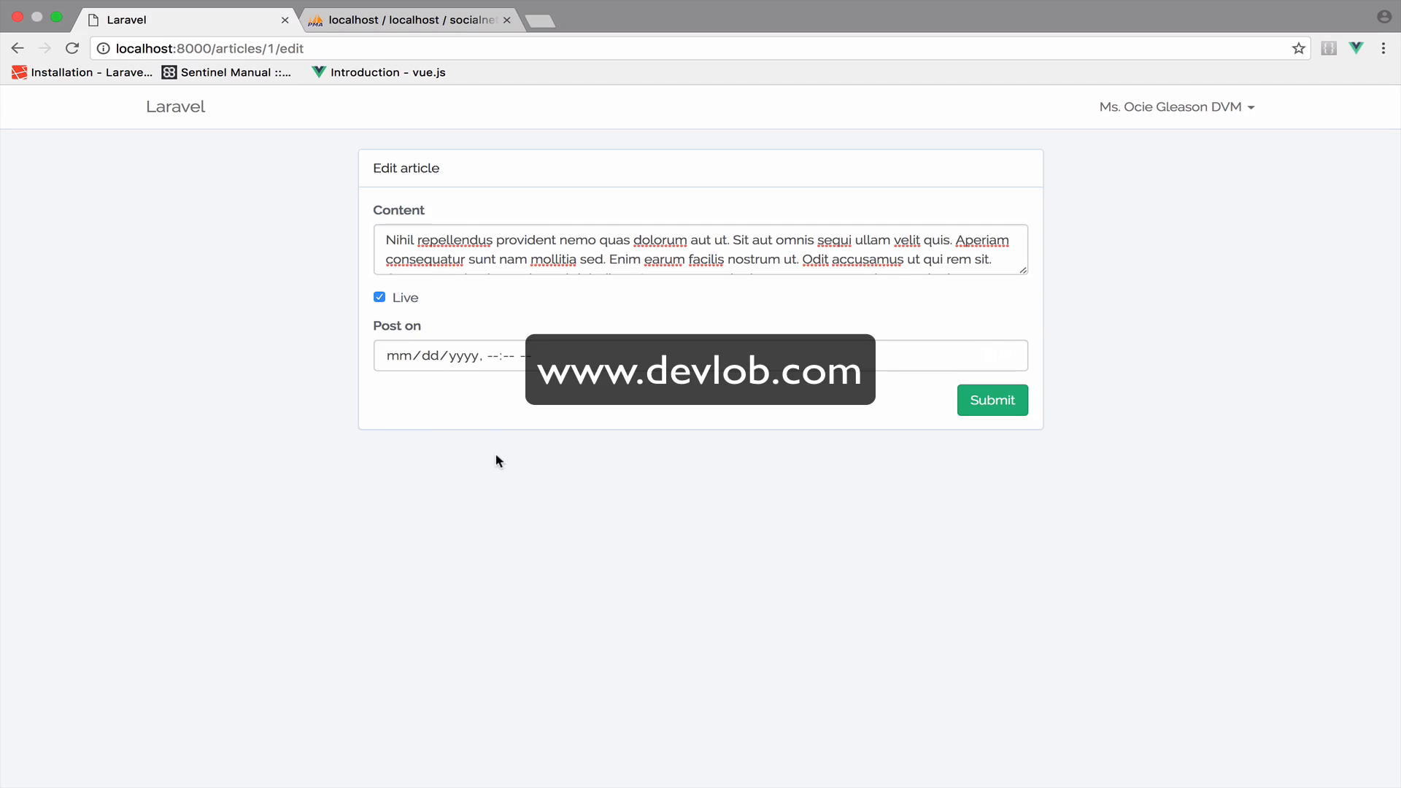
pyautogui.click(408, 19)
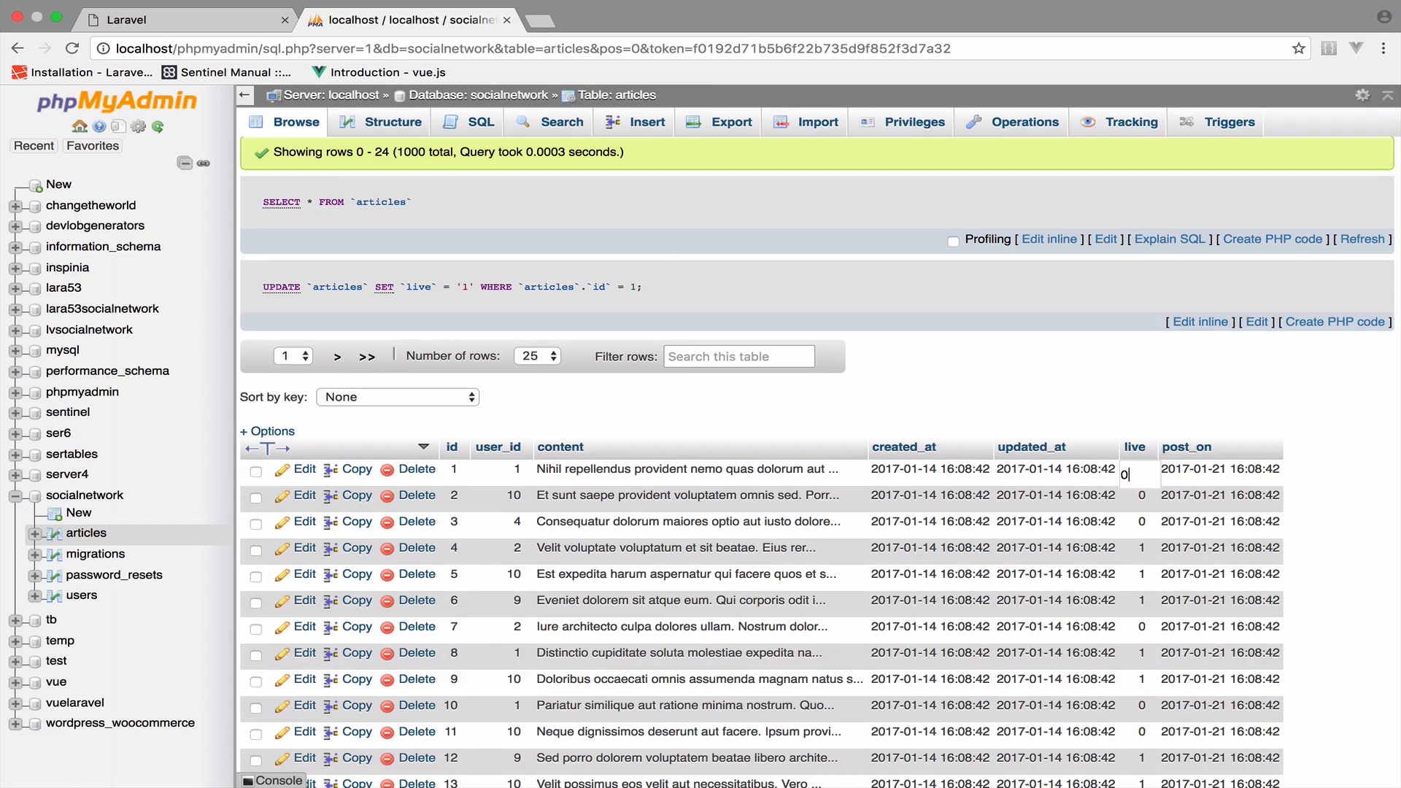
pyautogui.click(160, 19)
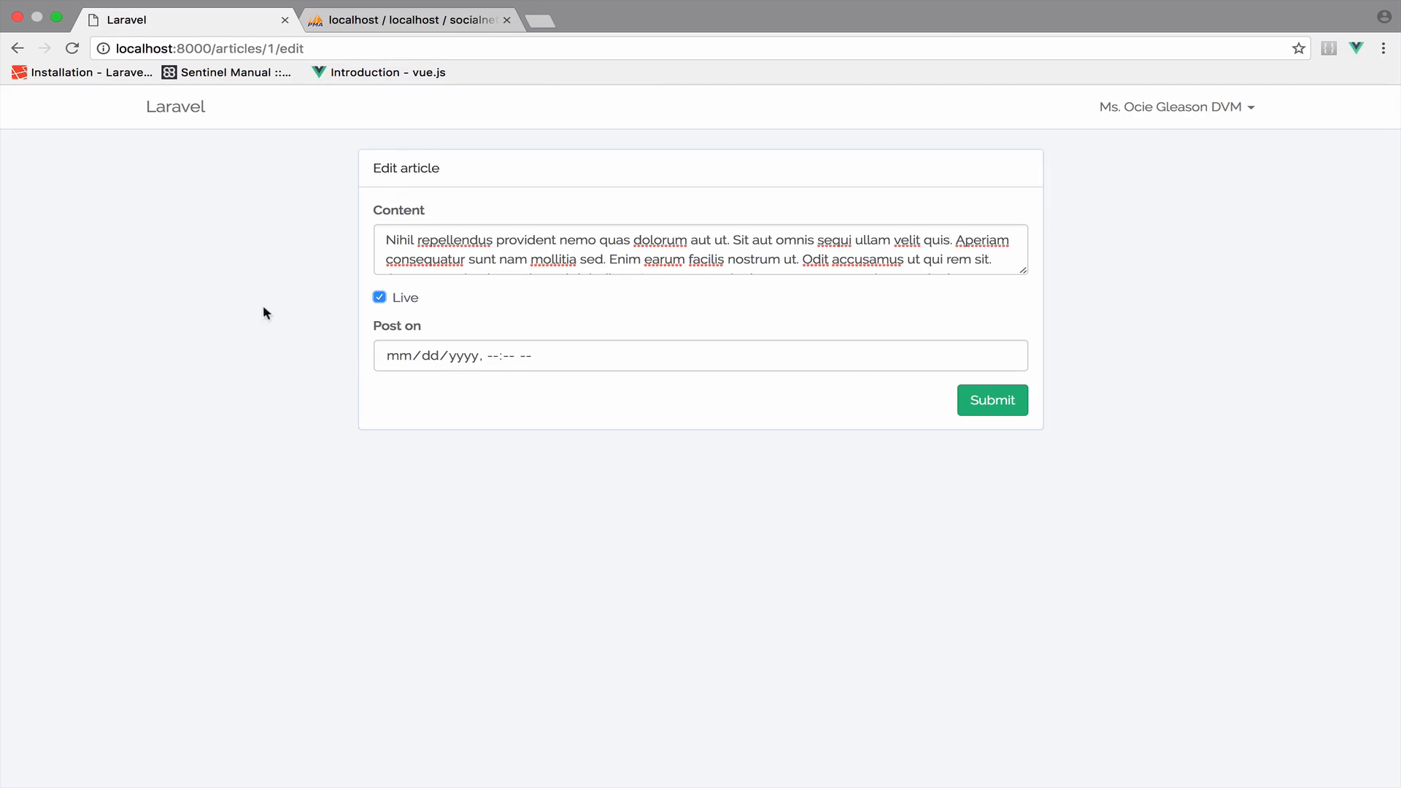
pyautogui.click(379, 297)
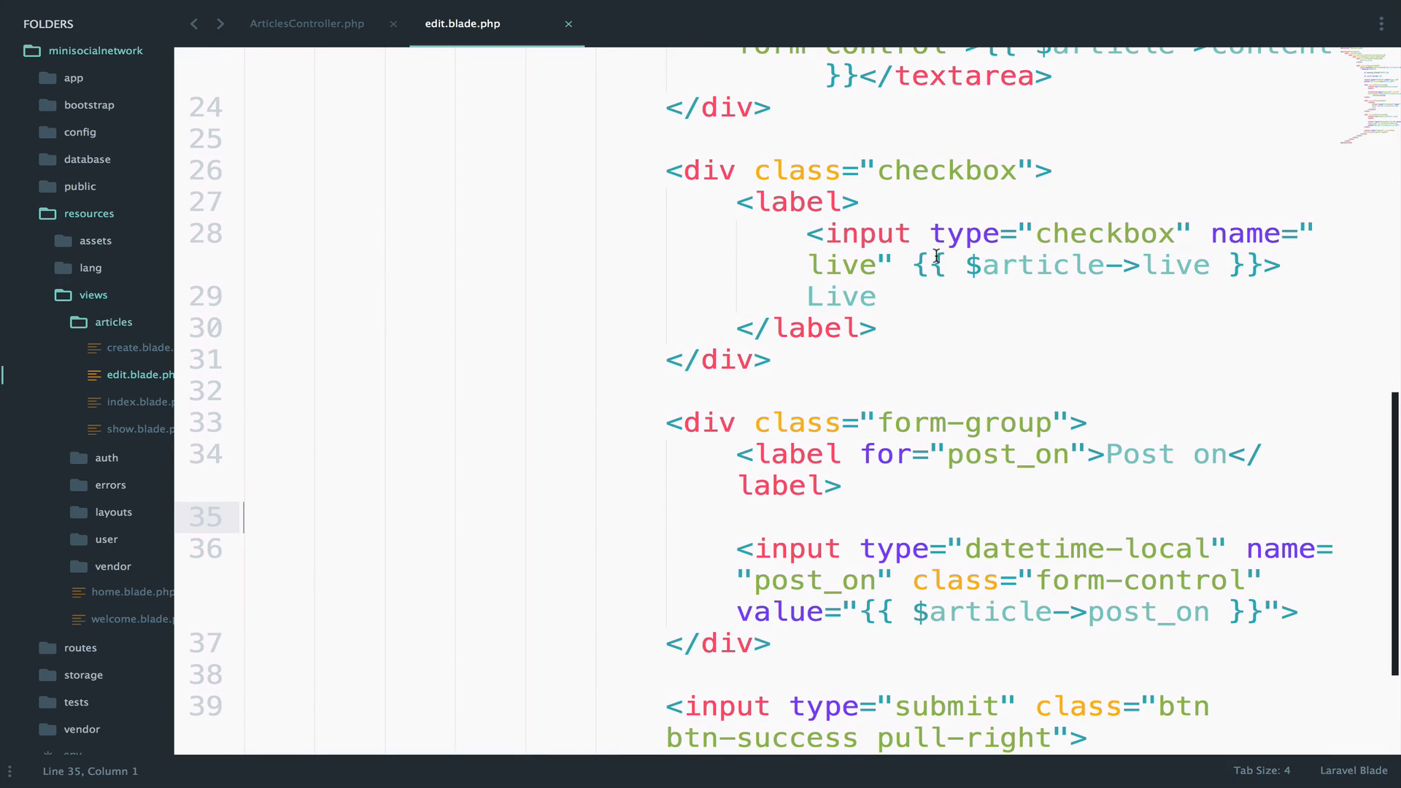
# - Make the checkbox output {{ $article->live == 1 ? 'checked' : '' }} and save
pyautogui.press('ctrl+x')
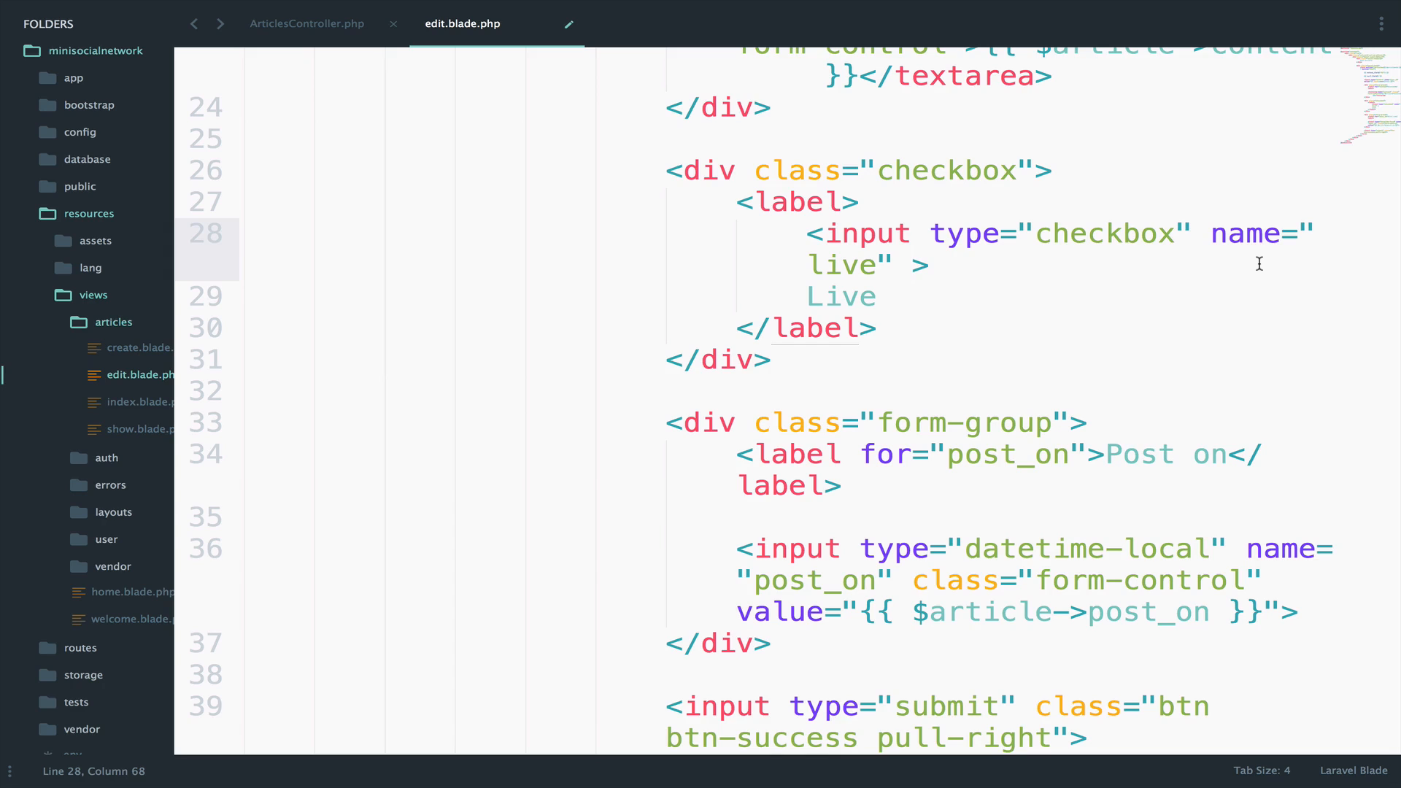
pyautogui.write('{{ $article->live }}>')
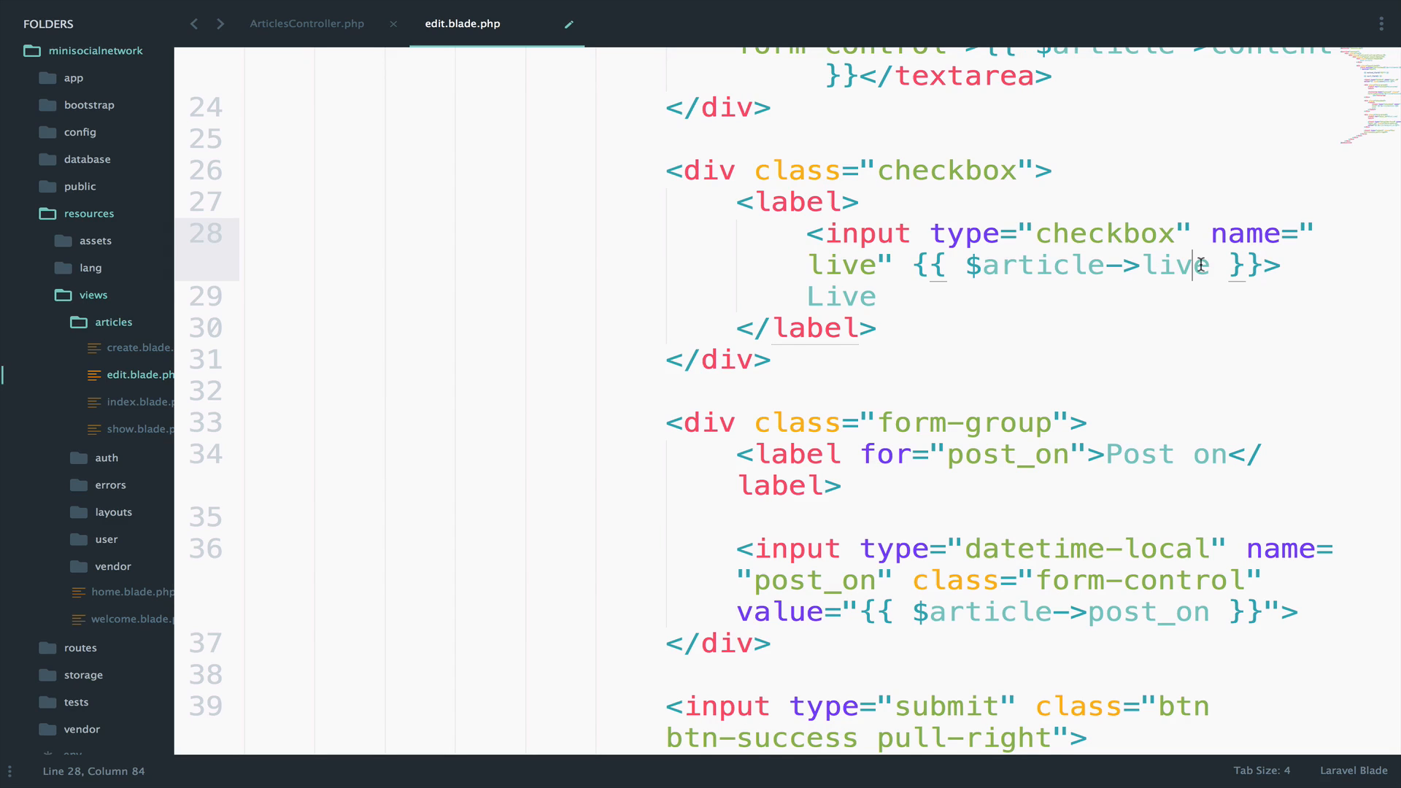
pyautogui.write('== 1 ?')
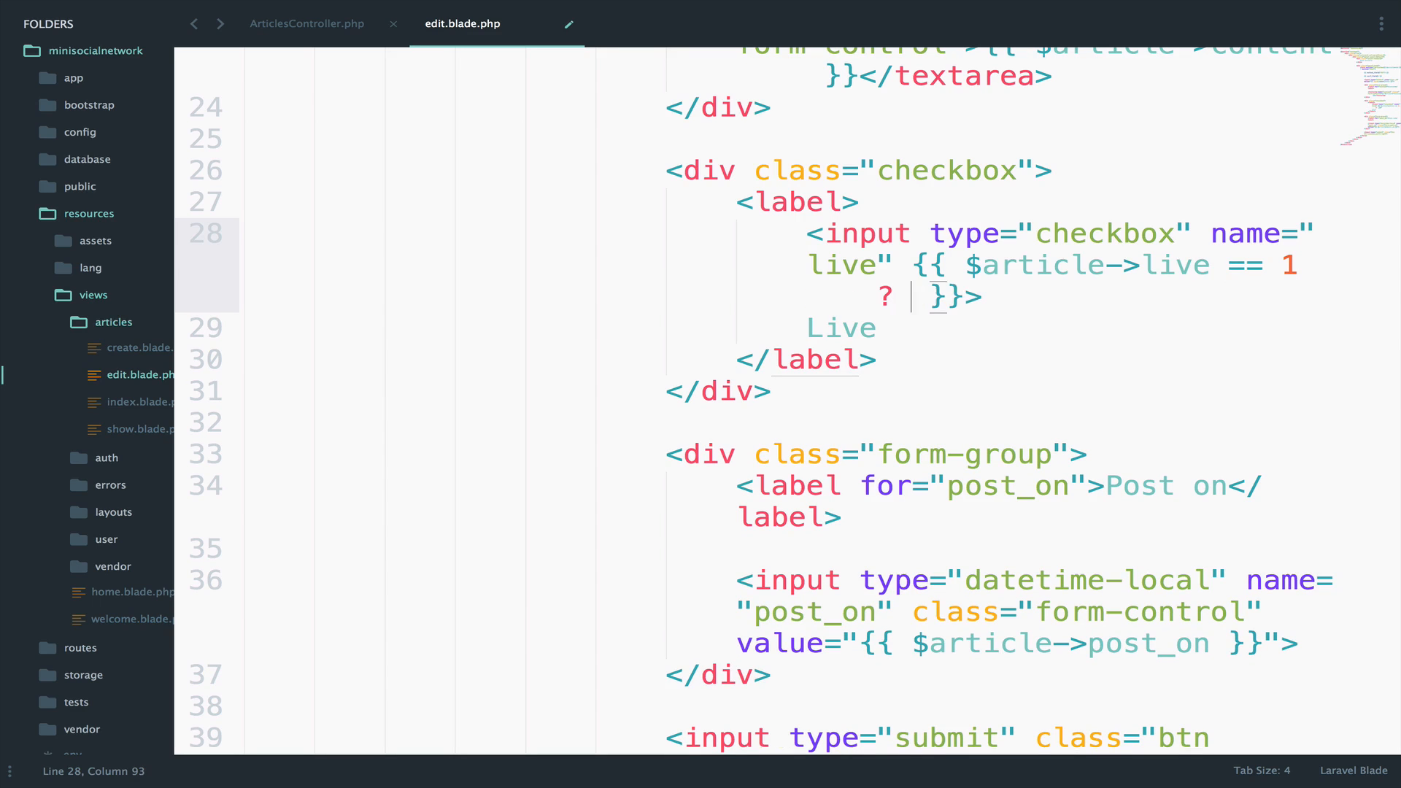
pyautogui.write("'checked\\'")
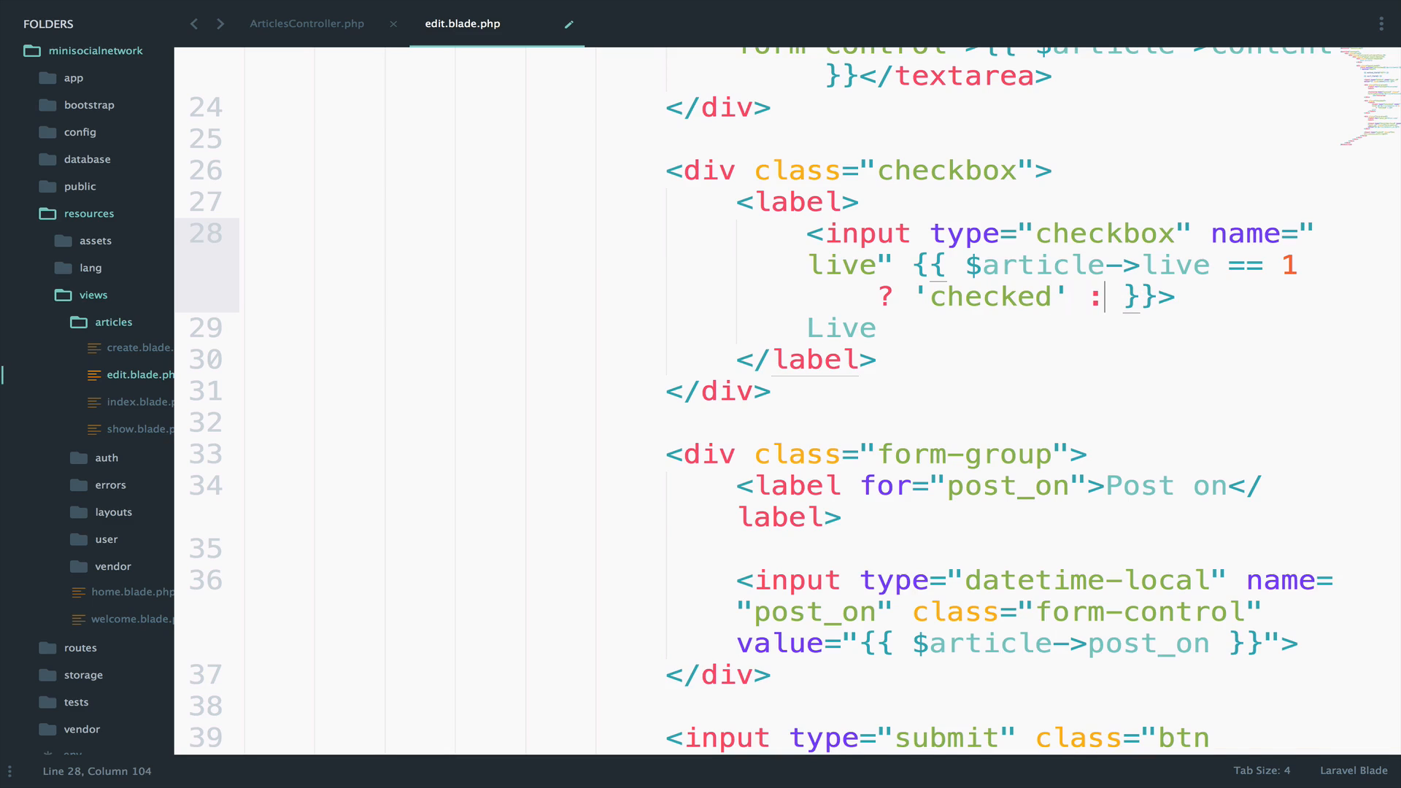
pyautogui.write("''")
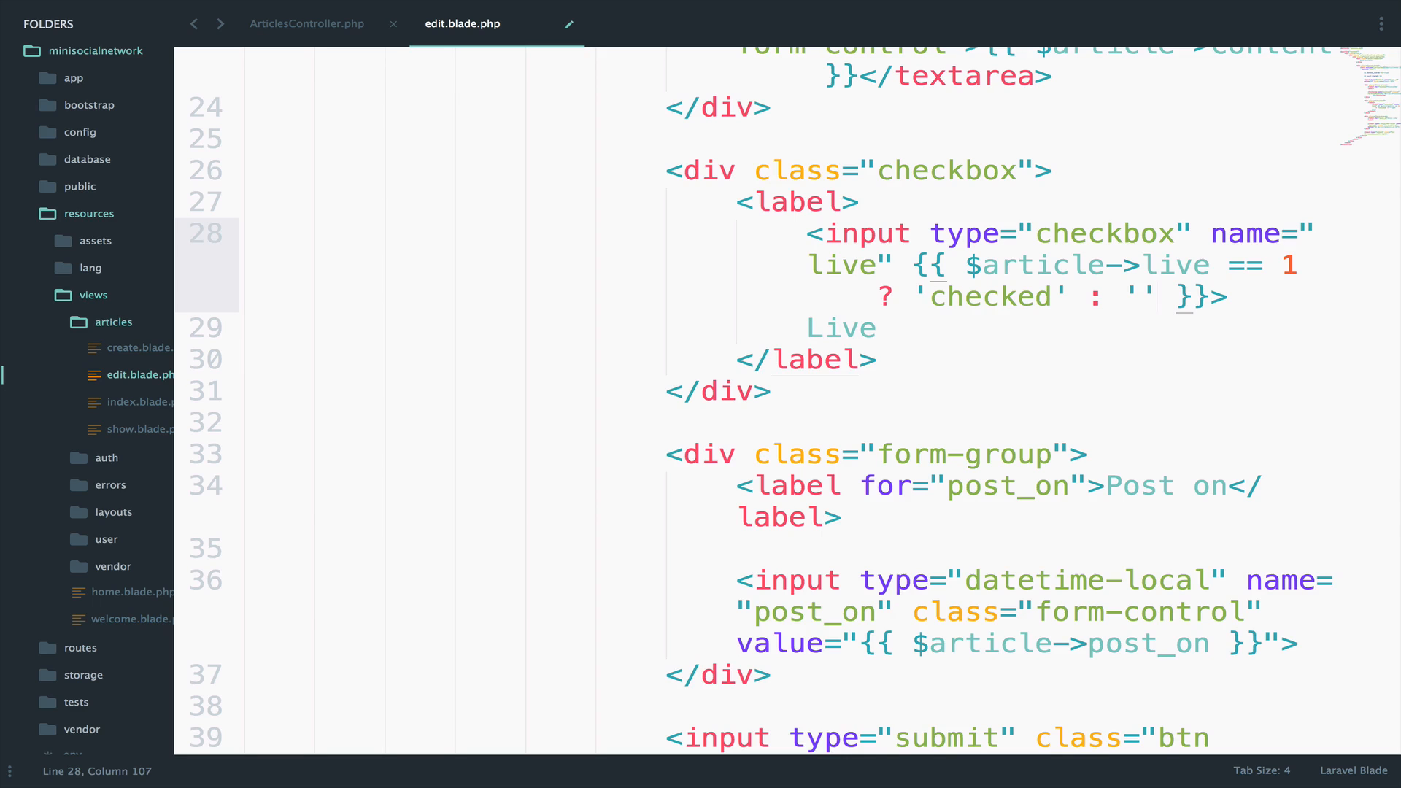
pyautogui.press('ctrl+s')
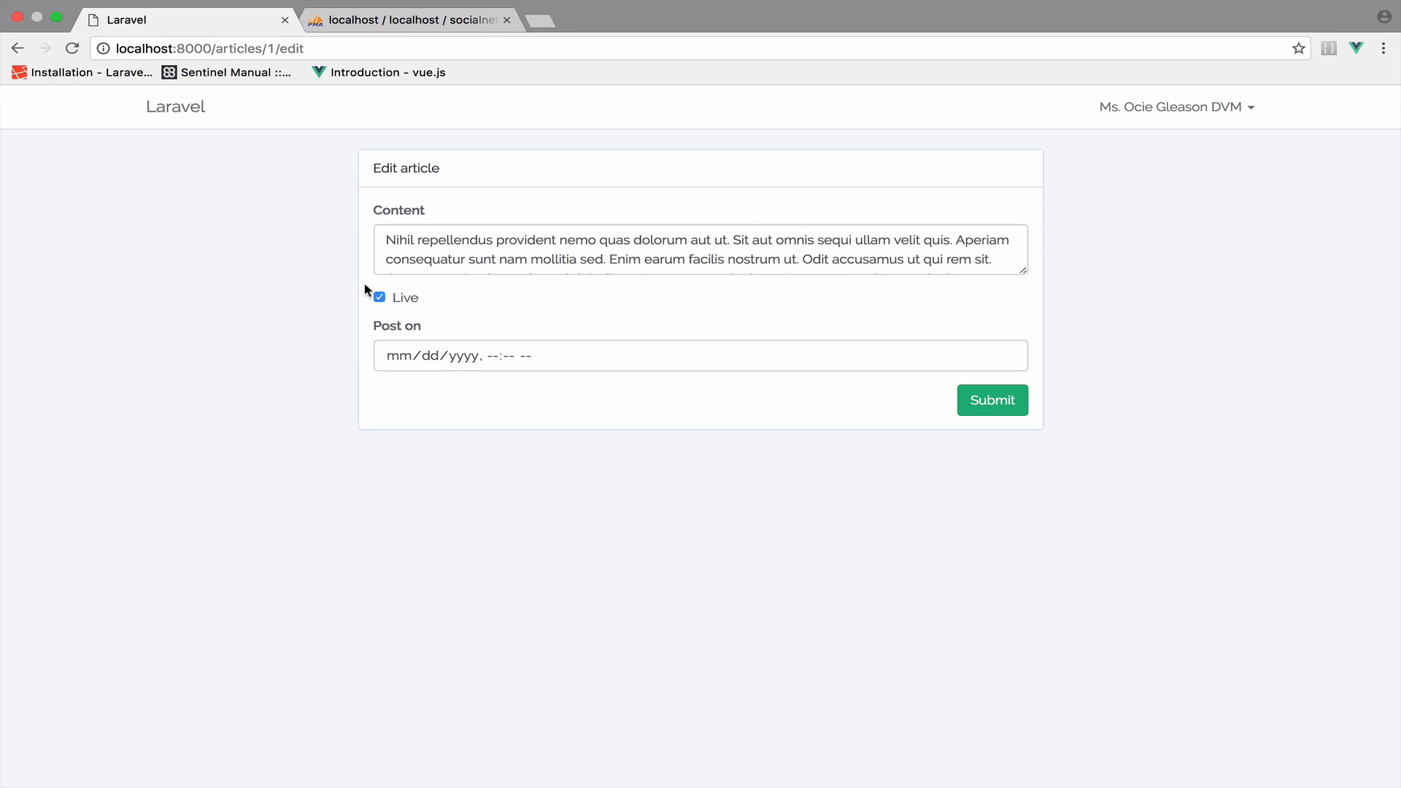
pyautogui.moveTo(612, 397)
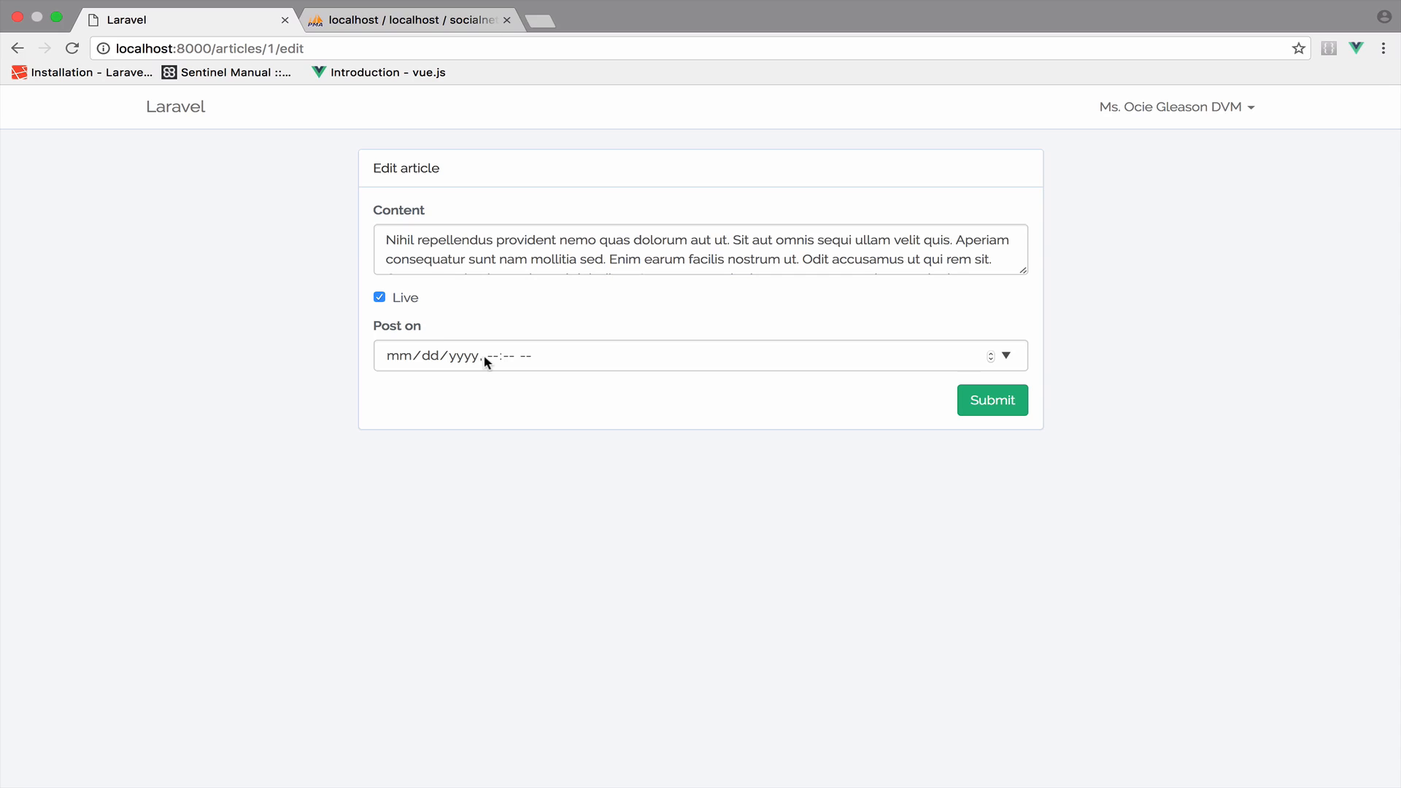
pyautogui.moveTo(547, 686)
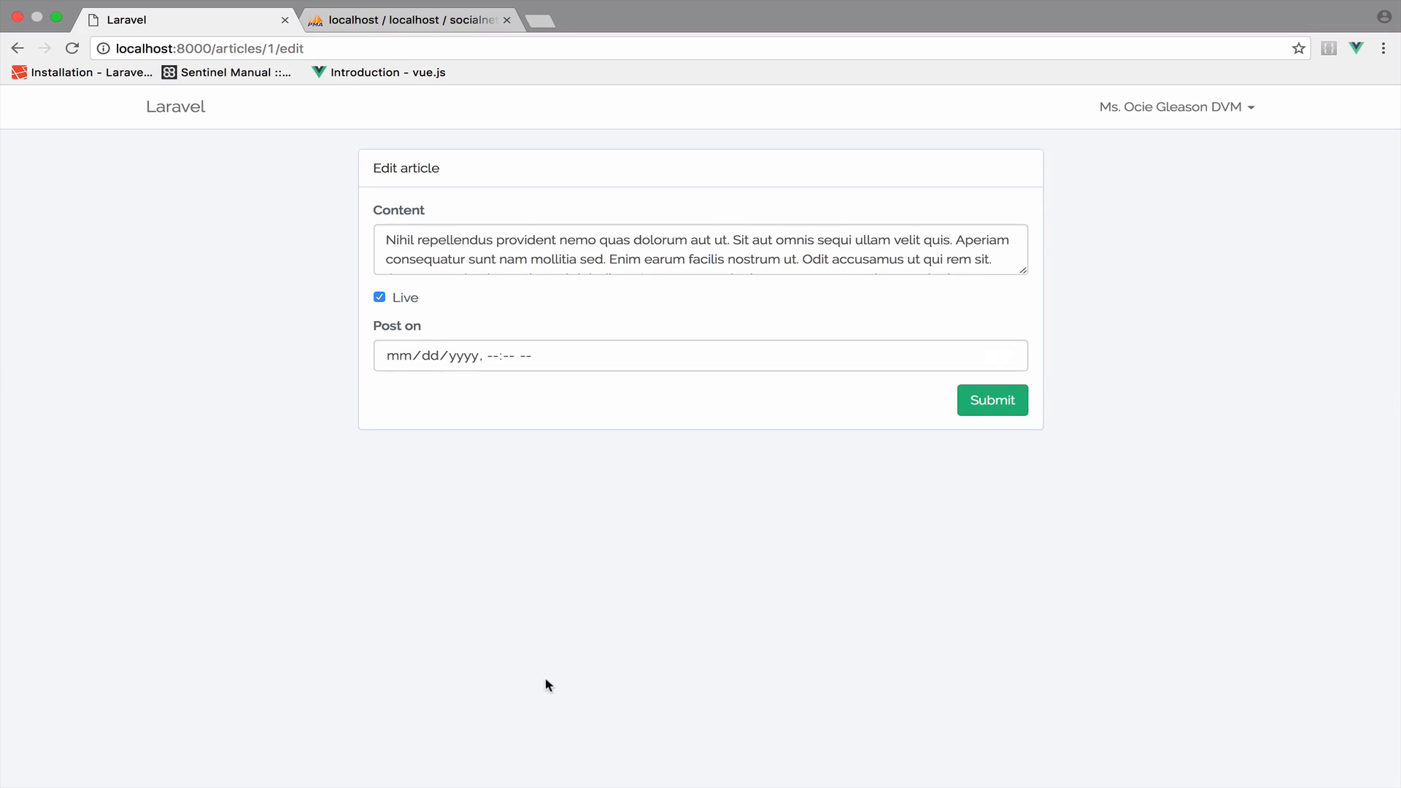
# - Inspect the edit form in DevTools and read the post_on datetime format warning
pyautogui.rightClick(547, 686)
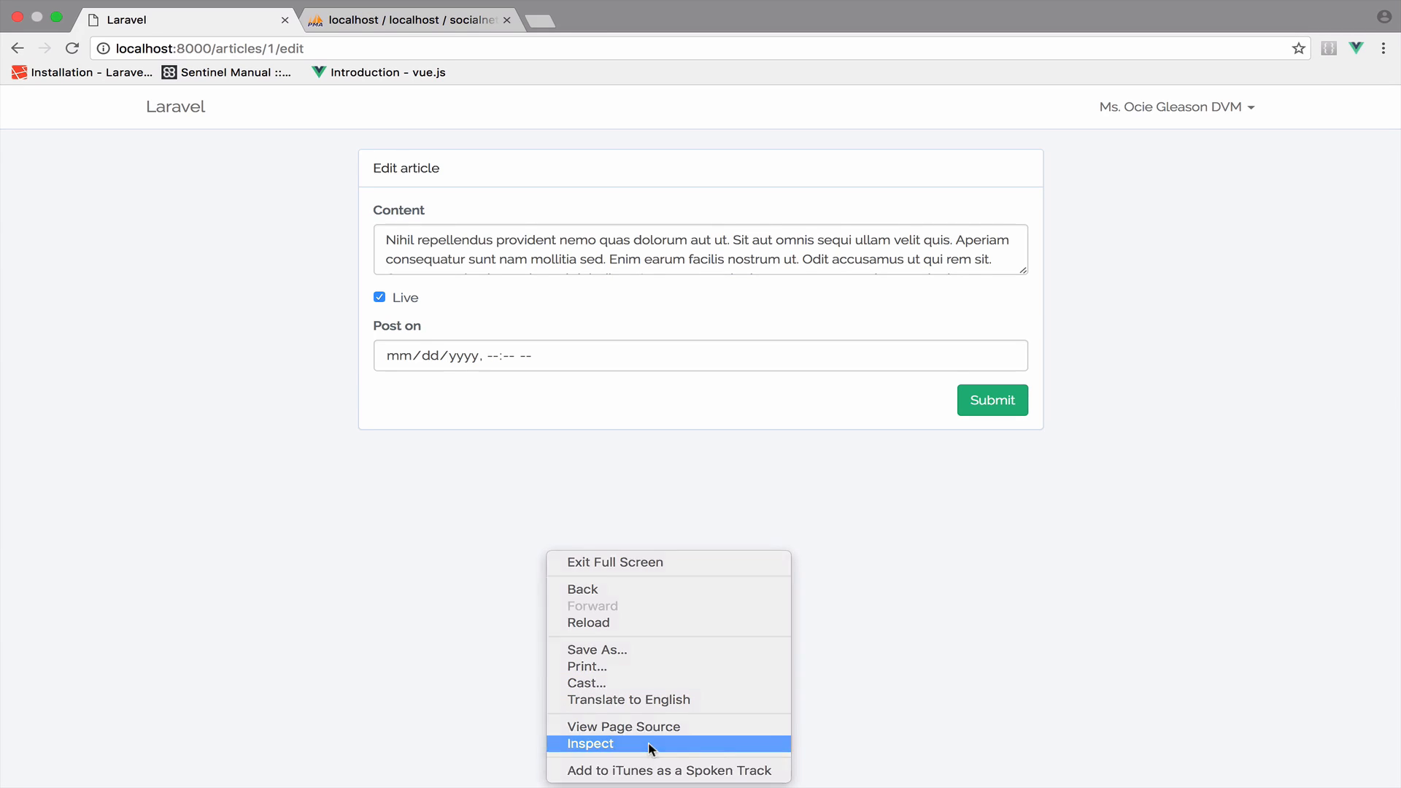
pyautogui.click(590, 743)
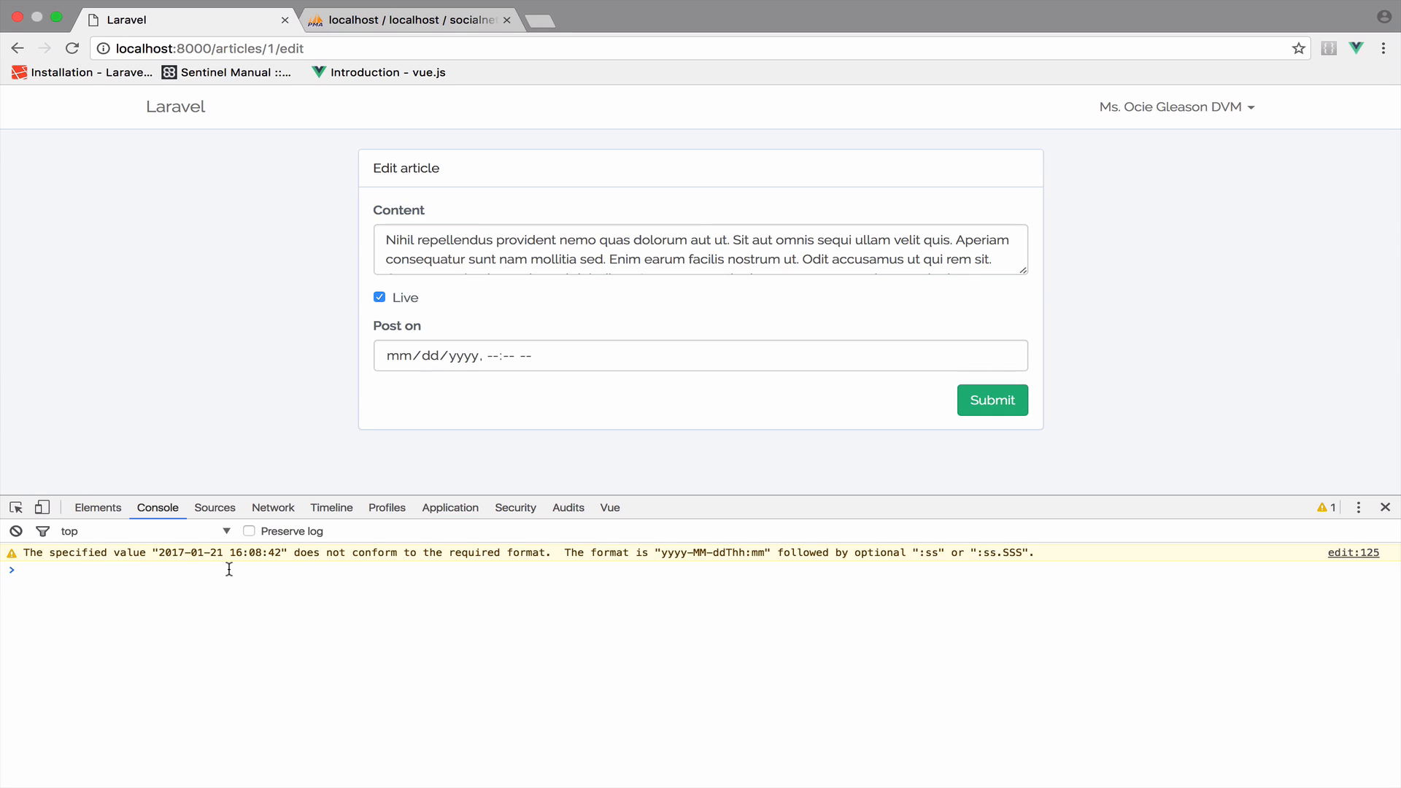
pyautogui.moveTo(423, 572)
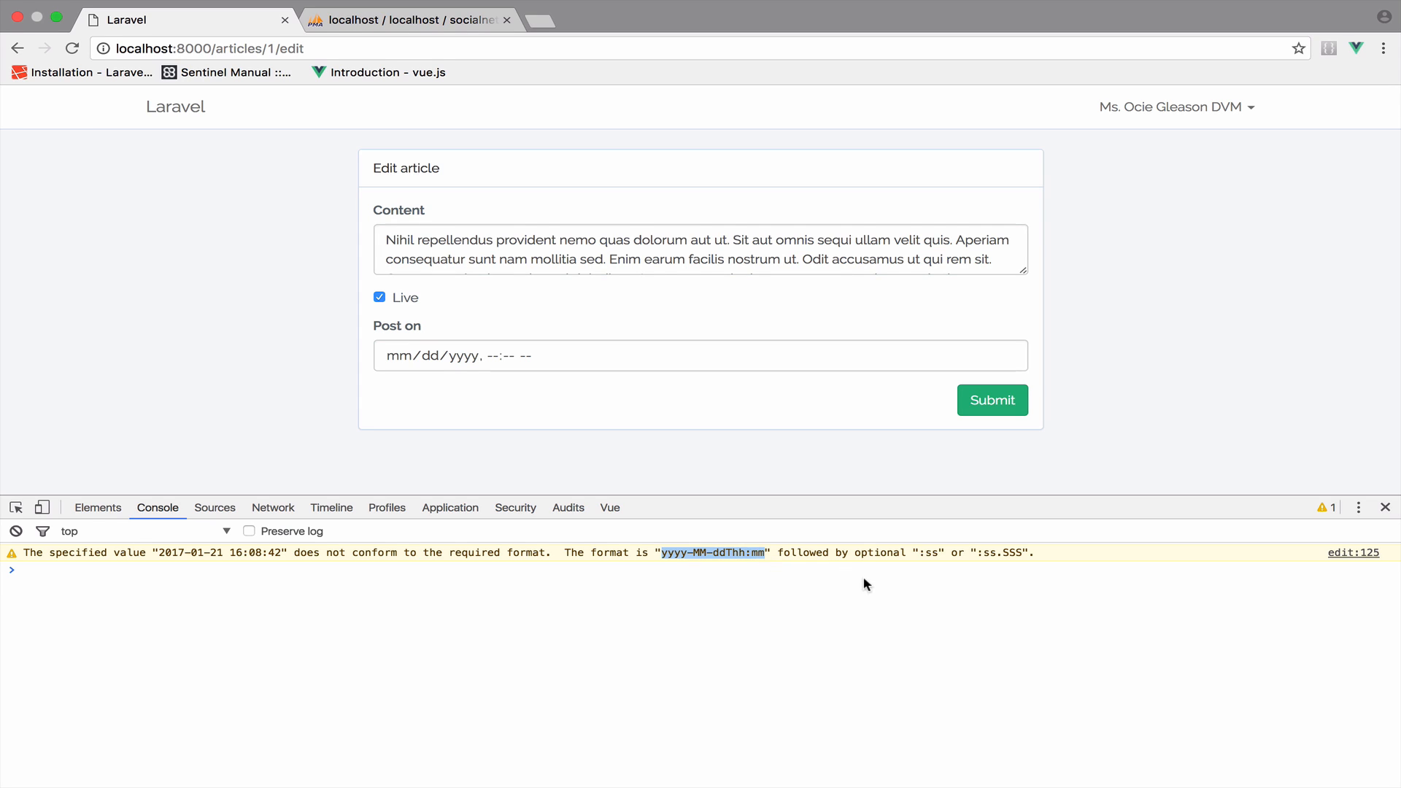
pyautogui.moveTo(937, 558)
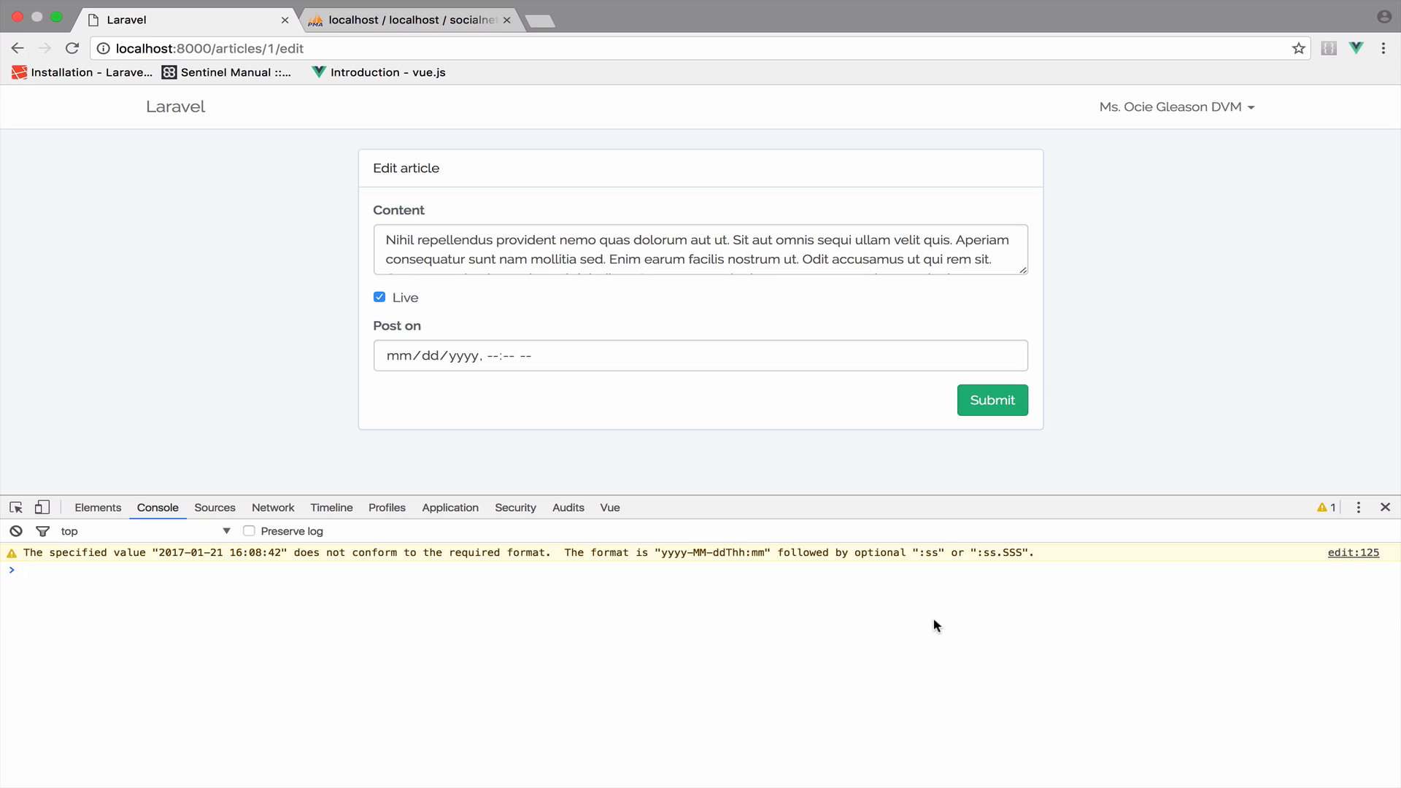
pyautogui.moveTo(406, 6)
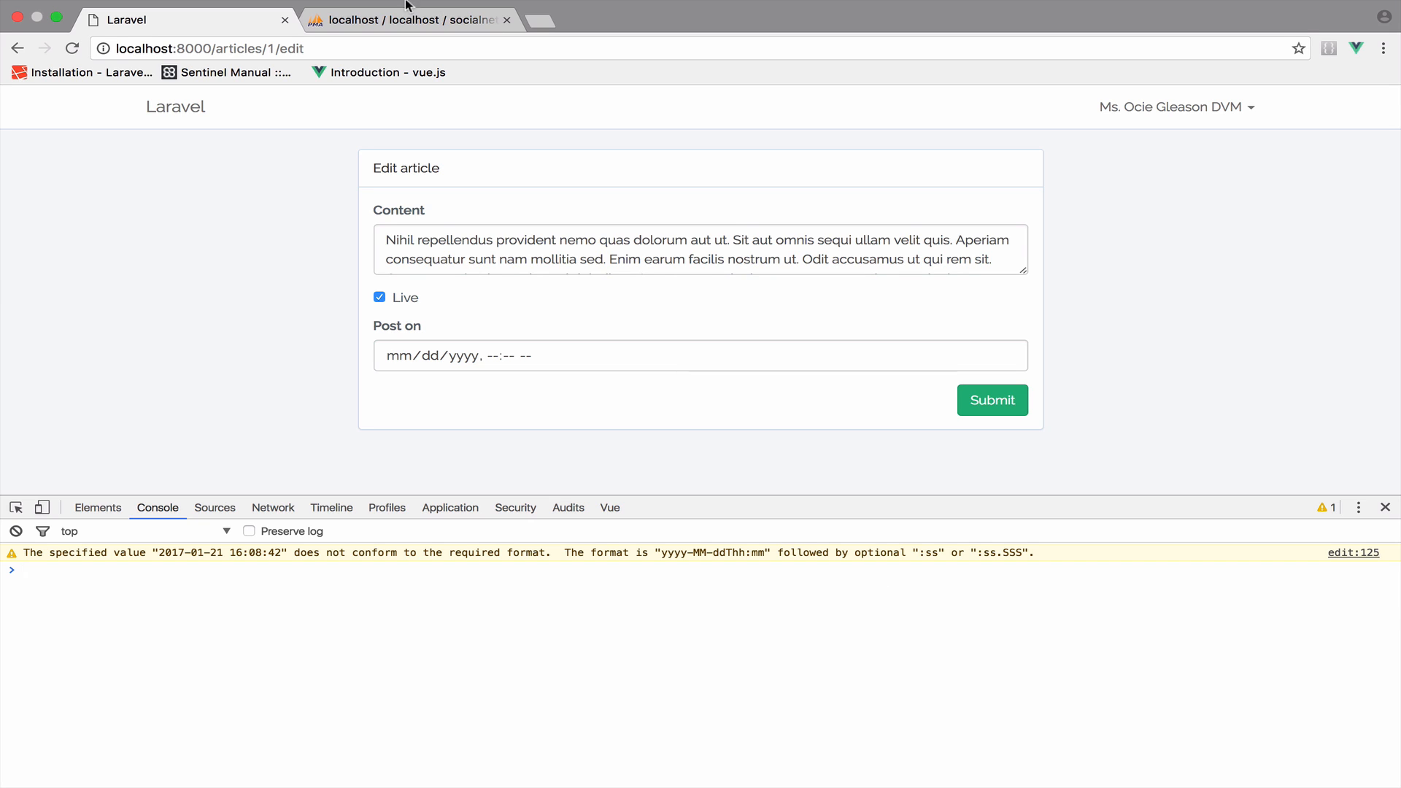
pyautogui.click(411, 19)
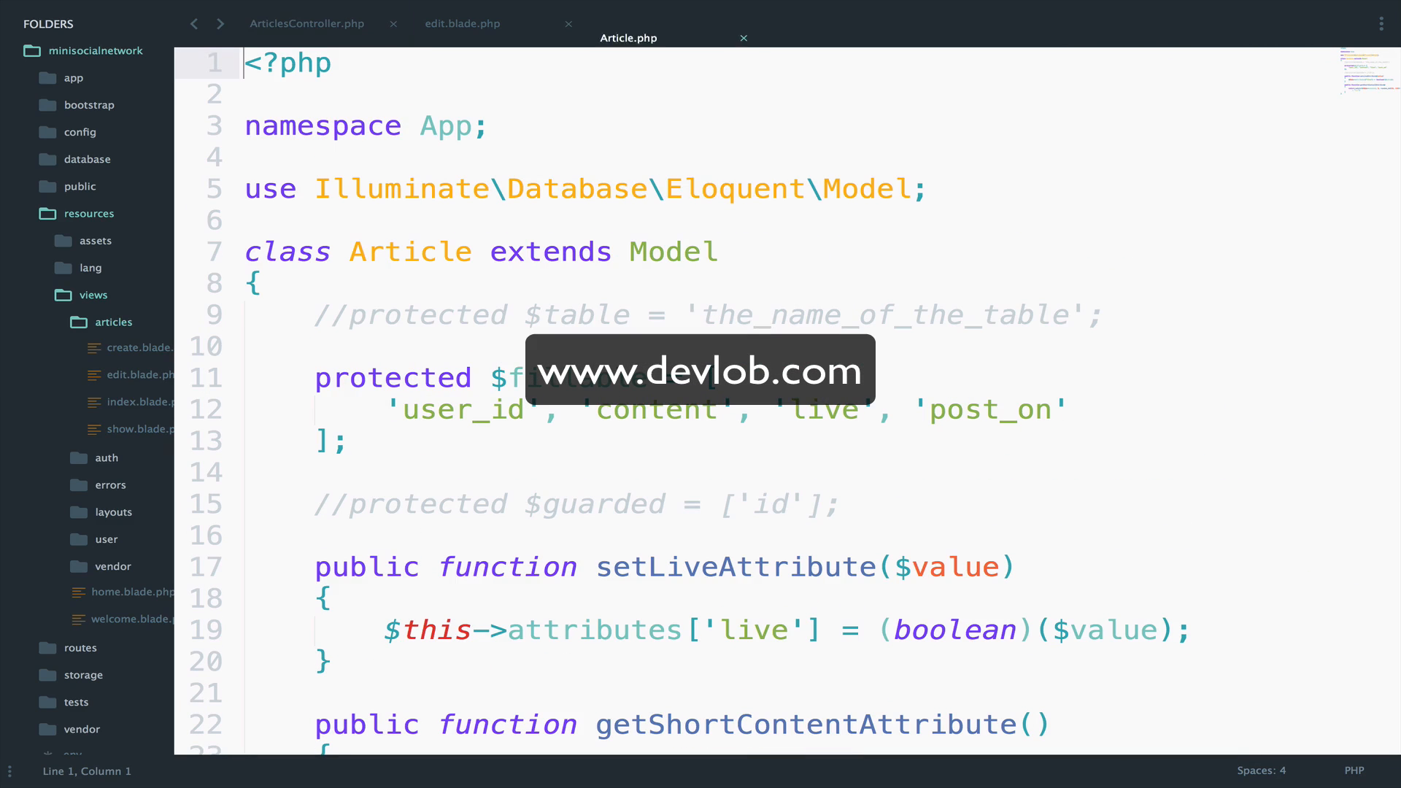
# - Add protected $dates = ['post_on']; on a new line below the $fillable list in the Article model
pyautogui.scroll(-3)
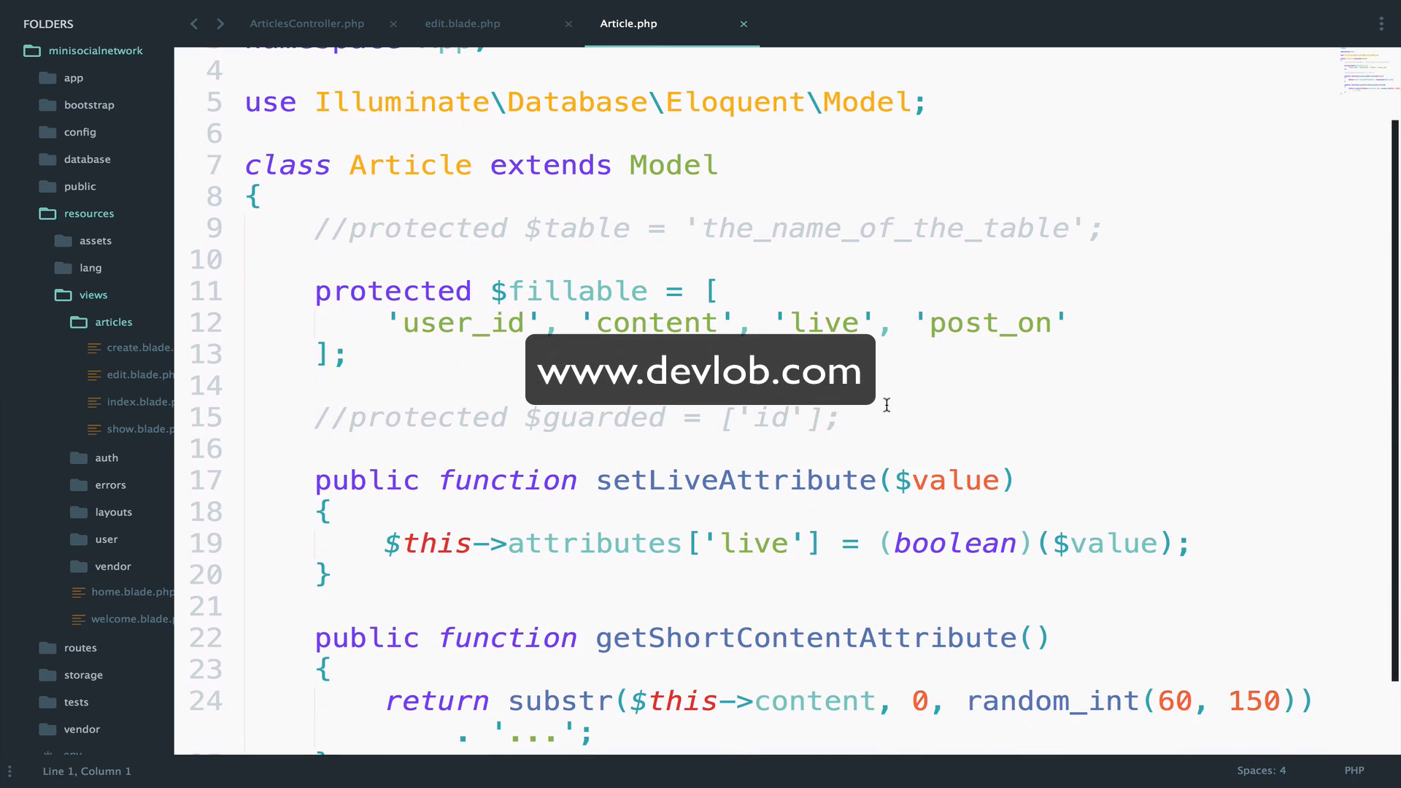
pyautogui.press('Enter')
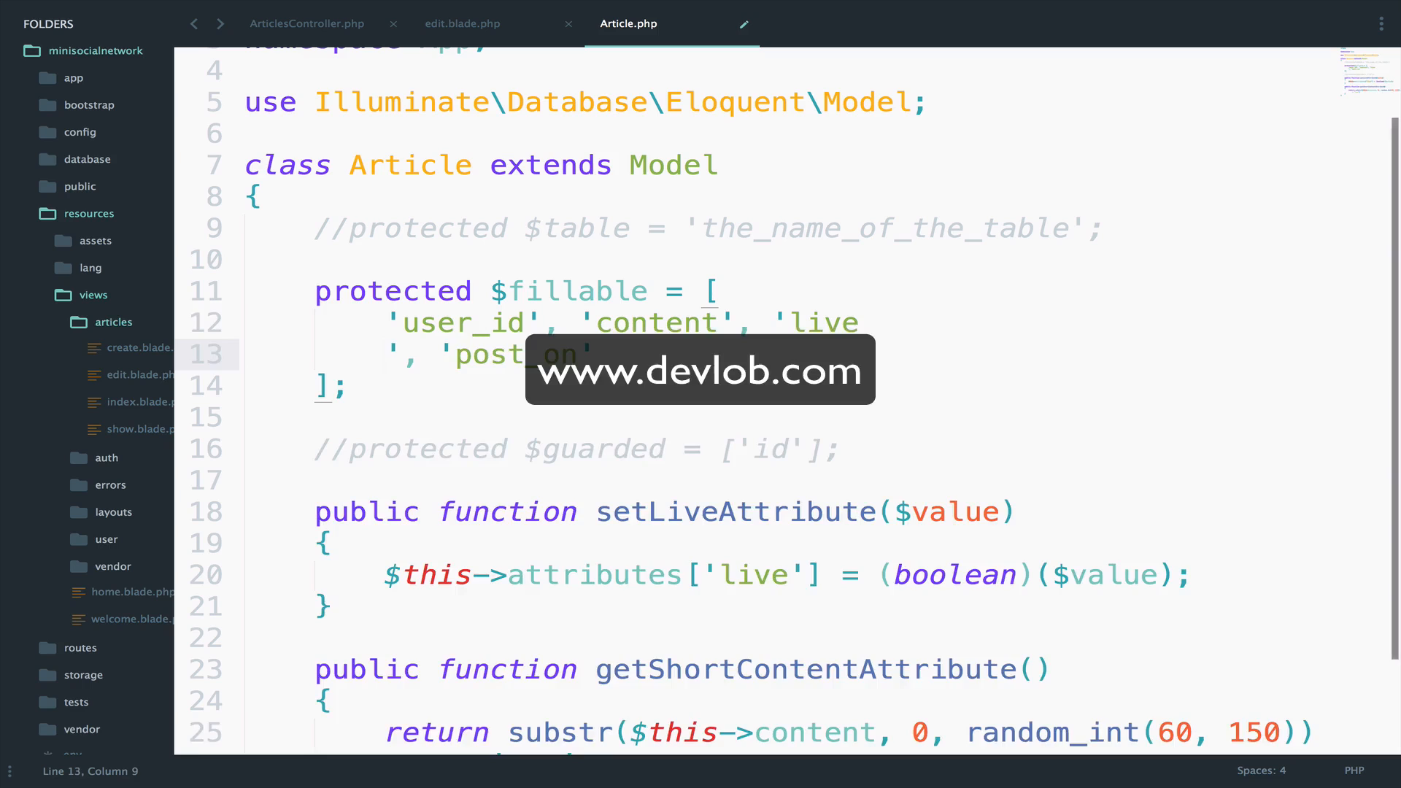
pyautogui.write('[rp')
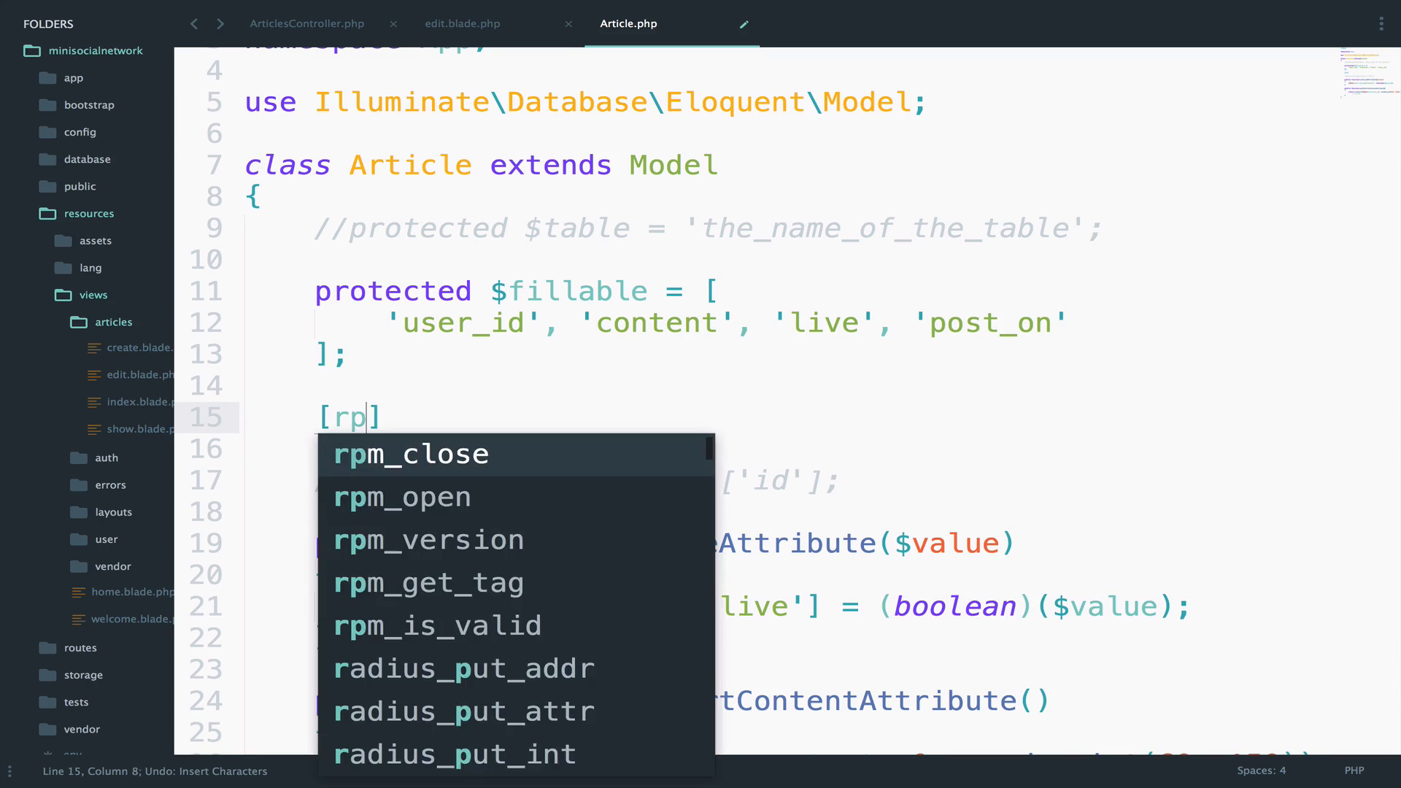
pyautogui.write('protec')
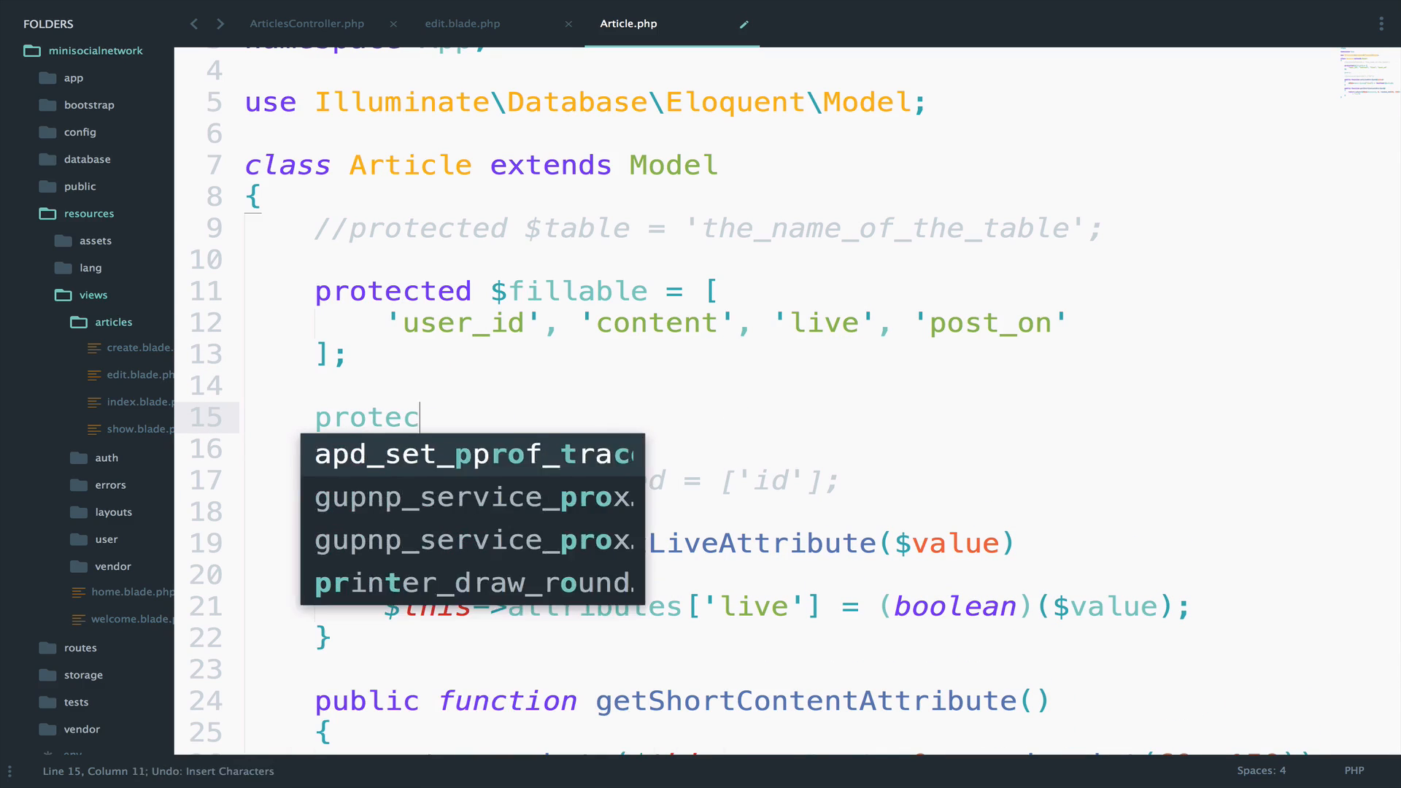
pyautogui.write('ted $dates')
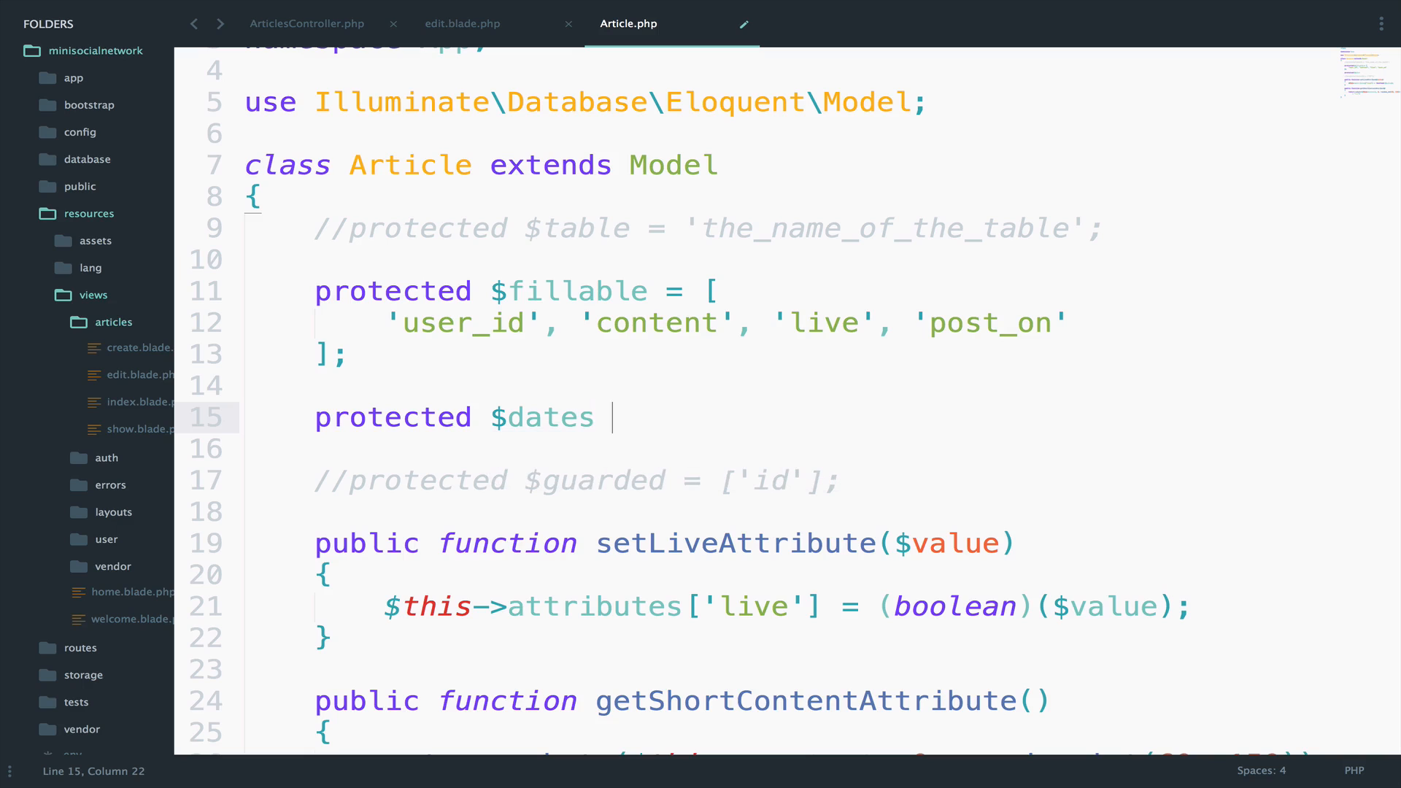
pyautogui.write("= ['p'")
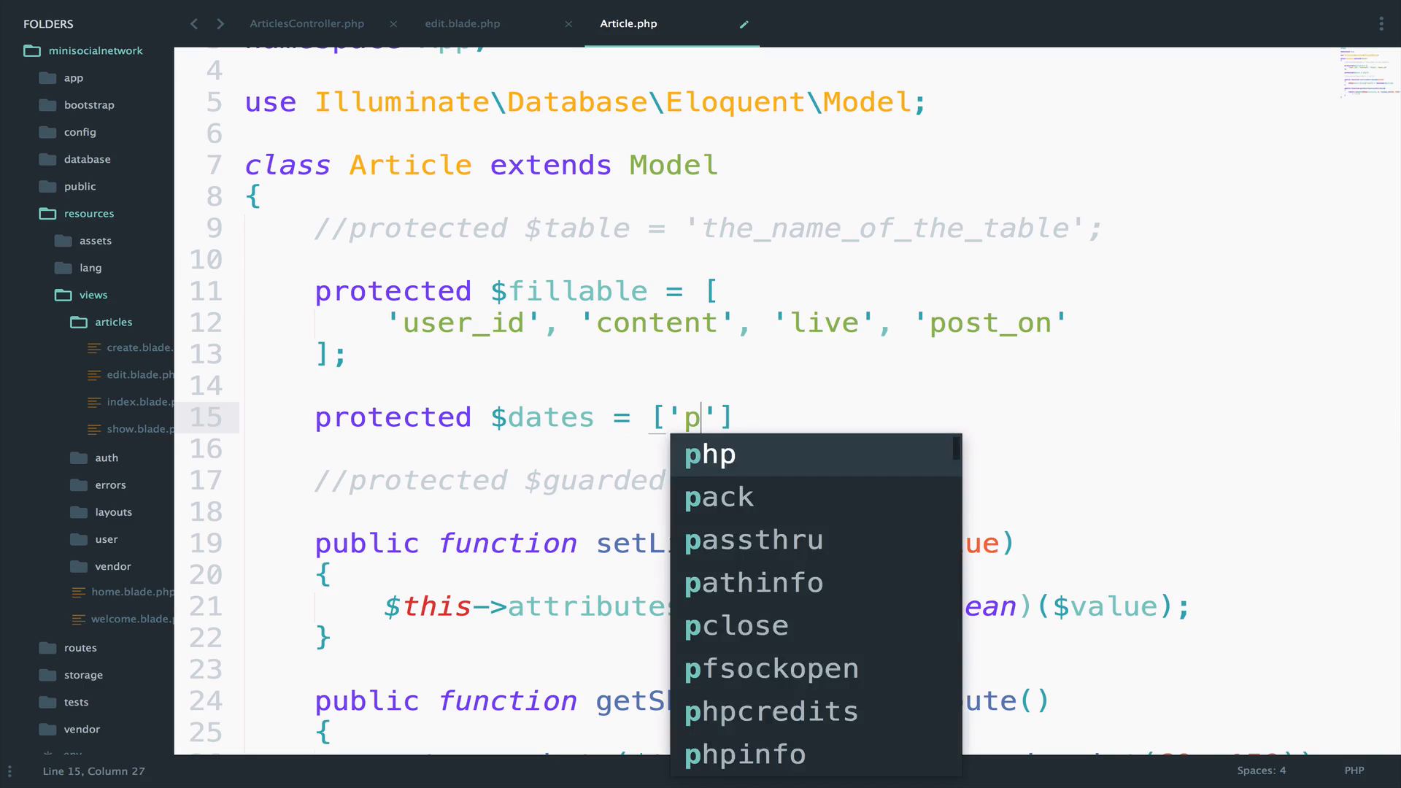
pyautogui.write('ost_on')
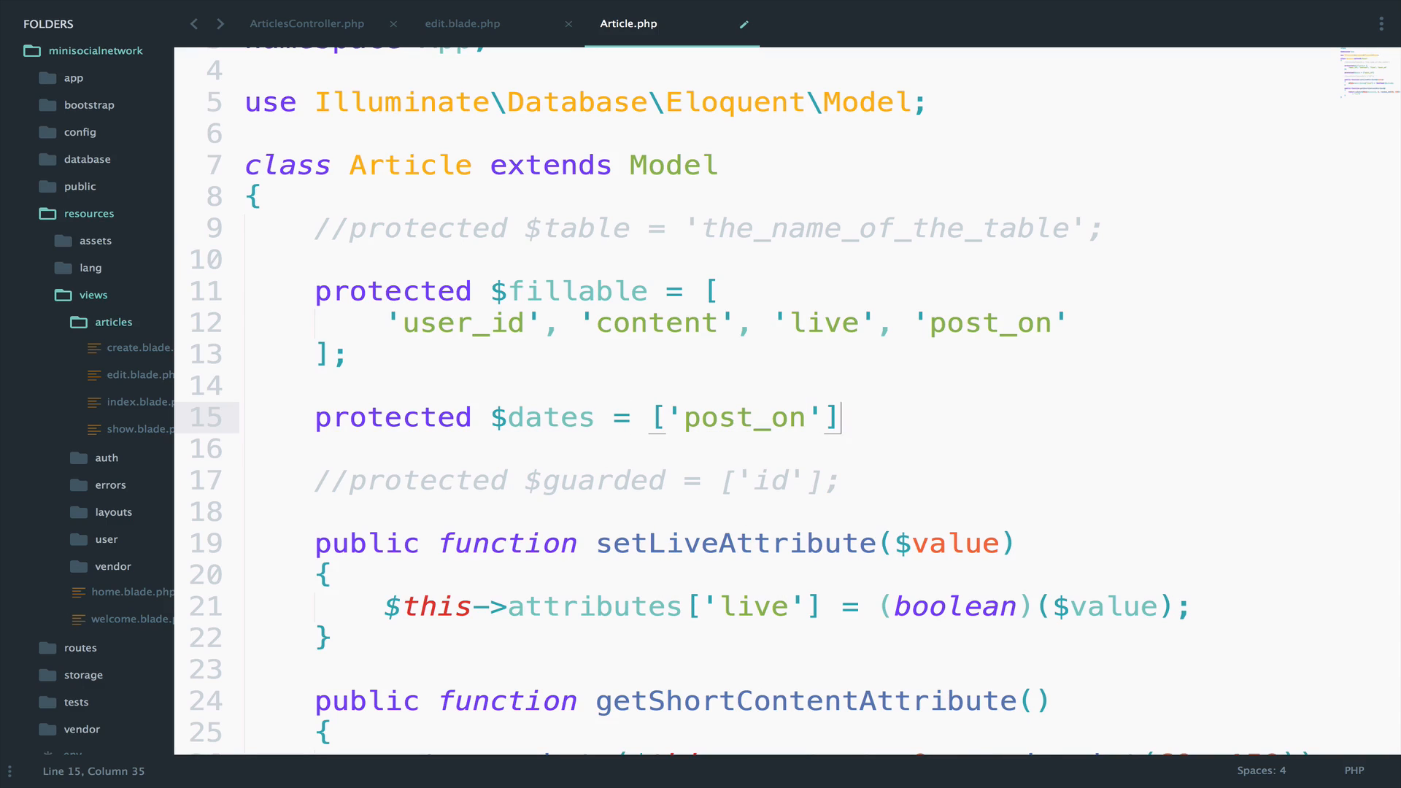
pyautogui.write(';')
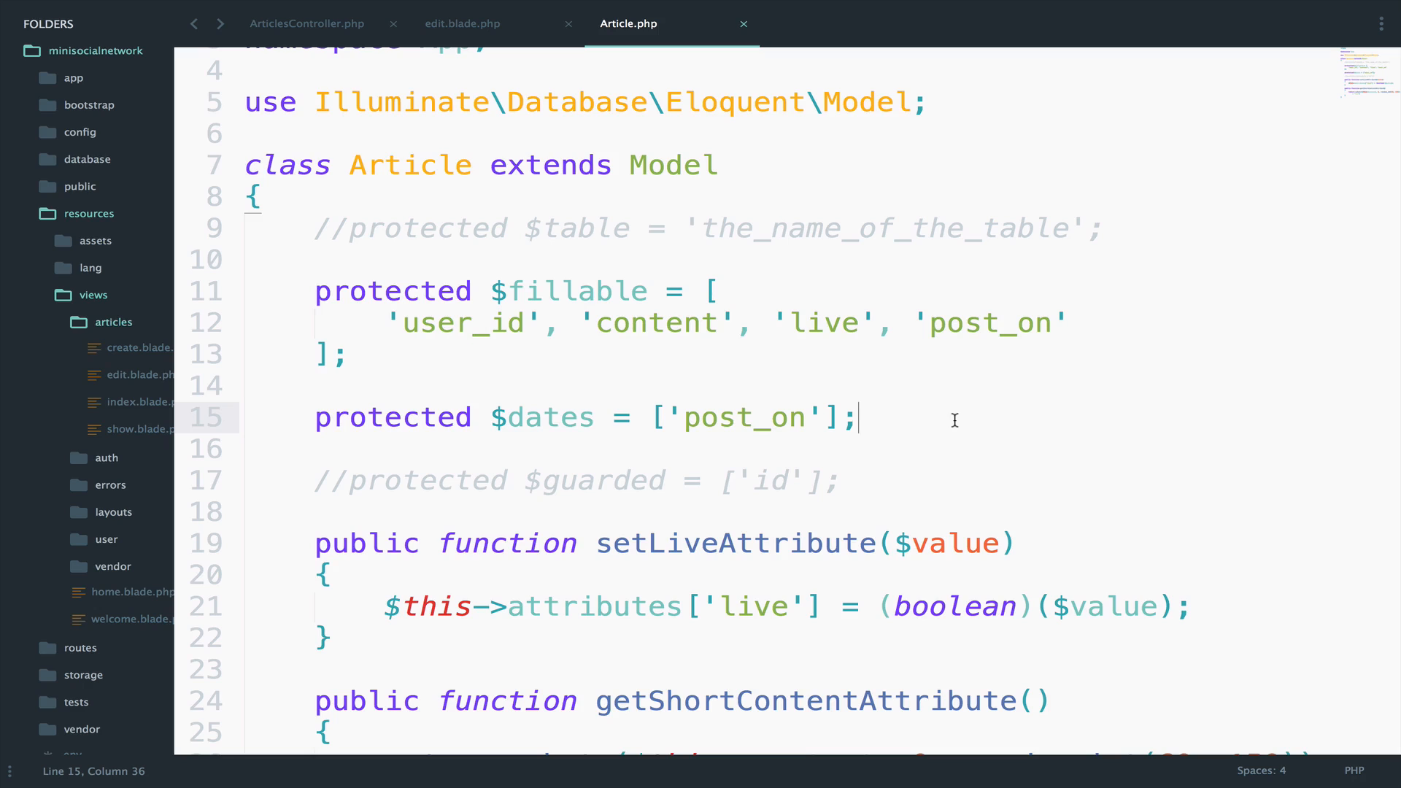
pyautogui.moveTo(794, 416)
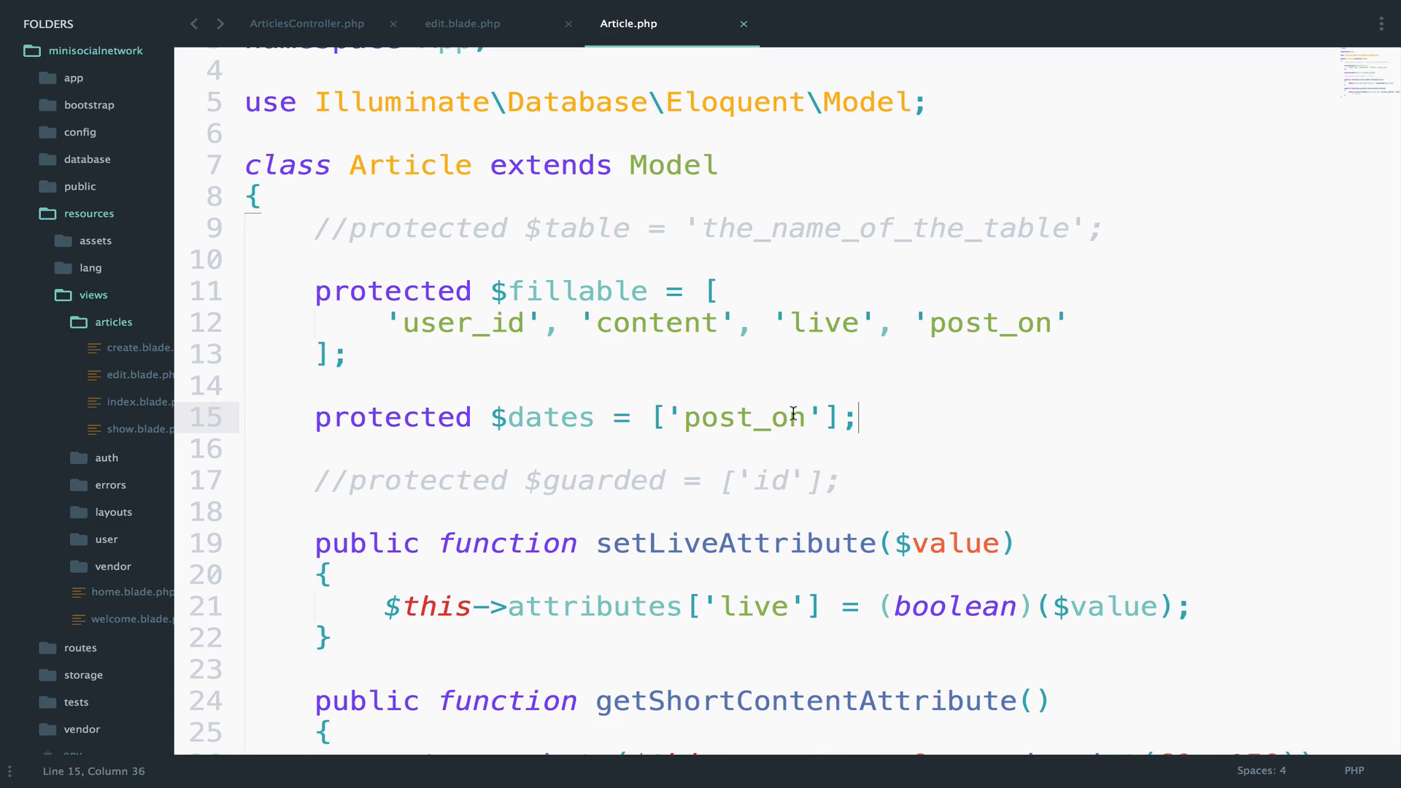
pyautogui.moveTo(682, 161)
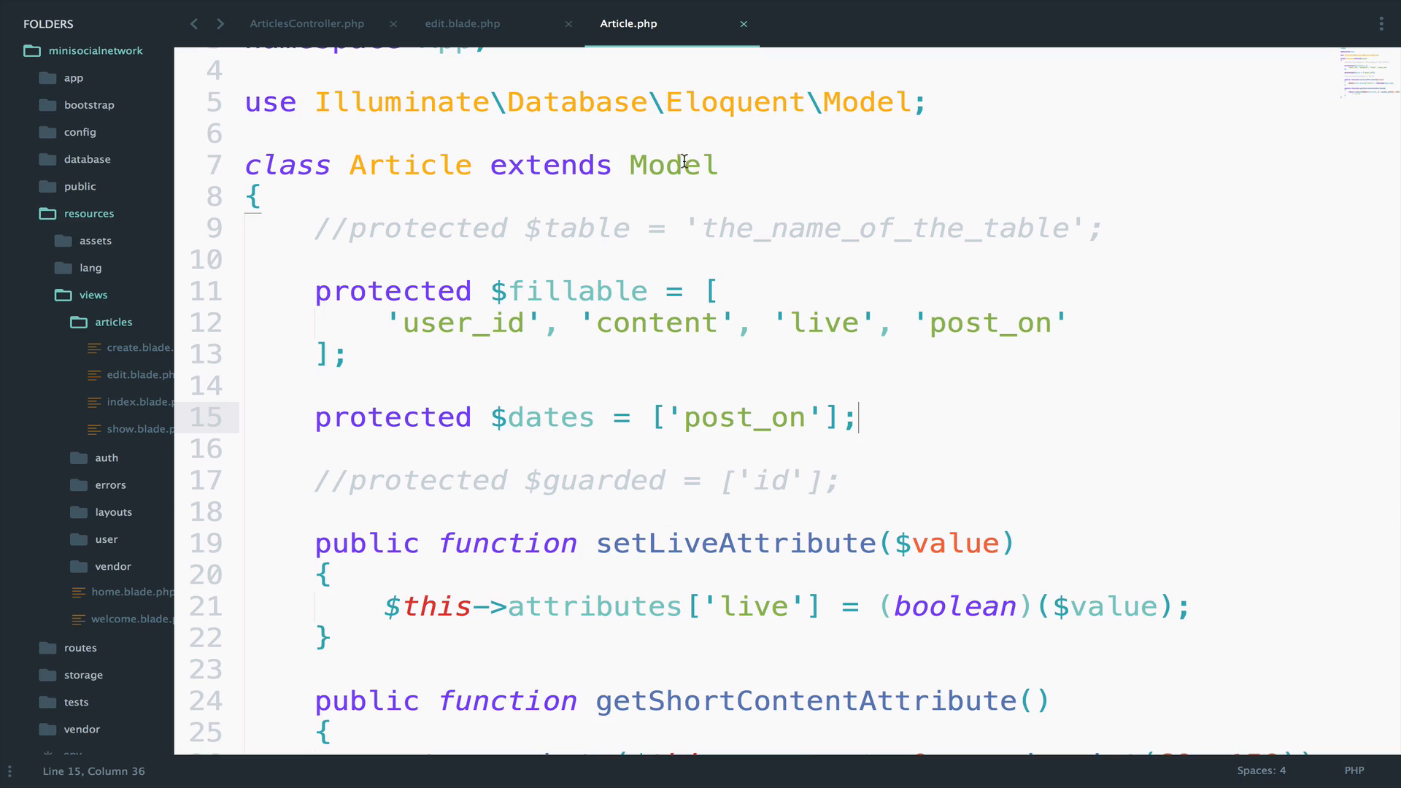
# - Jump to the base Eloquent Model definition and search it for the getDates method
pyautogui.rightClick(682, 164)
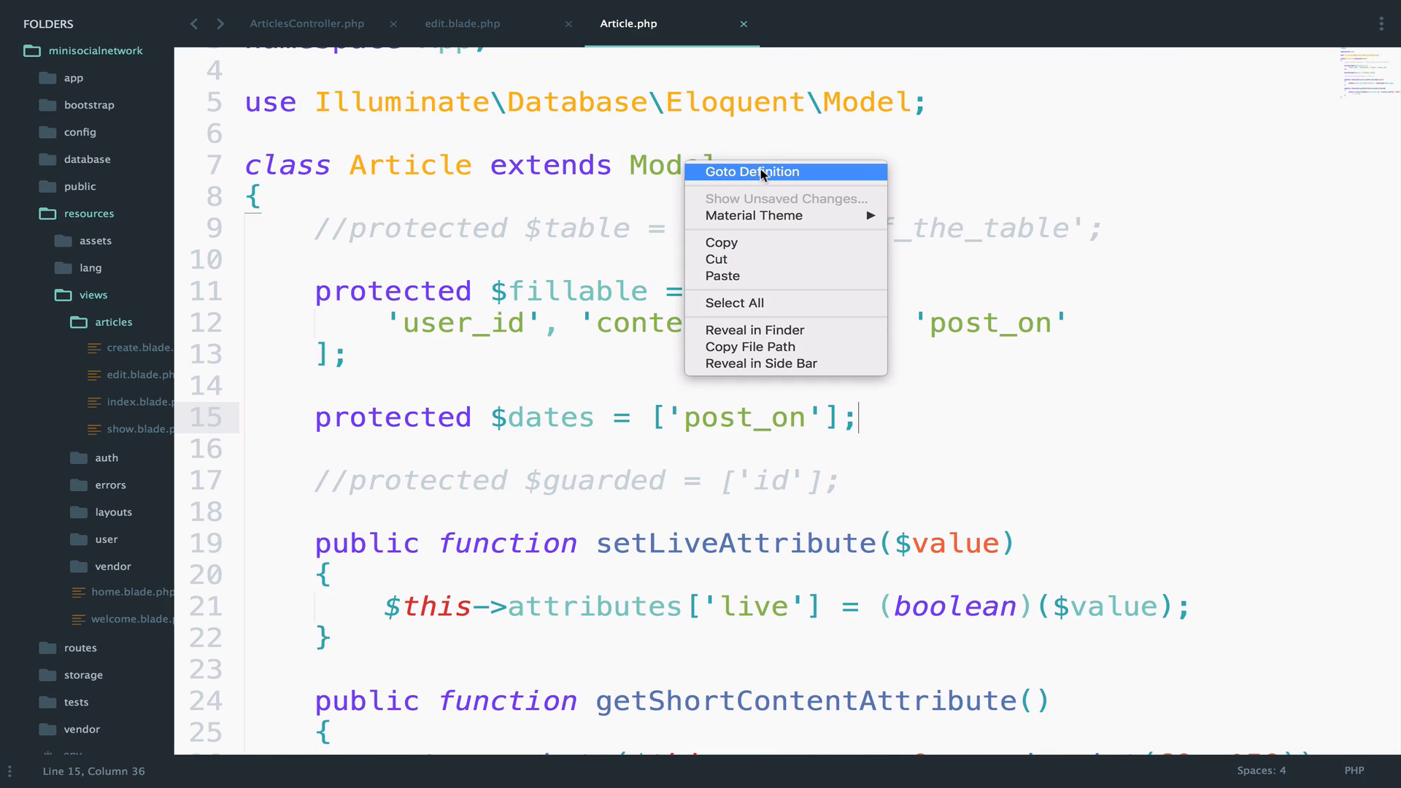
pyautogui.click(761, 172)
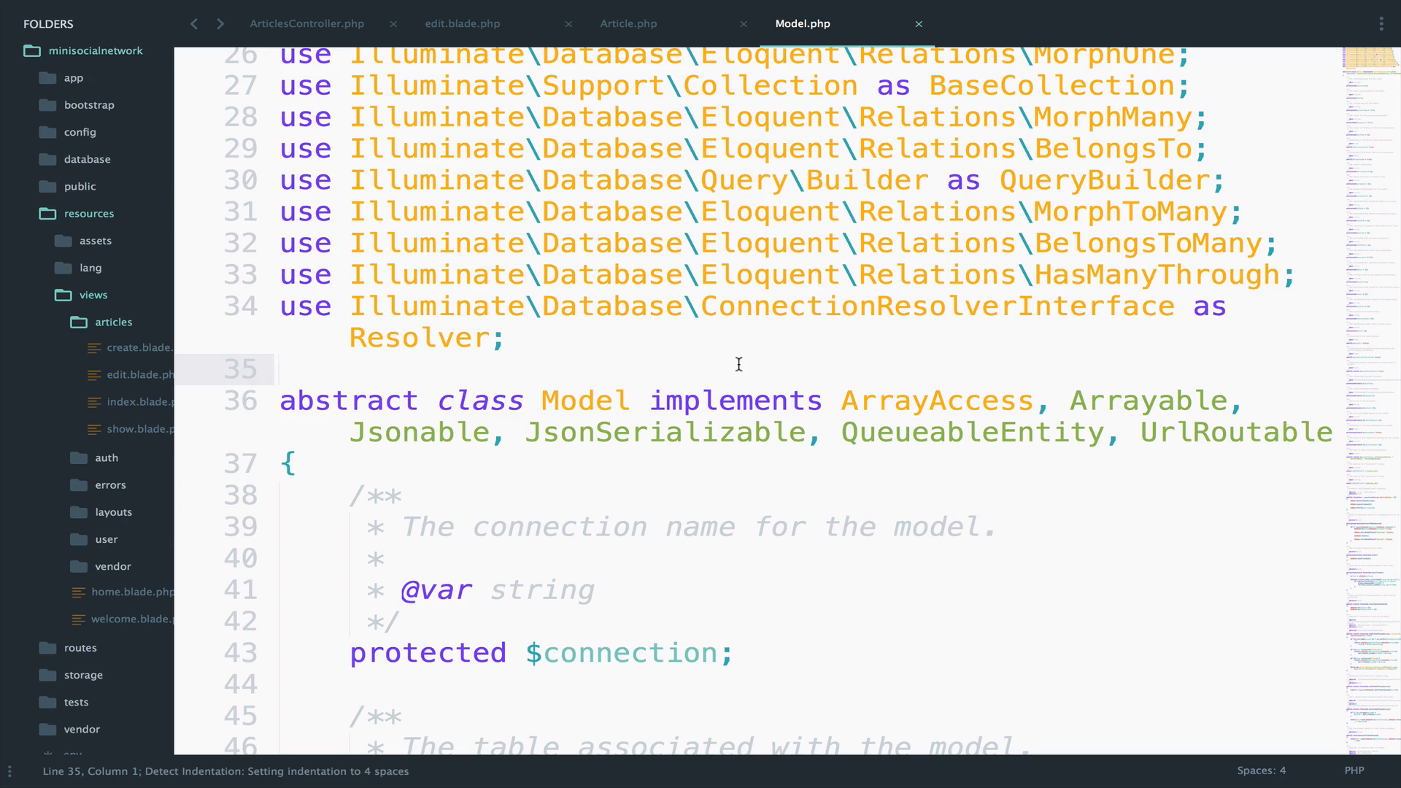
pyautogui.write('getDates')
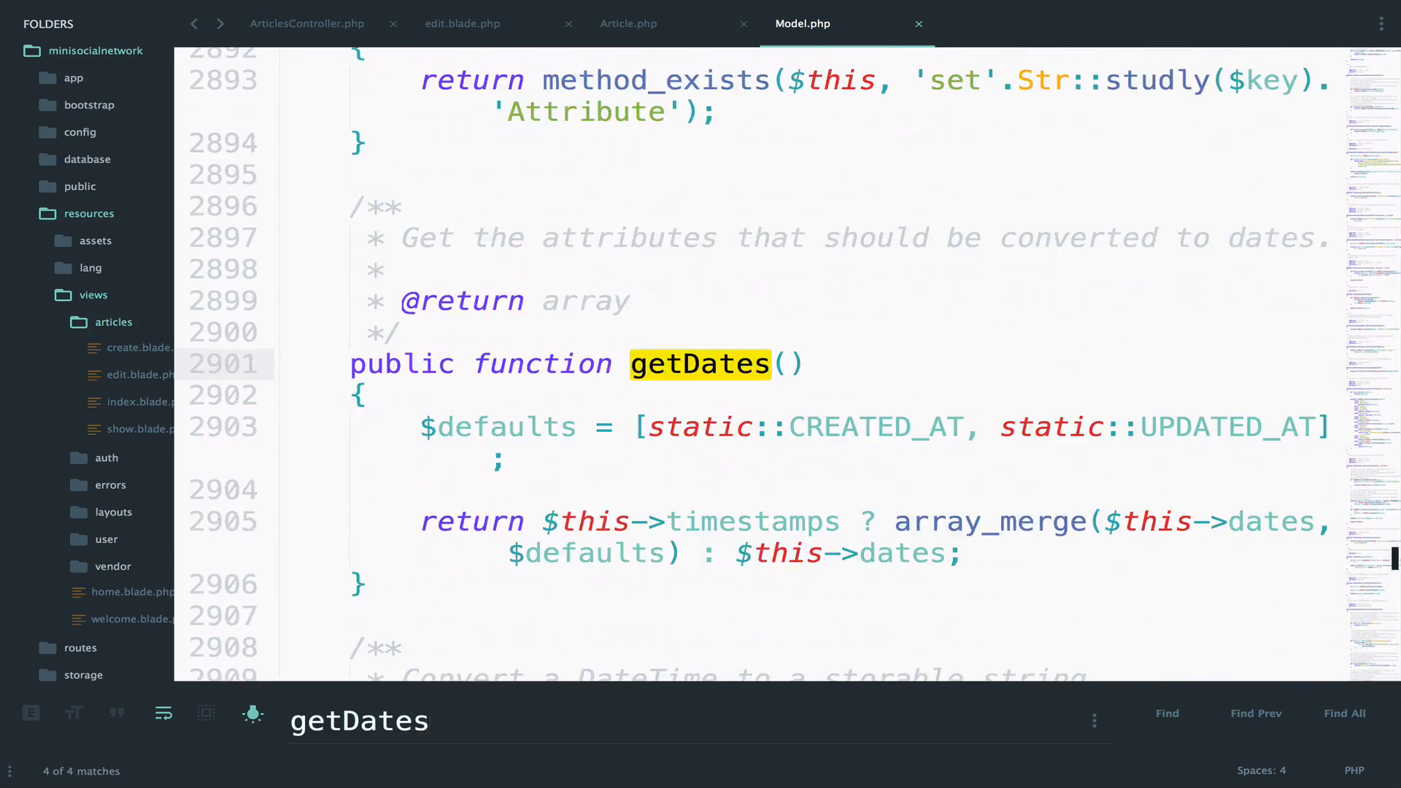
pyautogui.click(1256, 713)
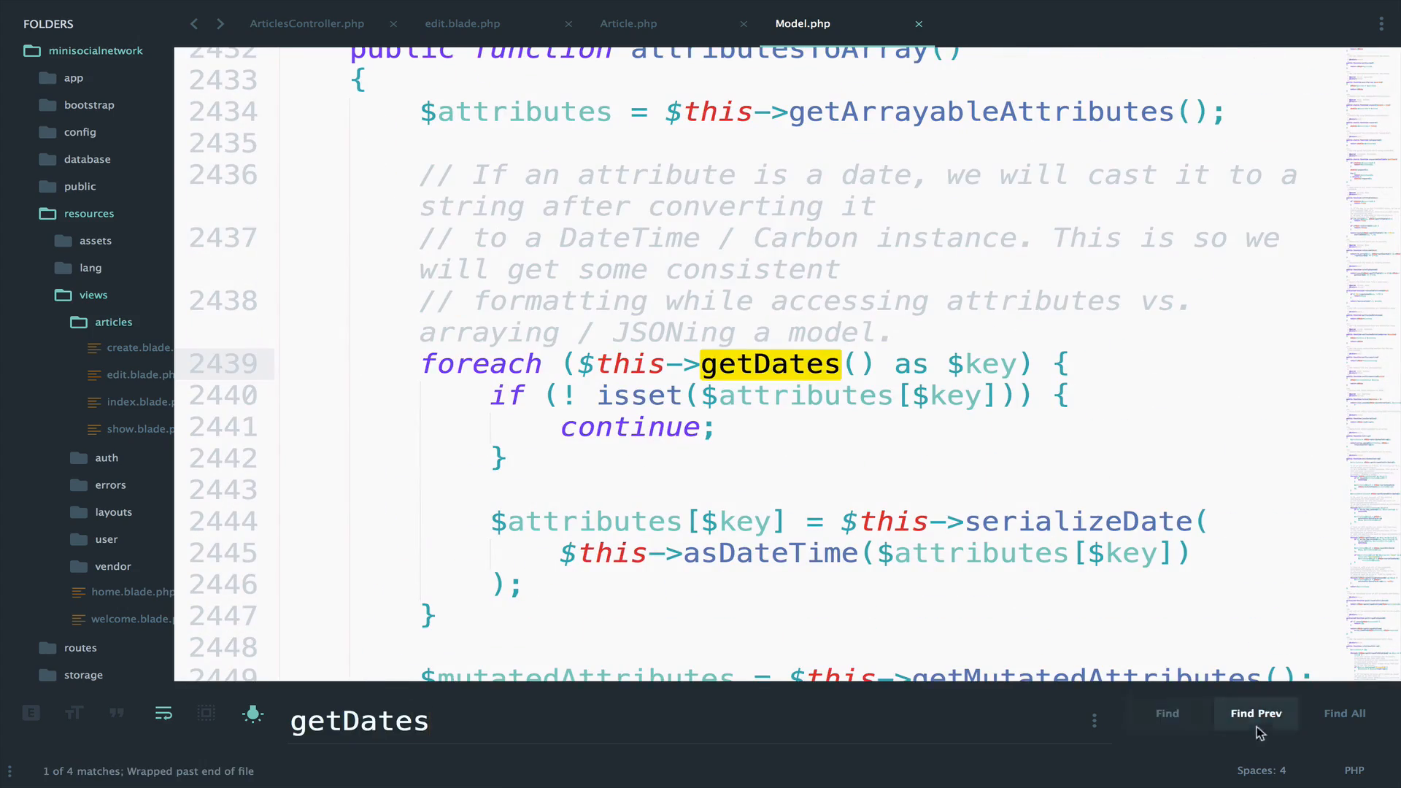
pyautogui.click(1255, 713)
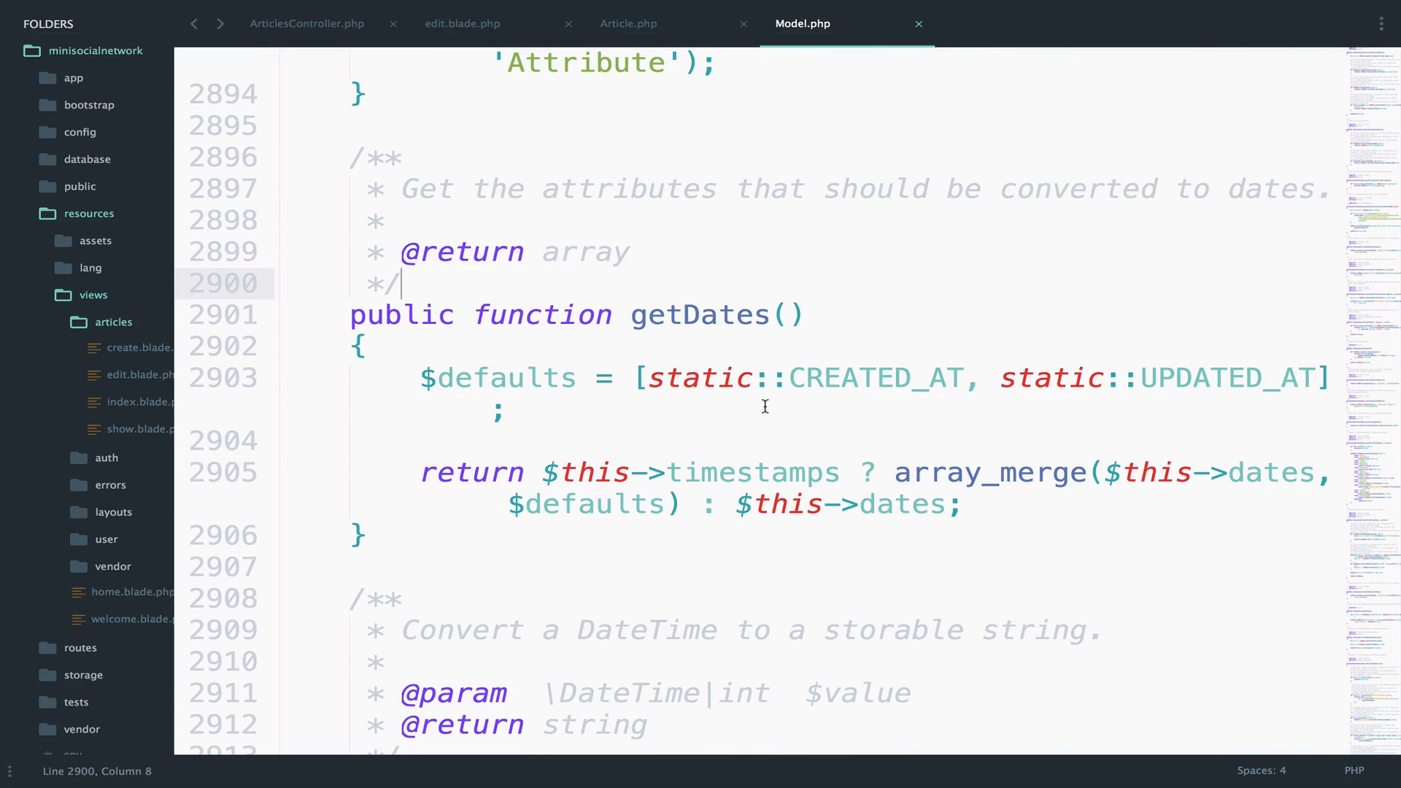
pyautogui.doubleClick(875, 376)
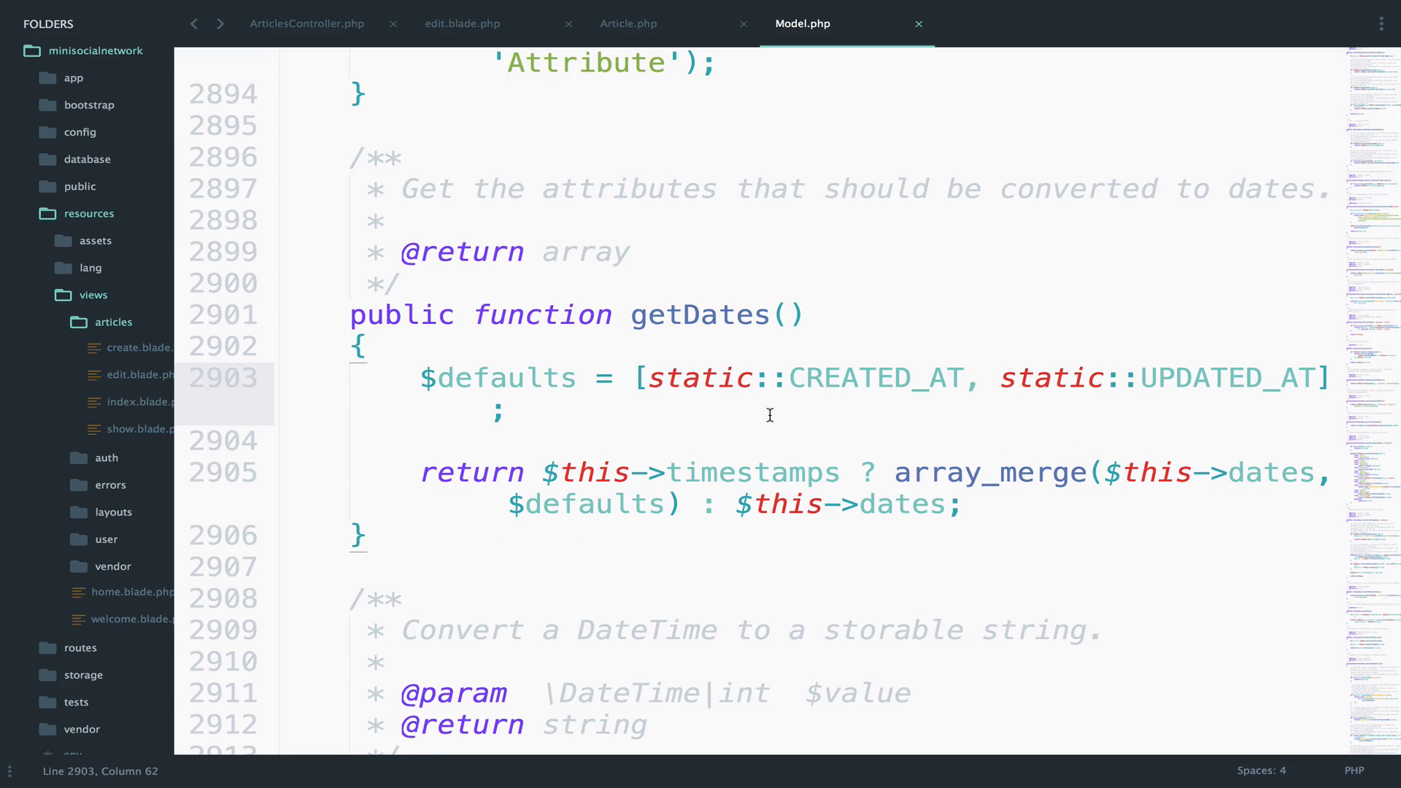
# - Return to Article.php, select post_on in the dates array, then switch to edit.blade.php
pyautogui.click(629, 25)
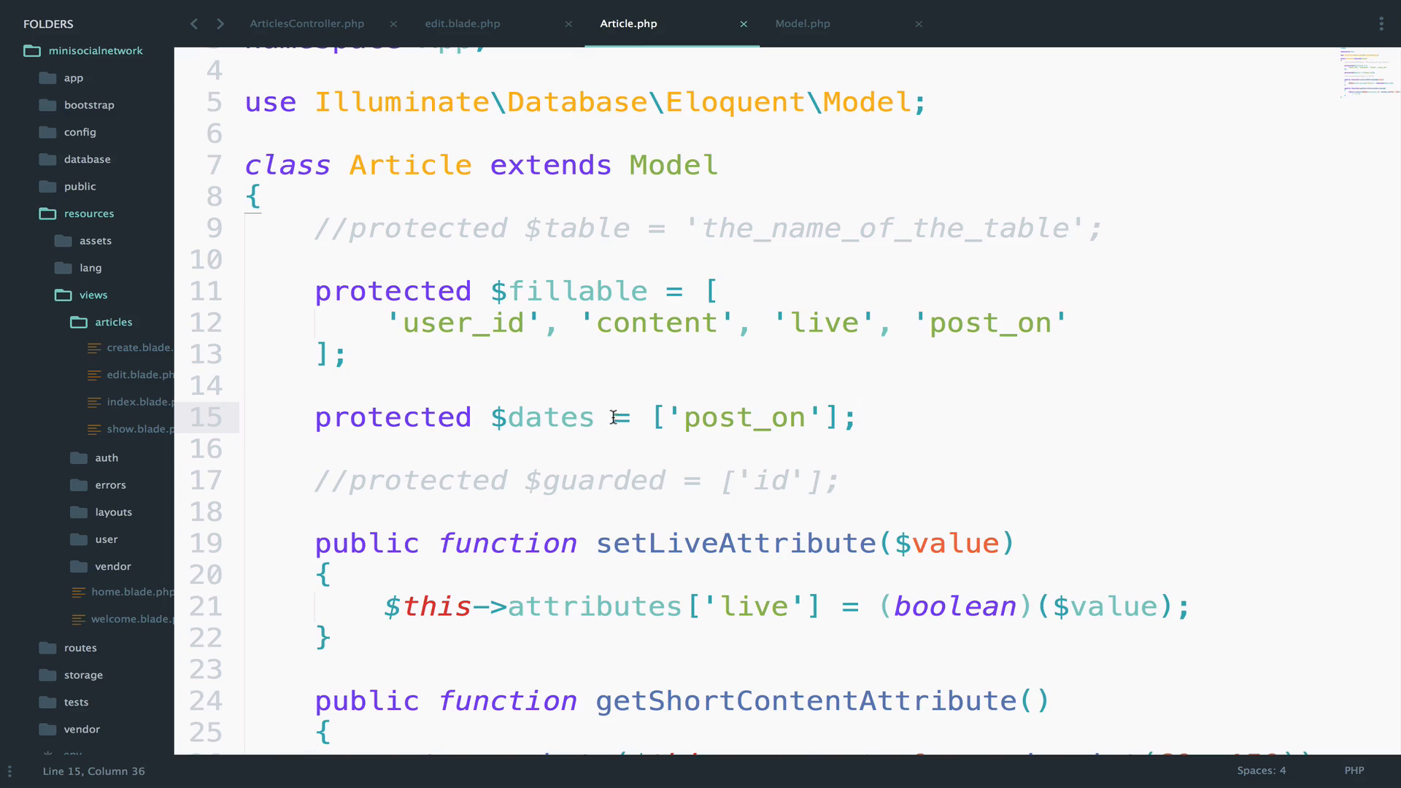
pyautogui.doubleClick(741, 417)
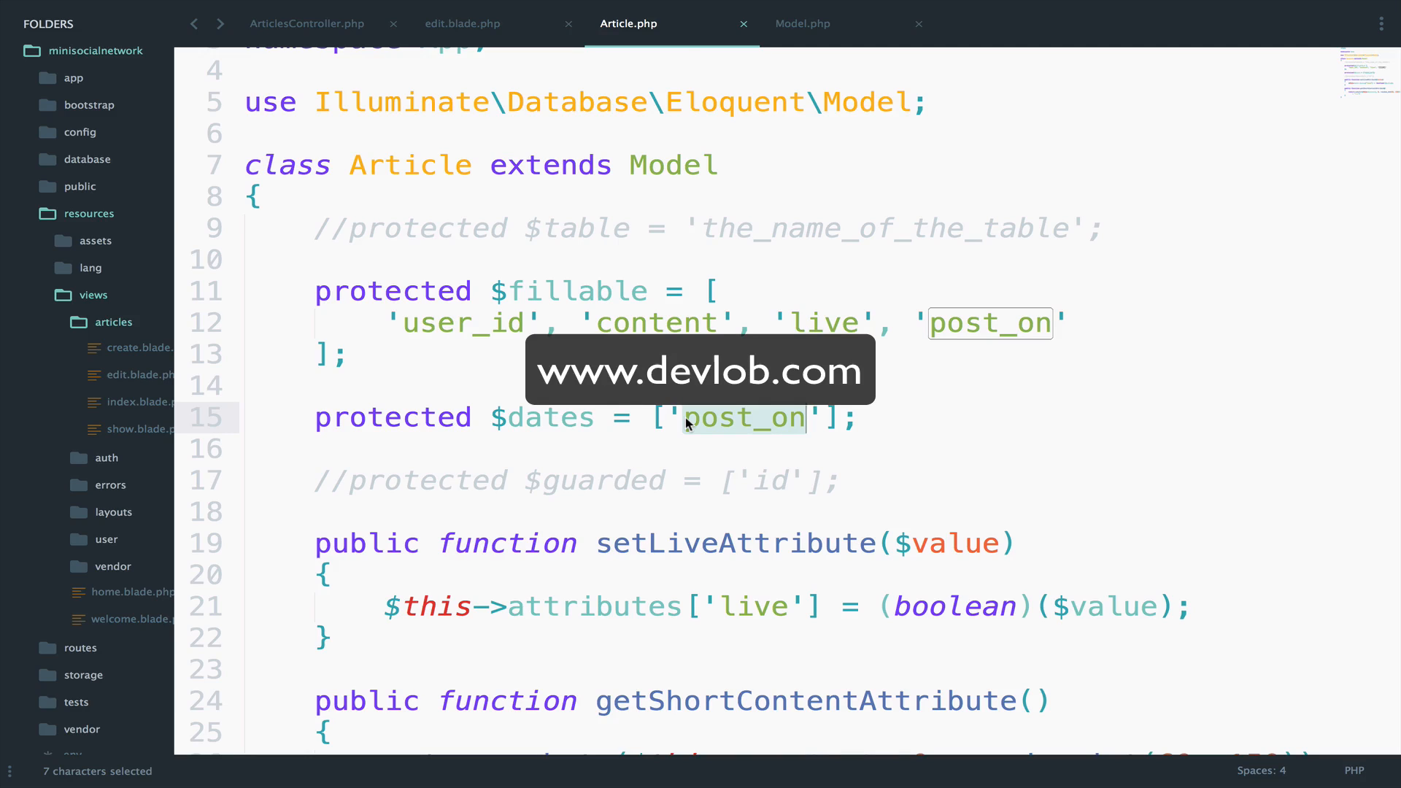
pyautogui.click(463, 25)
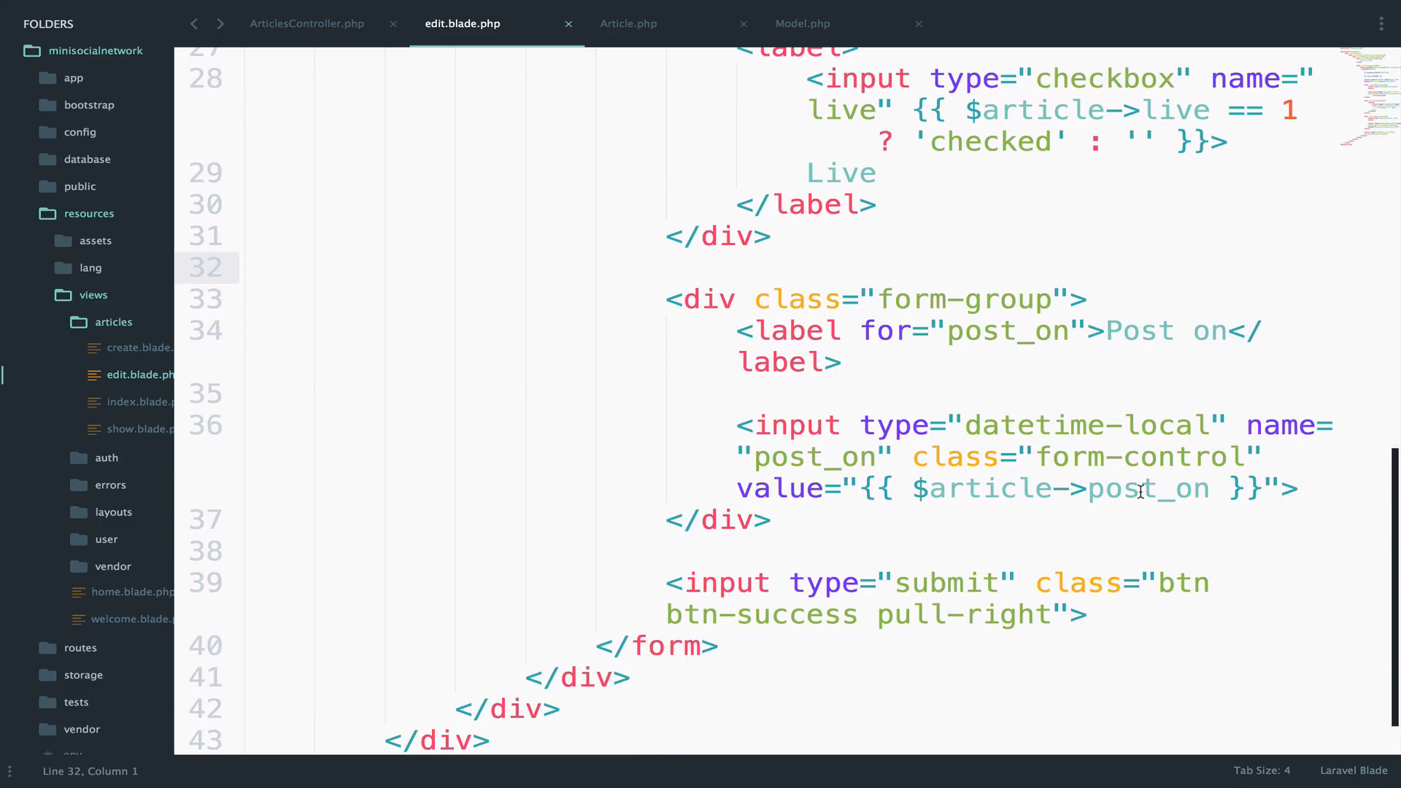
# - Change the post_on value to $article->post_on->format('Y-m-d\TH…') with date, literal T and time
pyautogui.write('->')
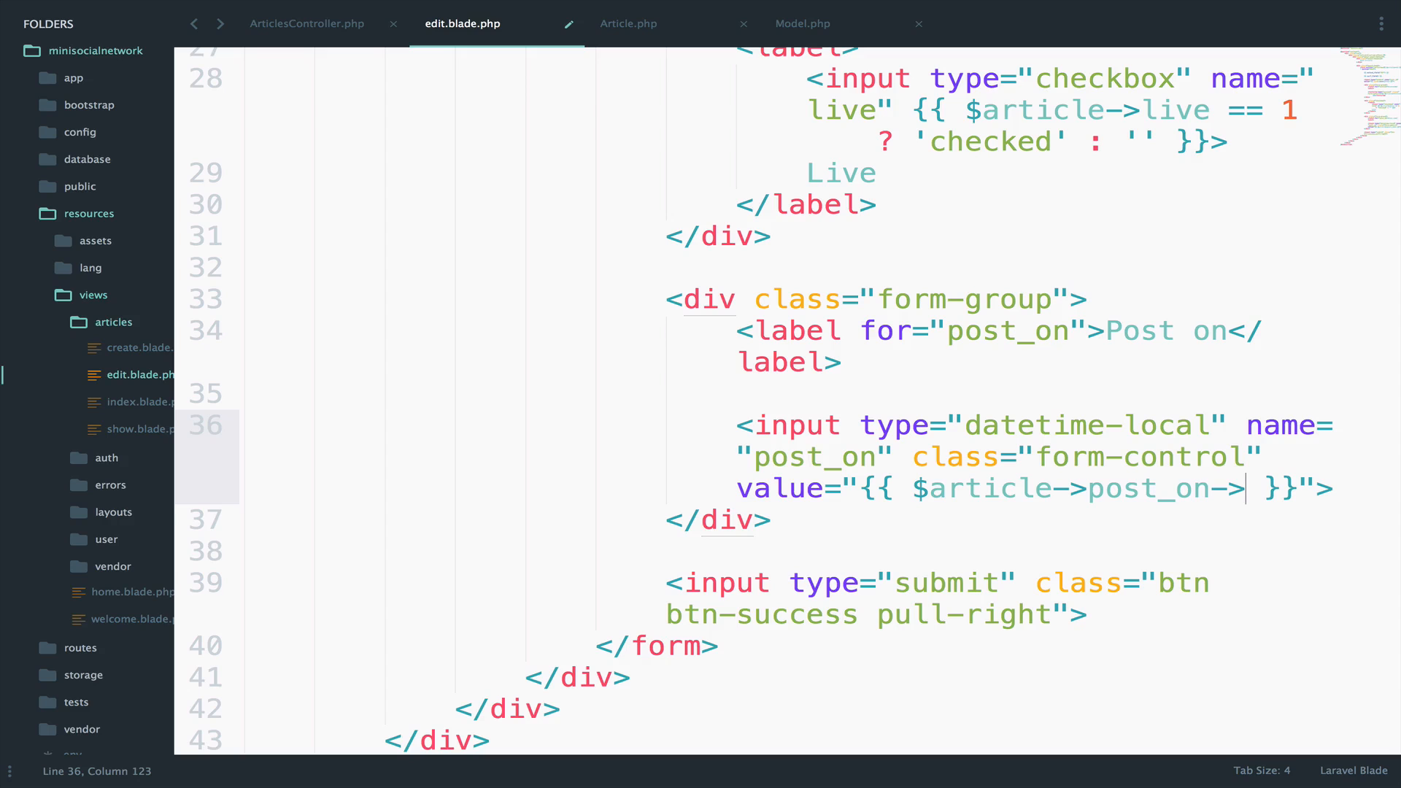
pyautogui.write('f')
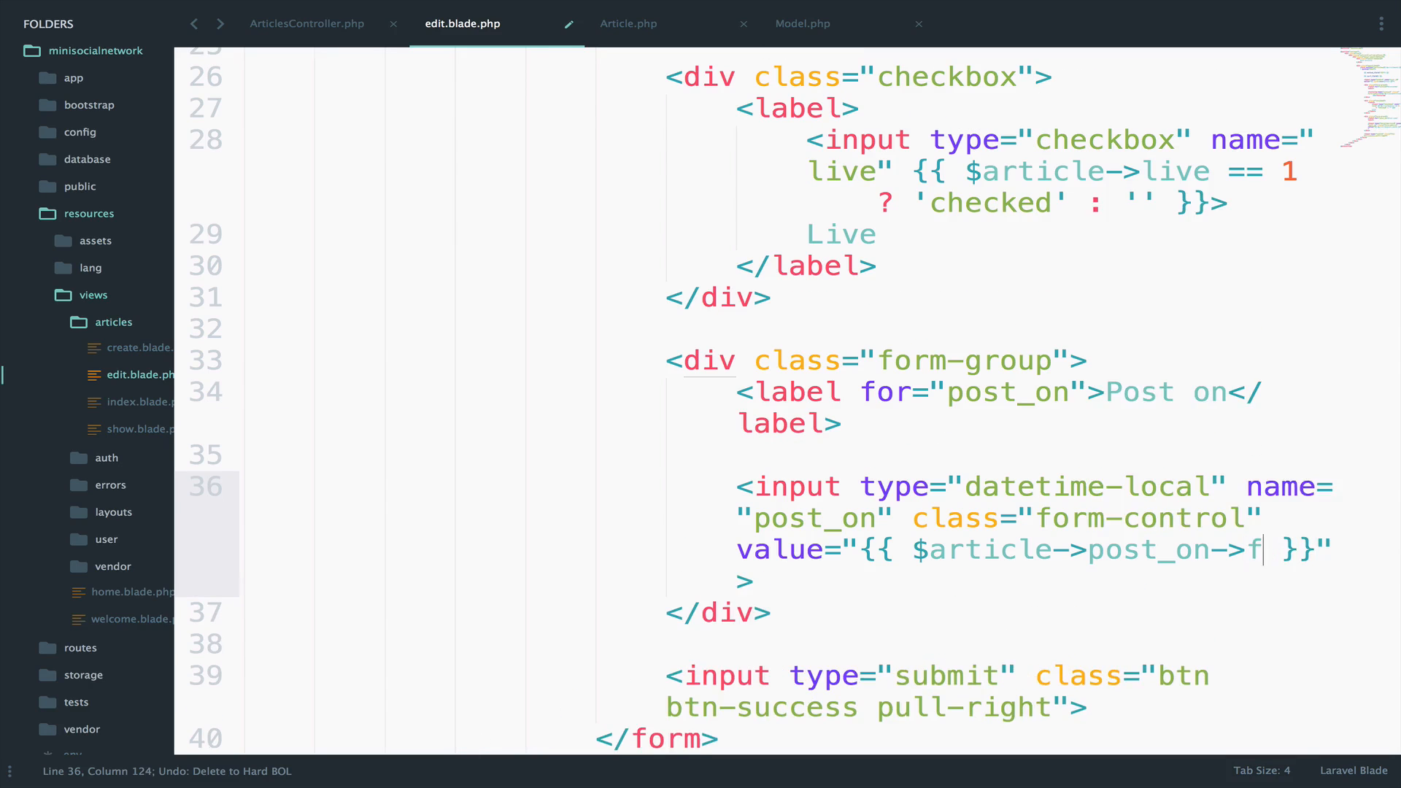
pyautogui.write("ormat('')")
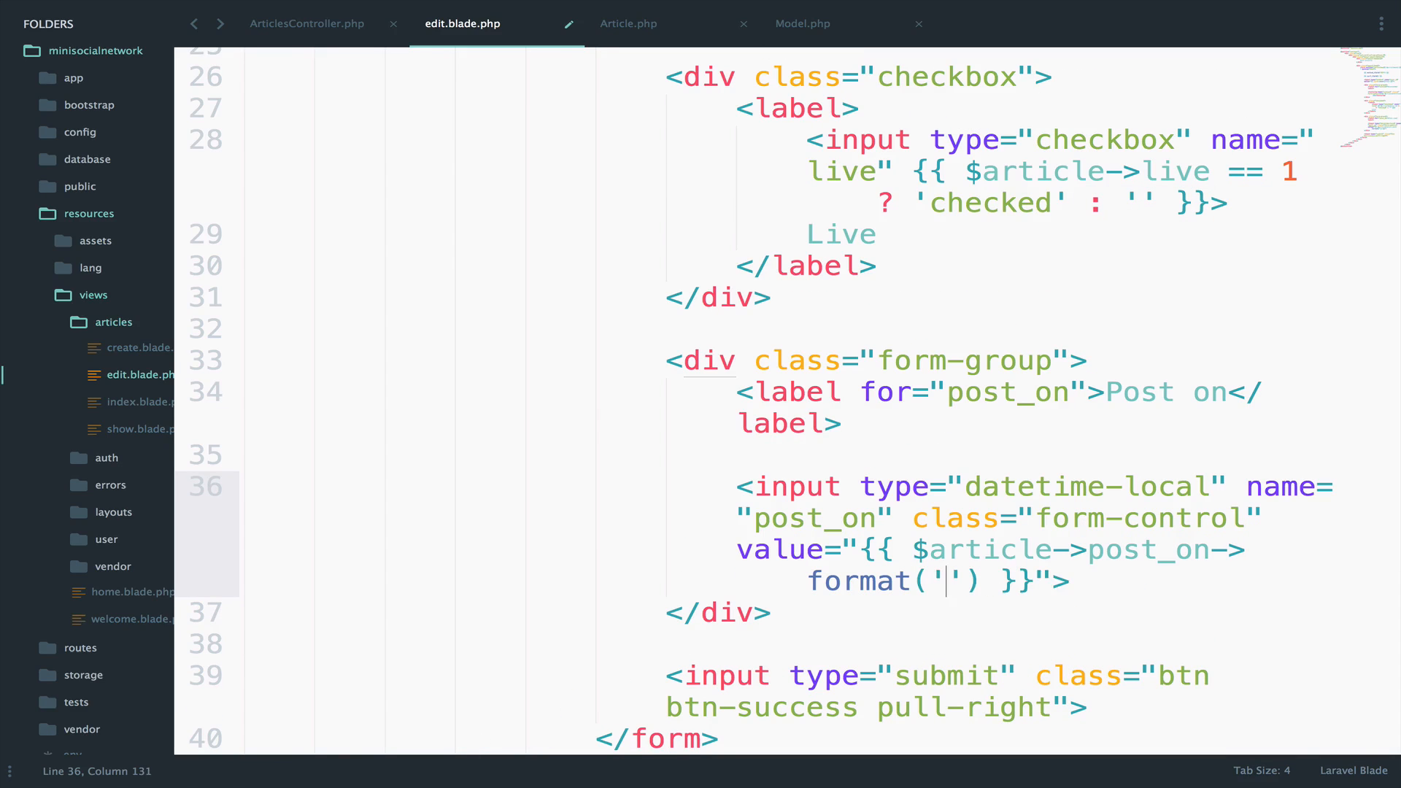
pyautogui.write('Y-m')
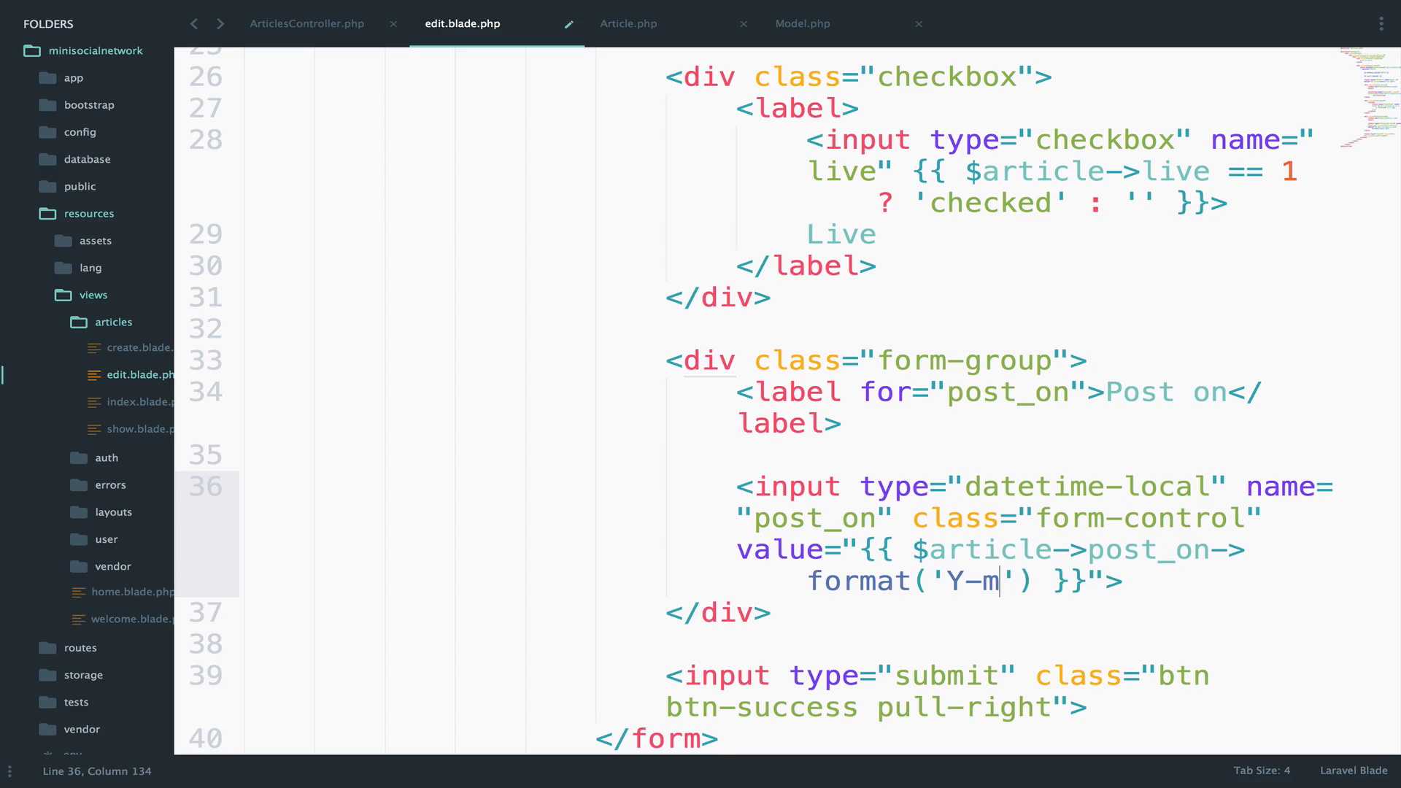
pyautogui.write('-d\\T')
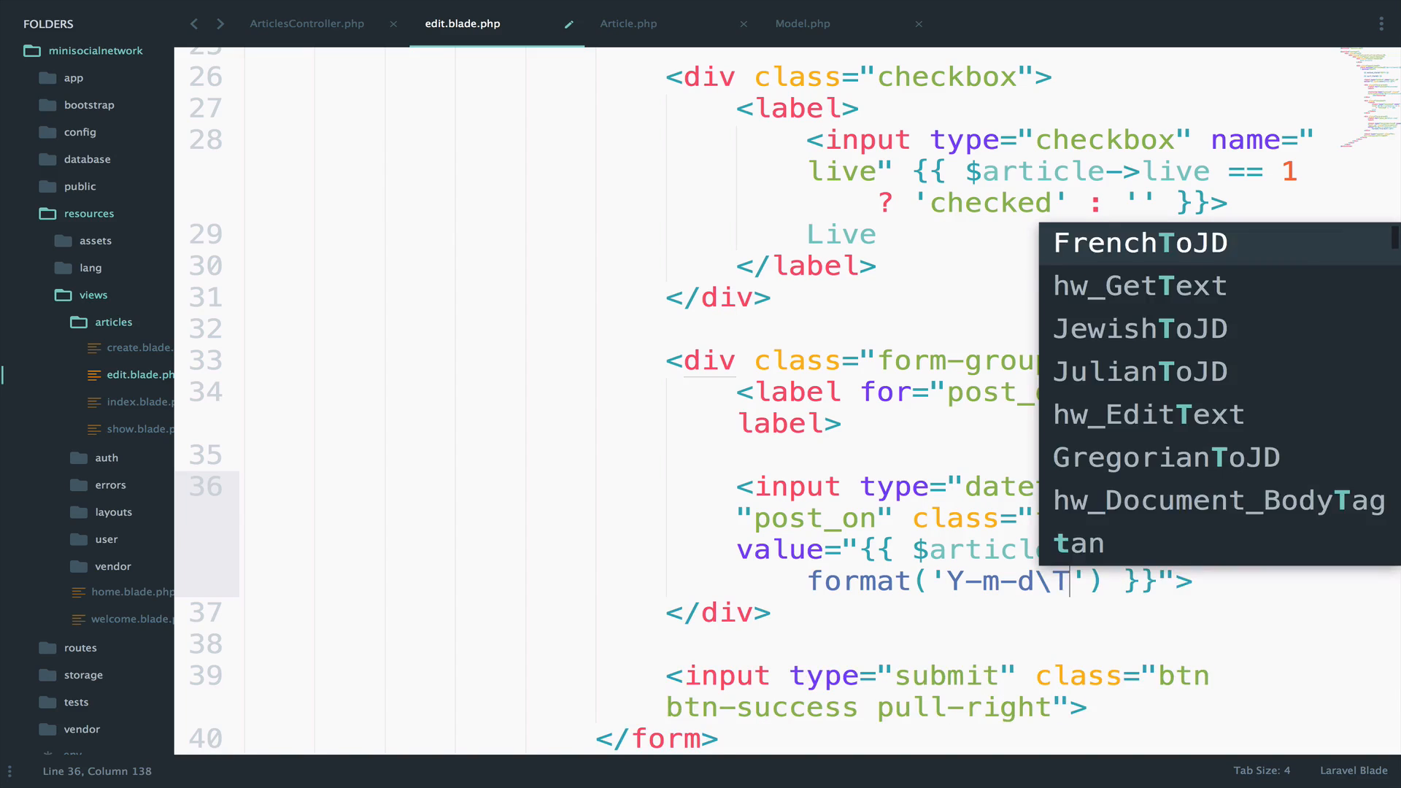
pyautogui.write('H')
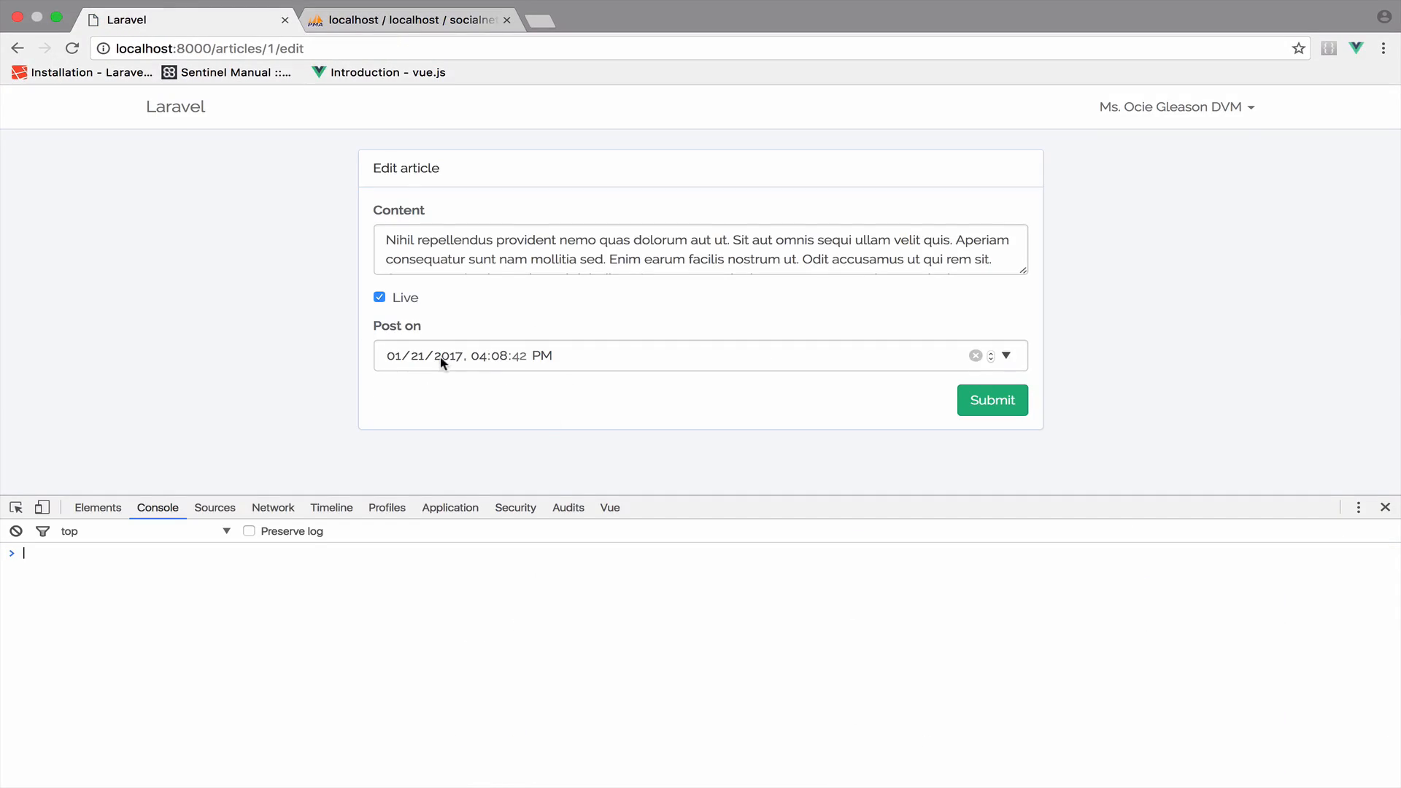
pyautogui.moveTo(210, 633)
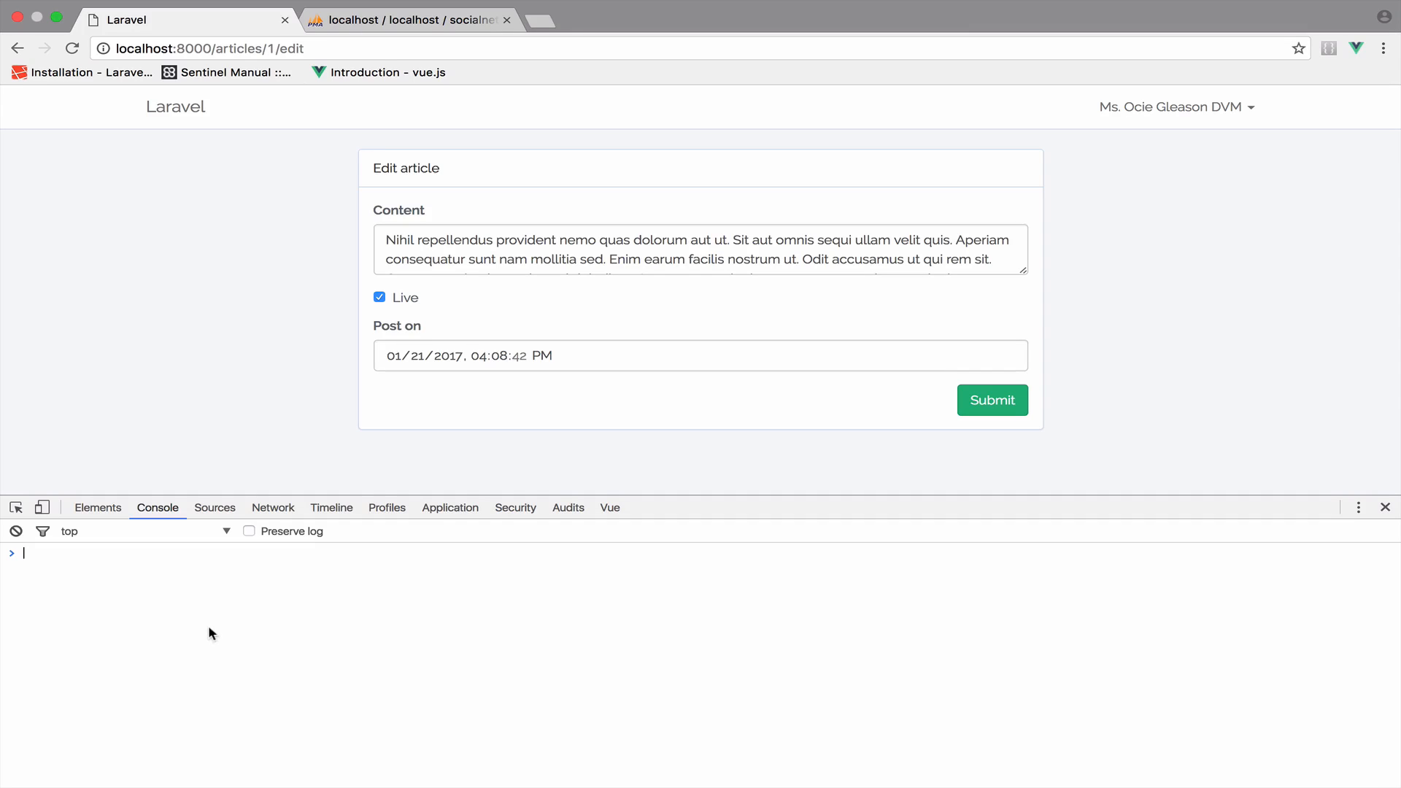